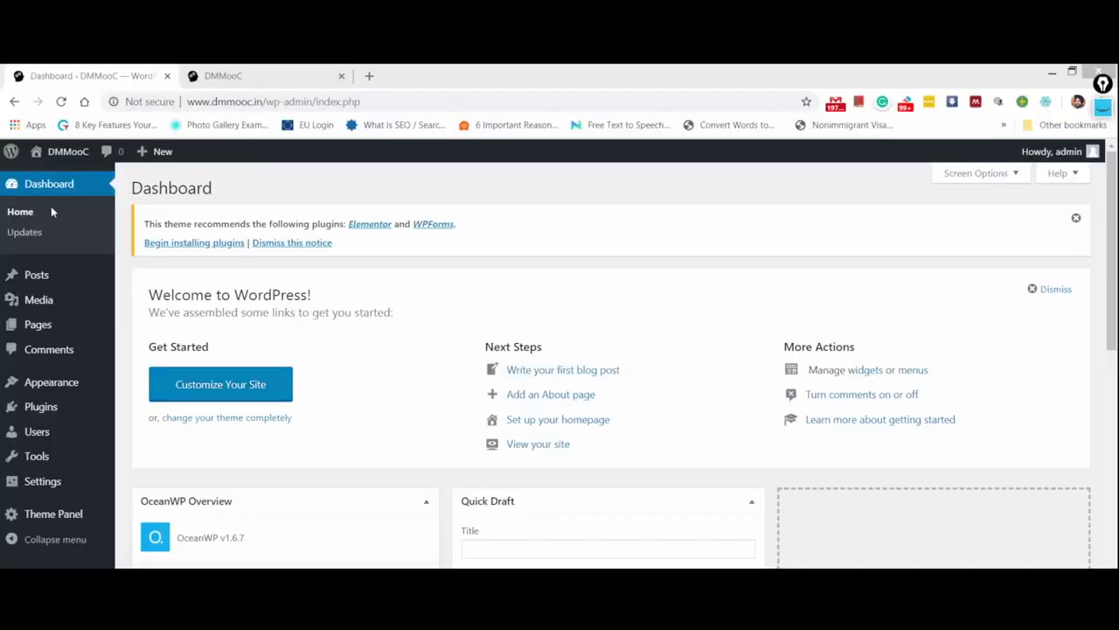
mouse_move(38, 260)
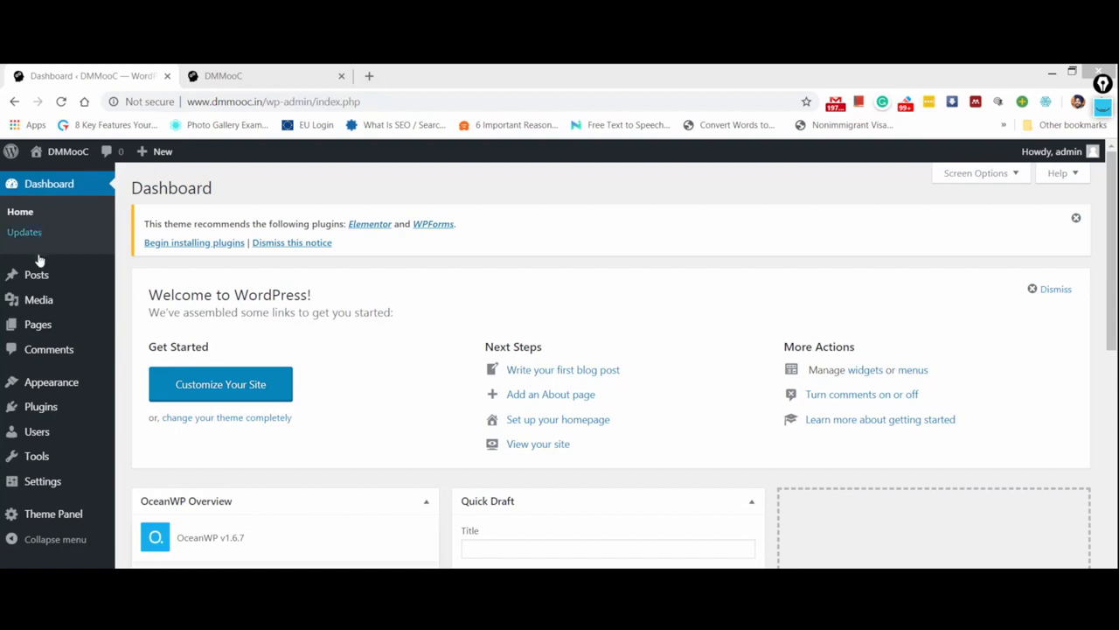
mouse_move(51, 382)
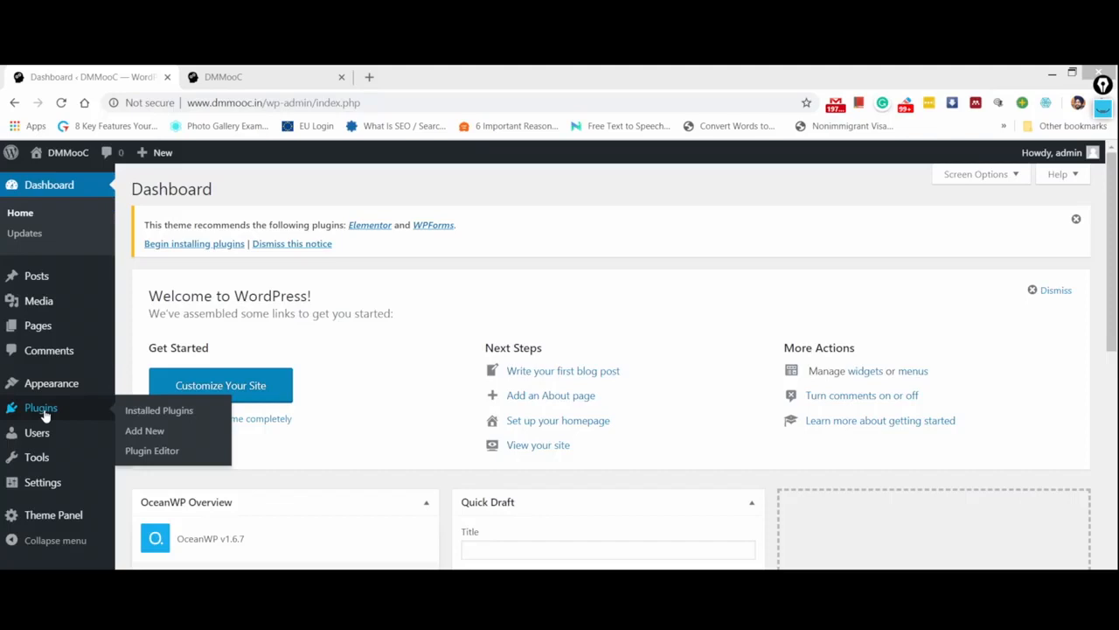
mouse_move(110, 418)
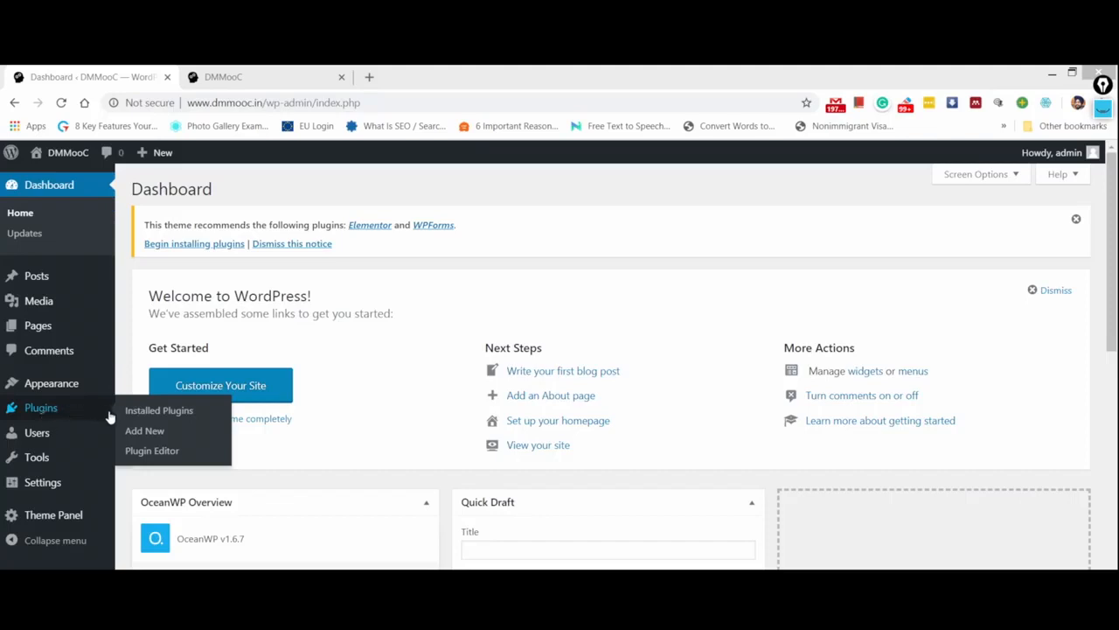
Step: Open Plugins > Add New from the DMMooC admin dashboard
left_click(144, 431)
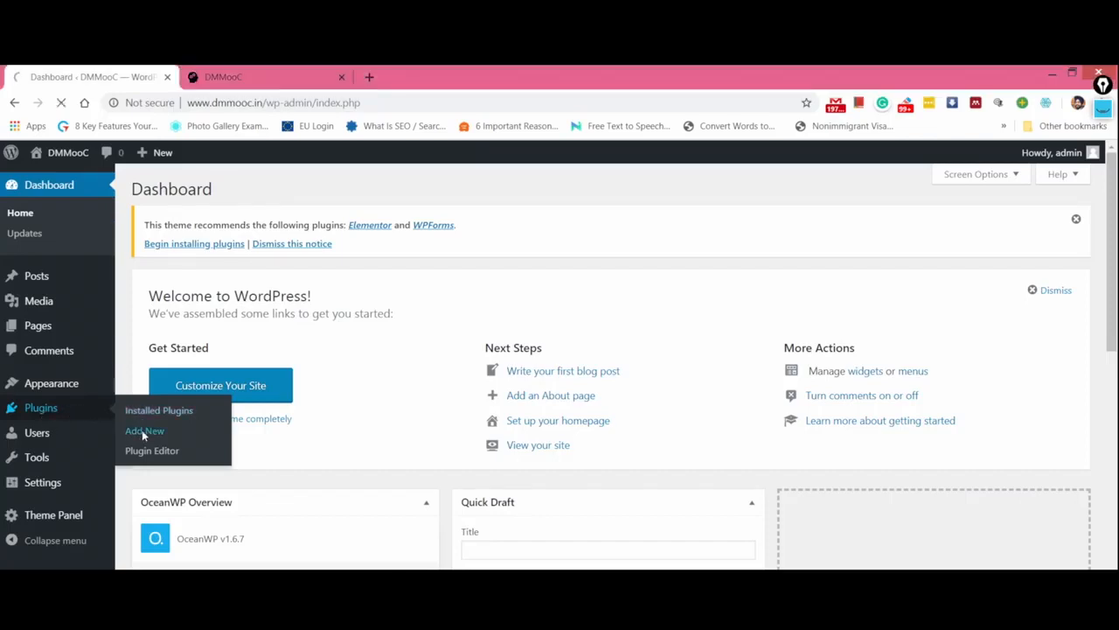
Step: Scroll through the Featured plugins, then view the Popular and Recommended plugin lists
left_click(144, 430)
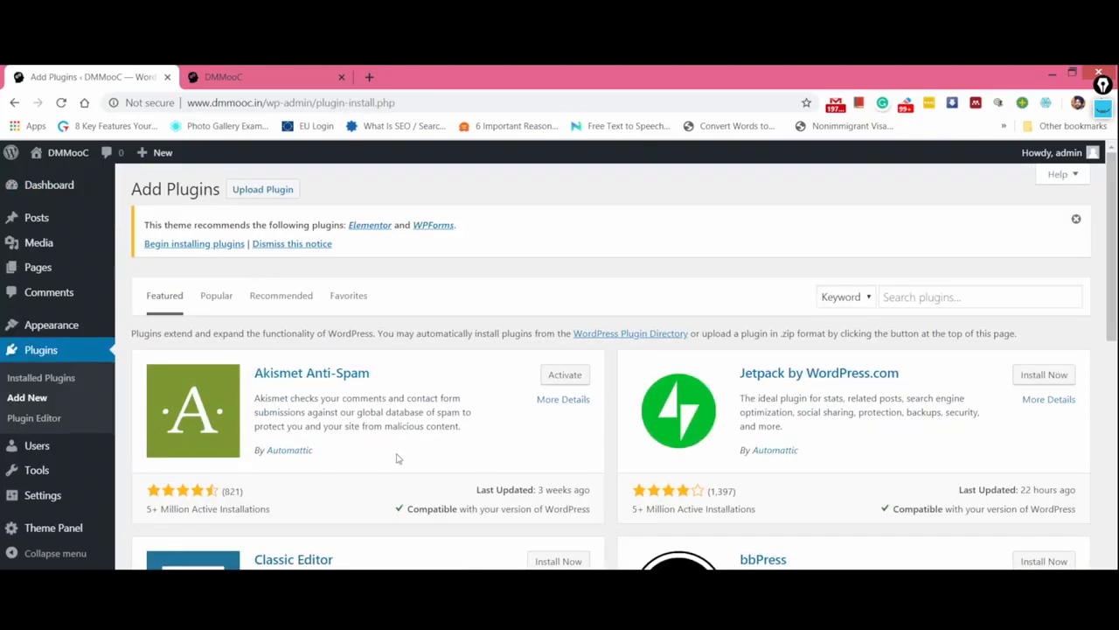
scroll("down", 3)
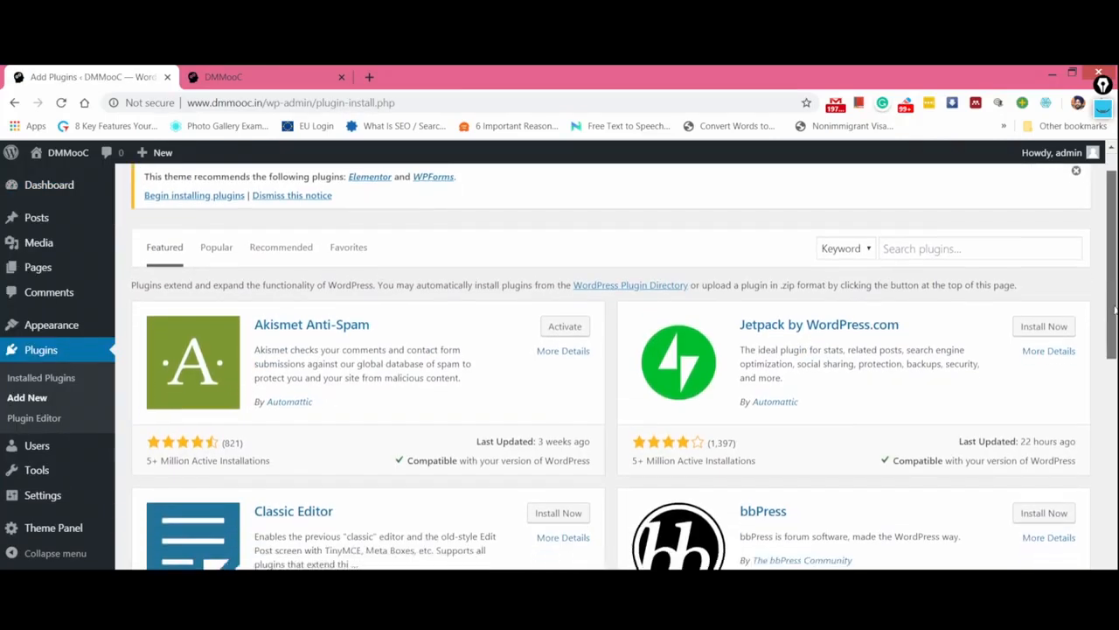
scroll("down", 3)
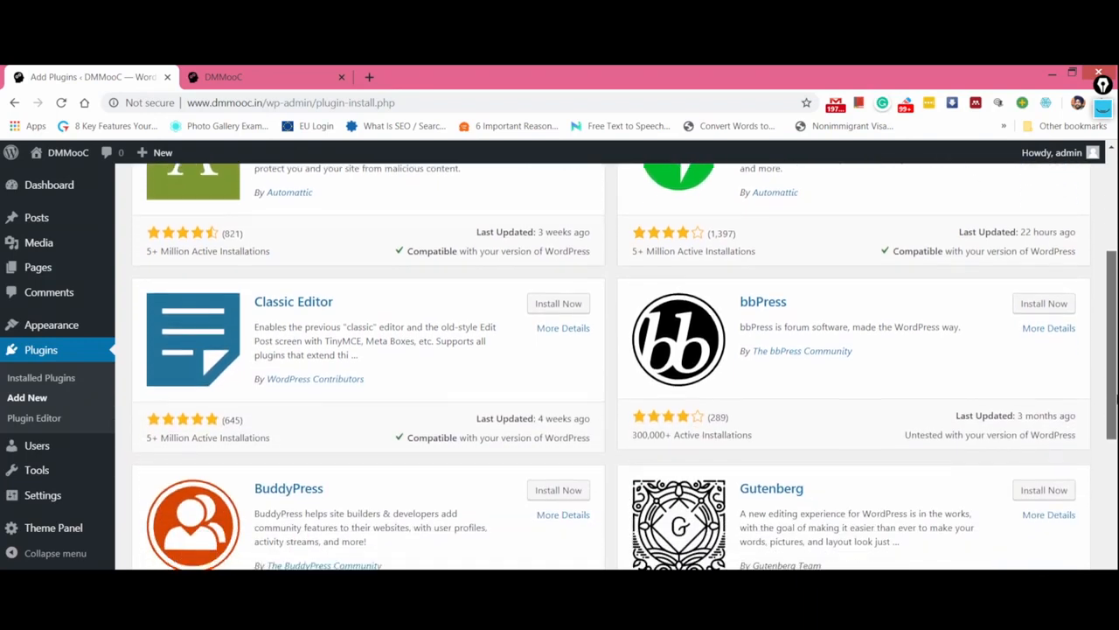
scroll("up", 3)
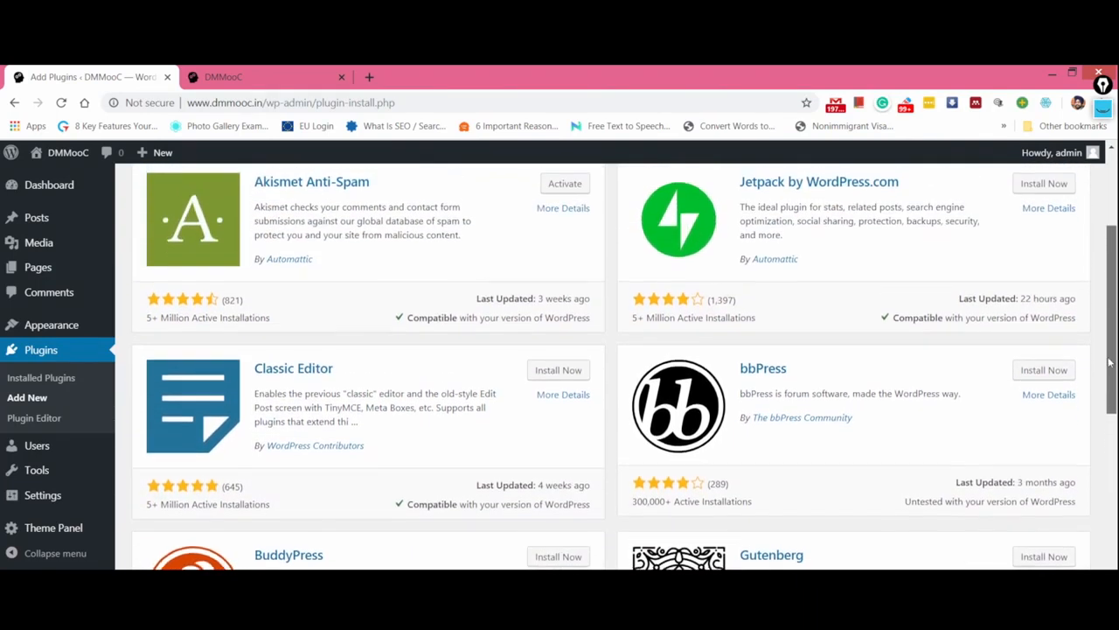
scroll("up", 3)
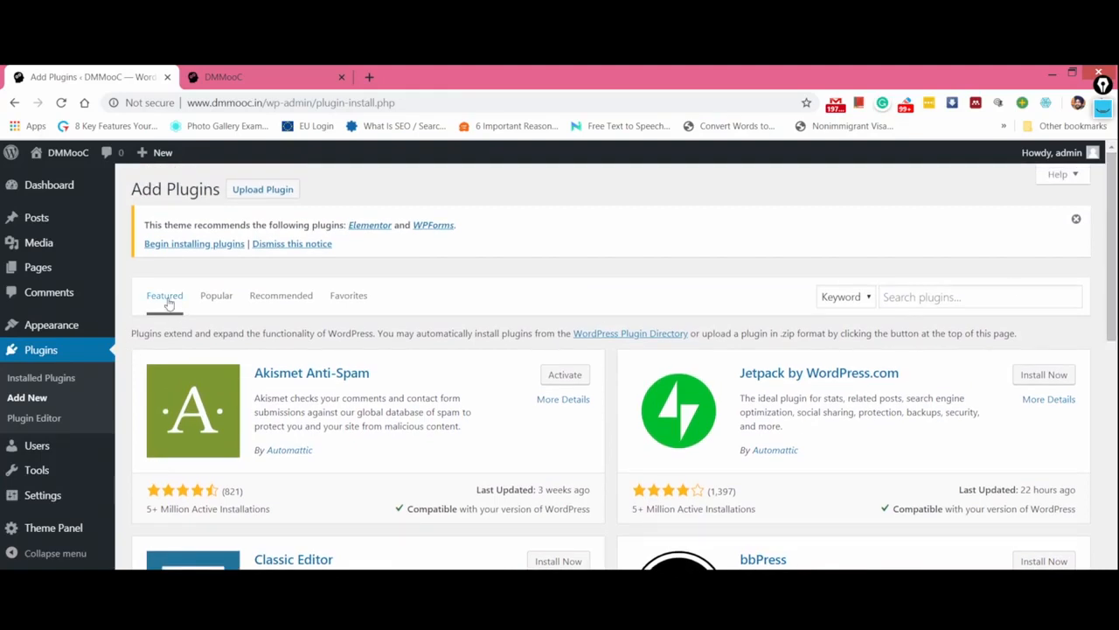
left_click(216, 295)
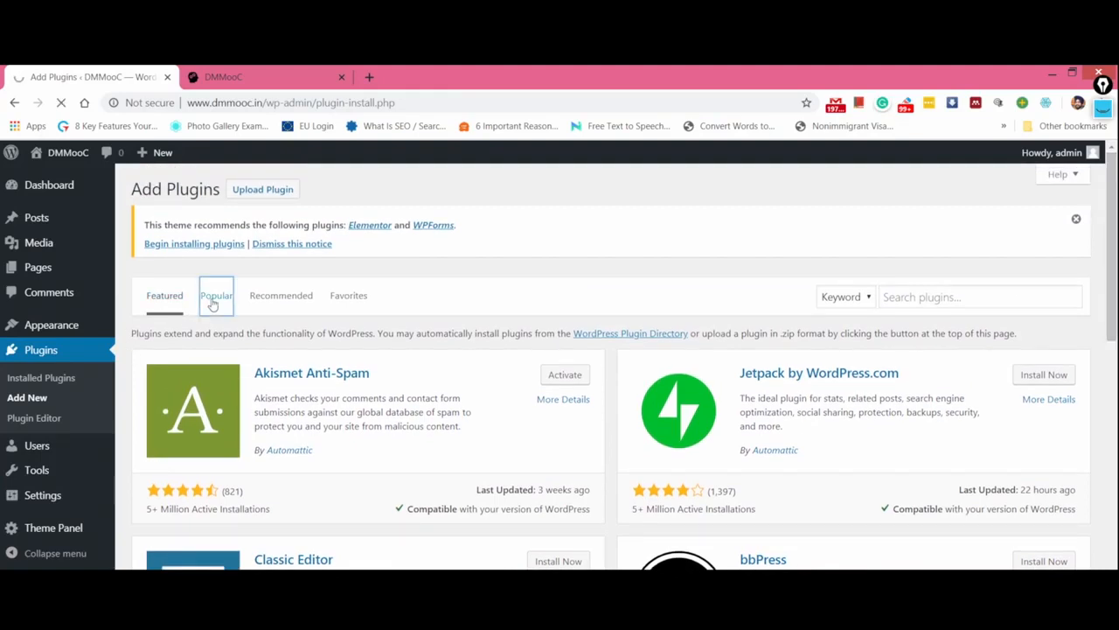
left_click(216, 294)
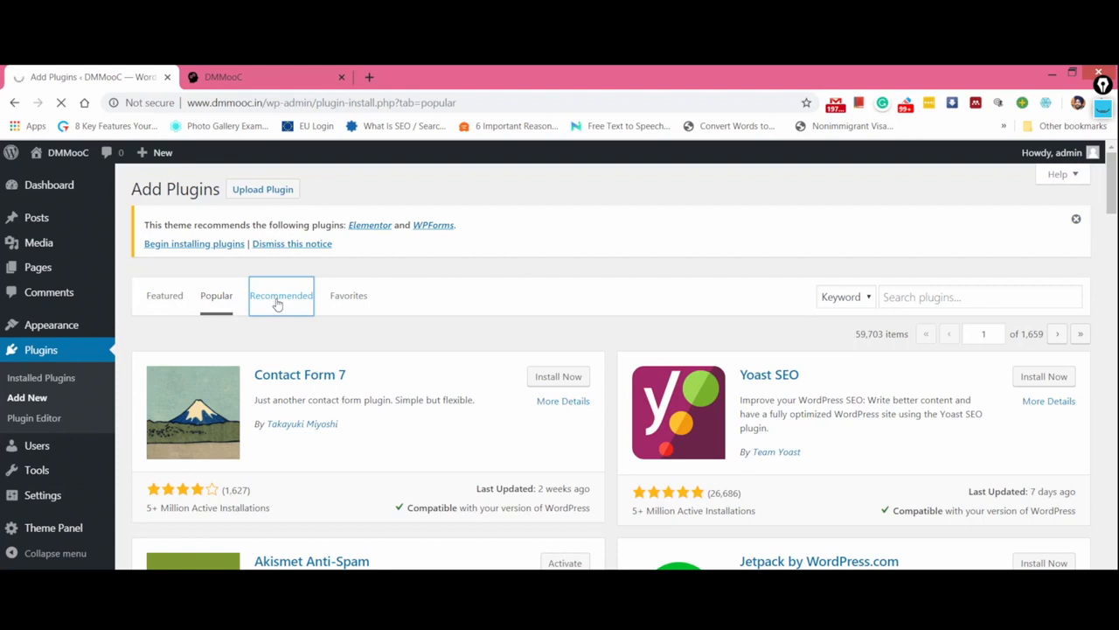
left_click(281, 295)
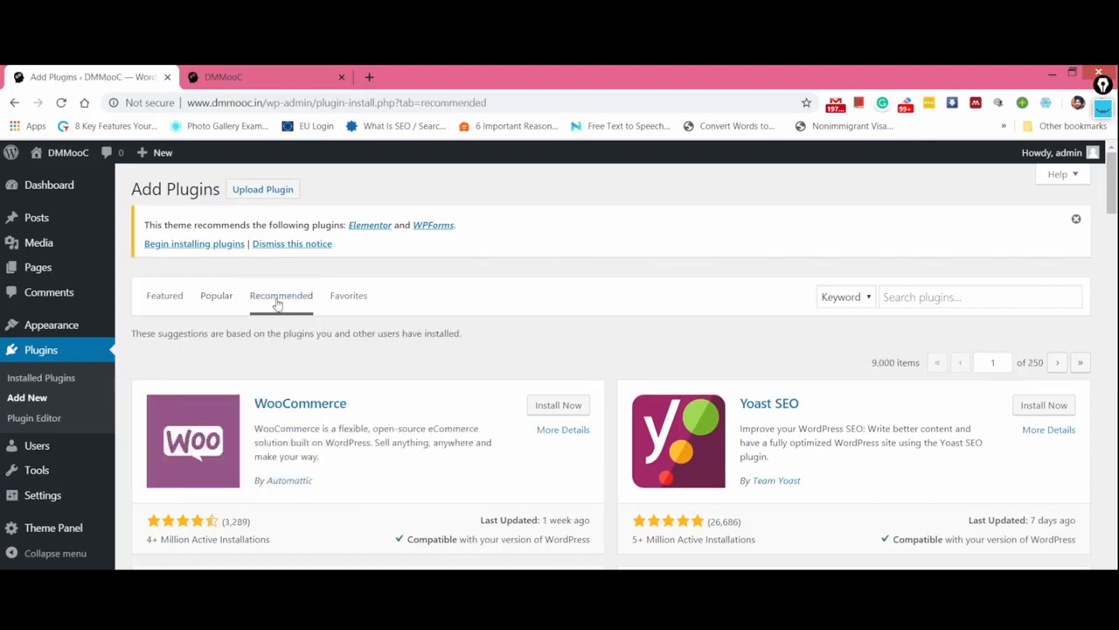
mouse_move(340, 296)
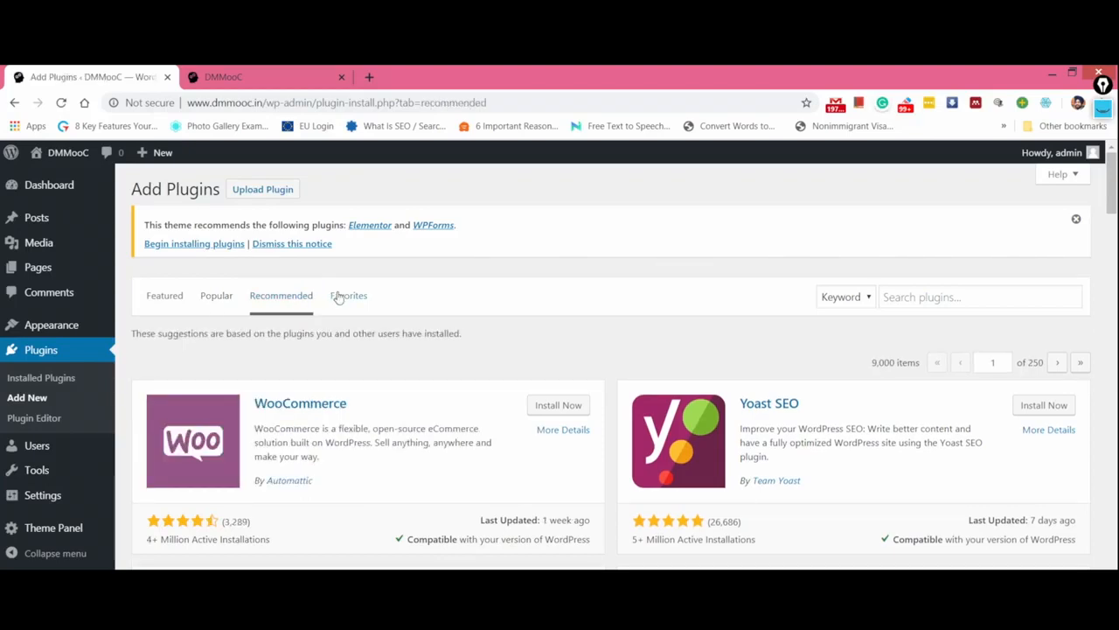
mouse_move(339, 313)
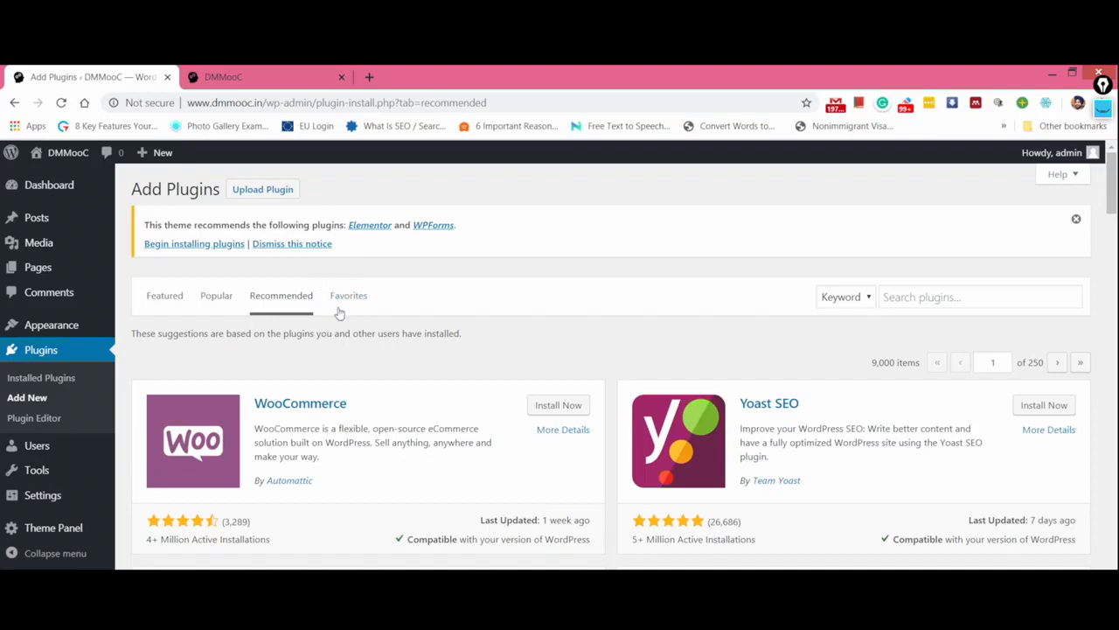
mouse_move(349, 306)
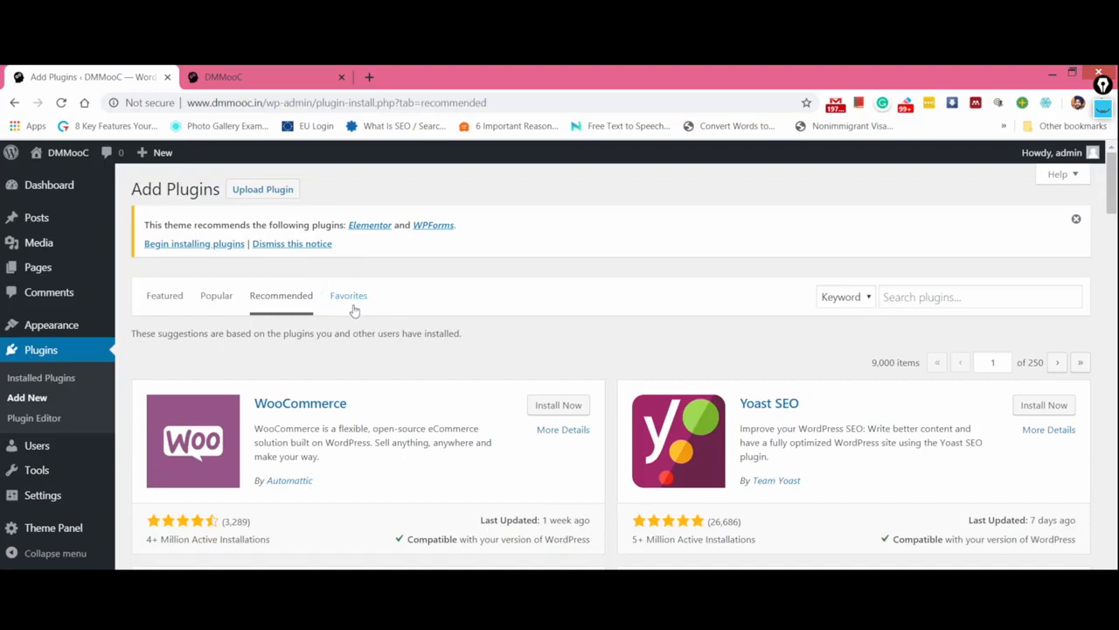
mouse_move(359, 314)
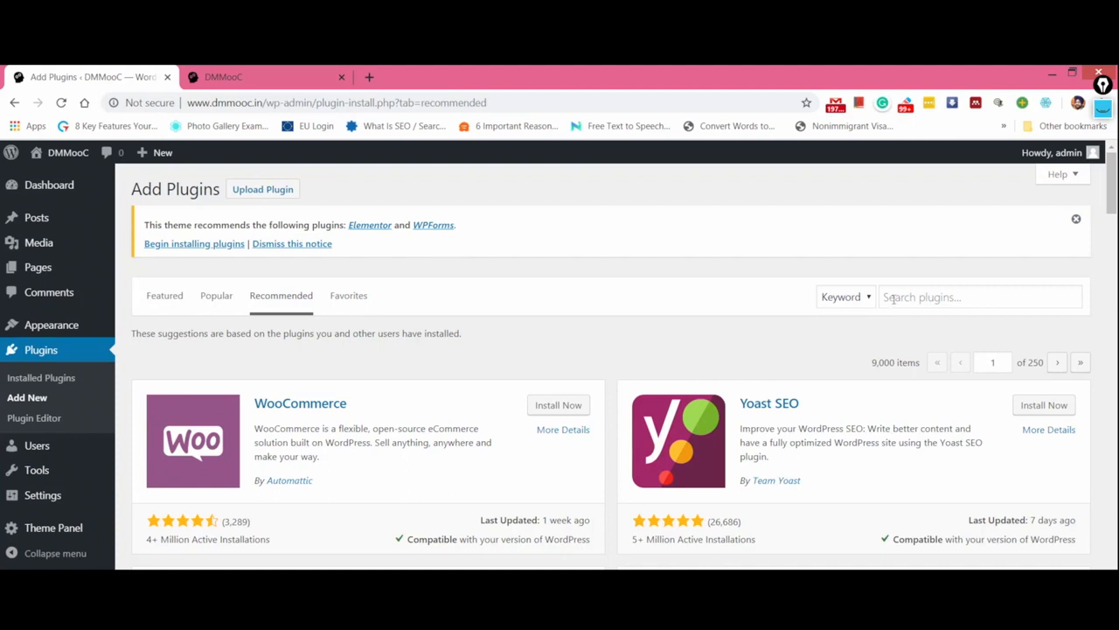
Step: Search plugins for 'Contact form' and scroll the 3,933 results led by Contact Form 7
left_click(980, 296)
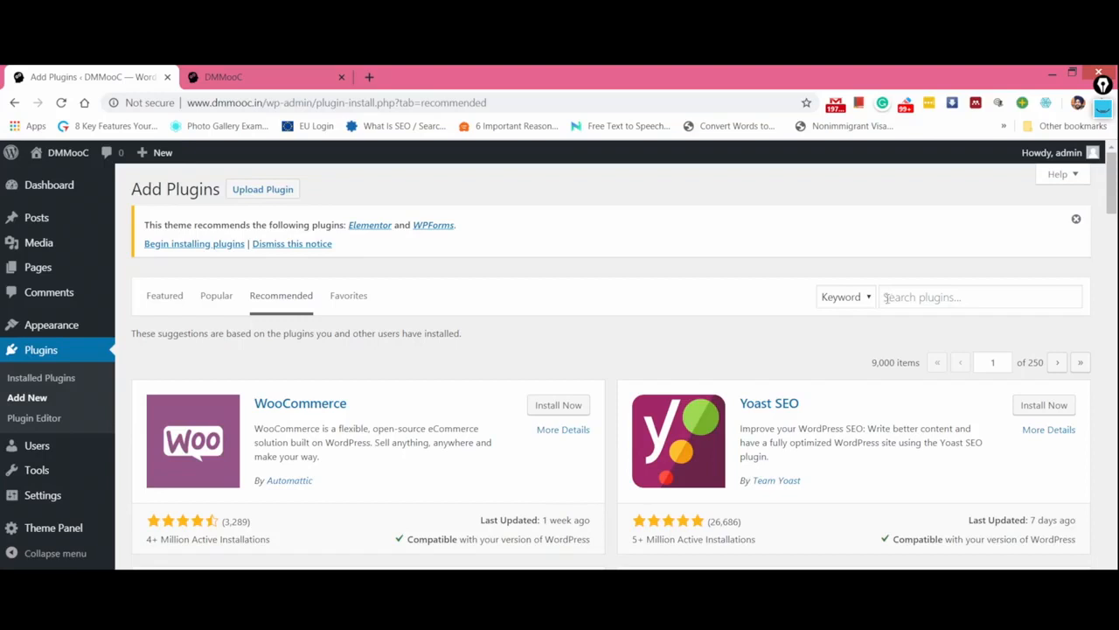
left_click(980, 297)
type("Conta")
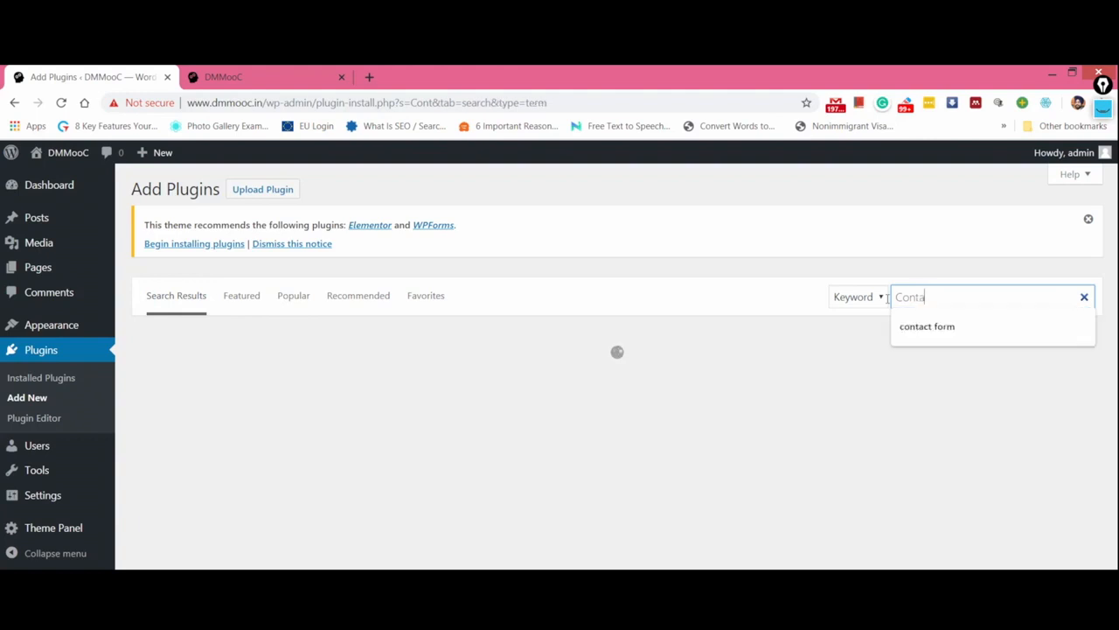
left_click(927, 326)
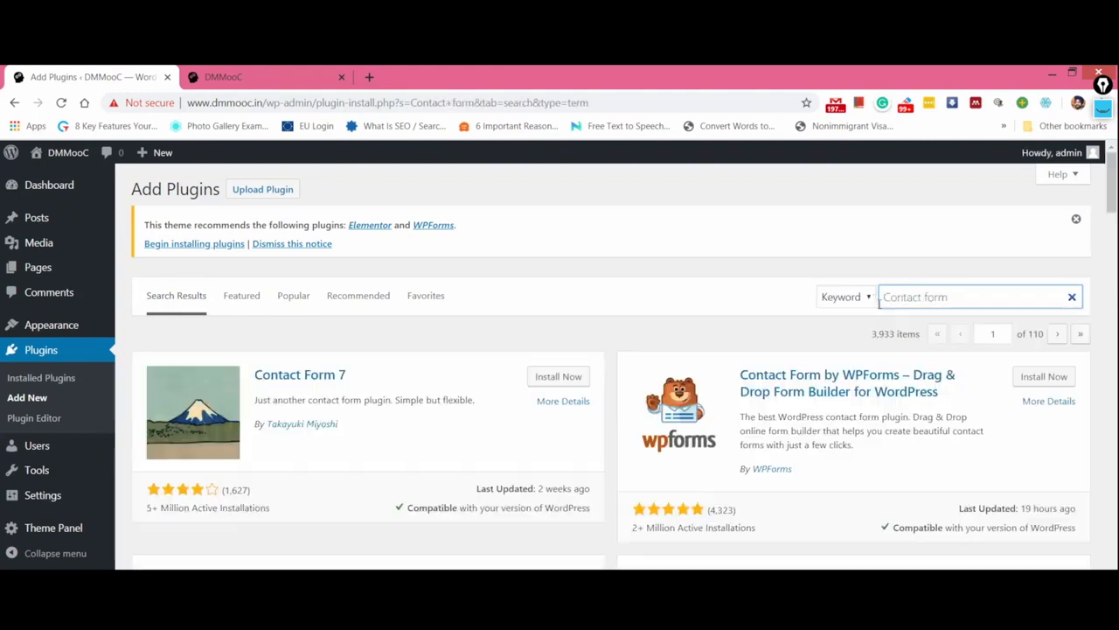
scroll("down", 3)
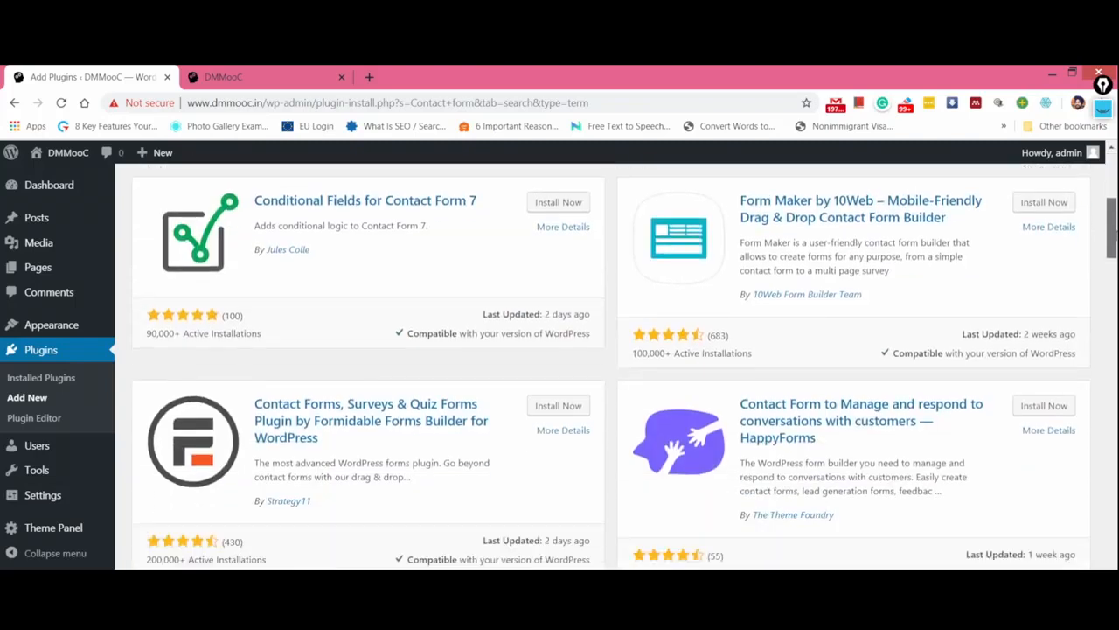
scroll("down", 3)
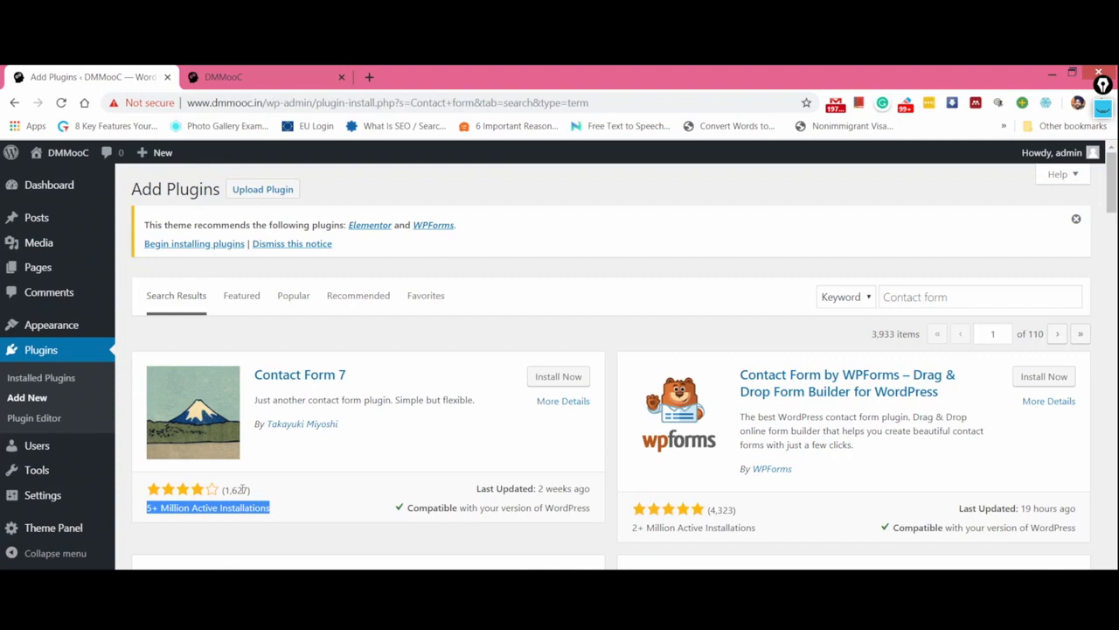
Step: Open Contact Form 7's details in a new tab, then install the plugin
right_click(563, 401)
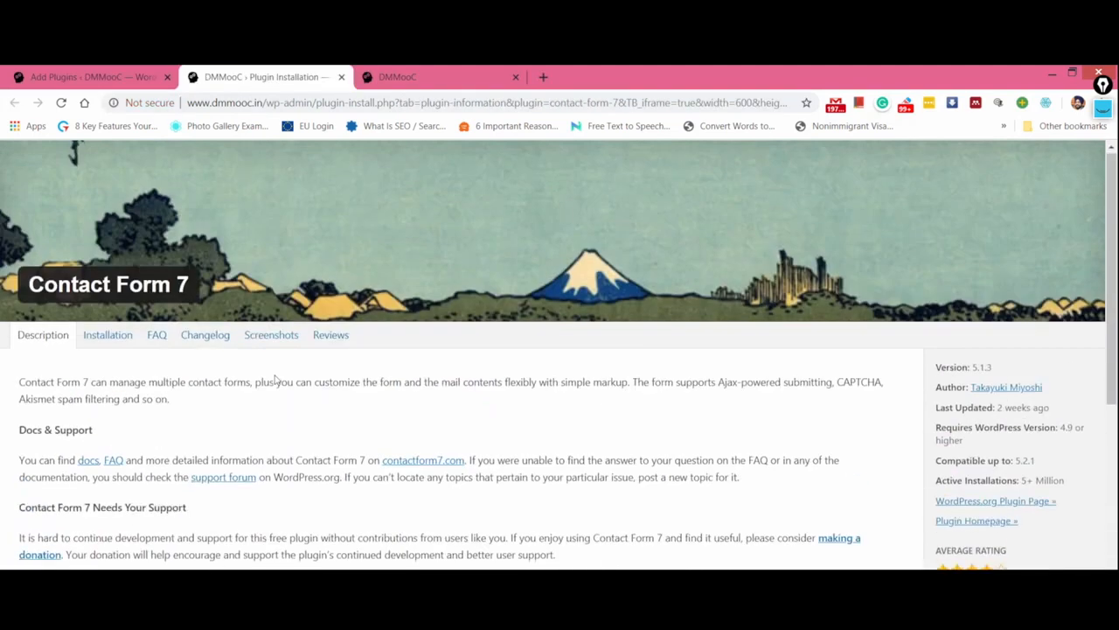
left_click(551, 376)
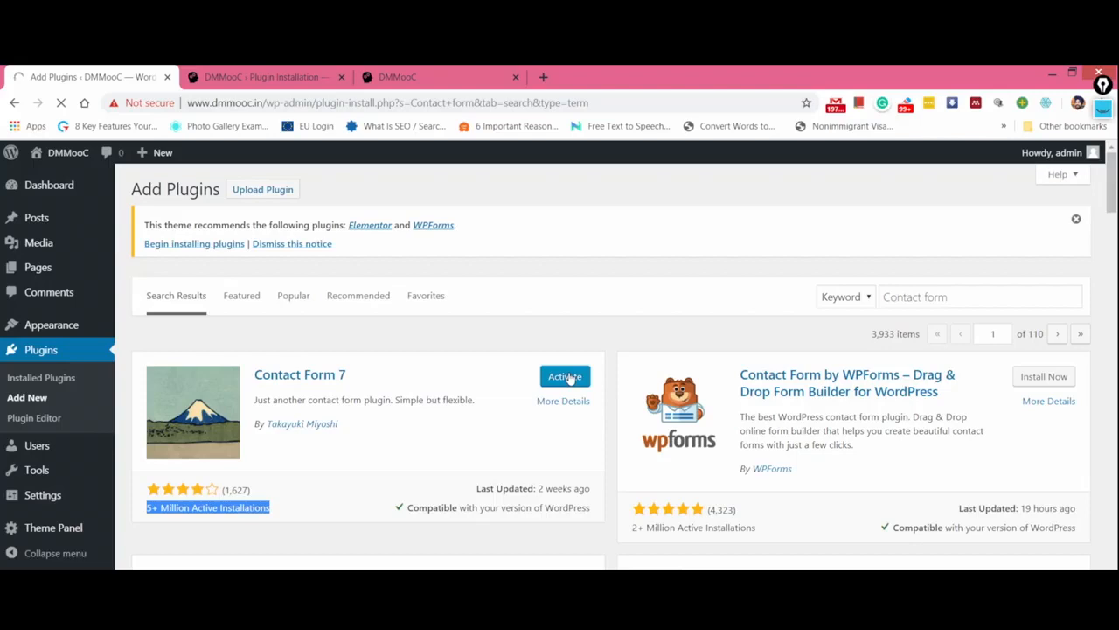
Step: Activate Contact Form 7 and scroll the installed plugins list
left_click(565, 376)
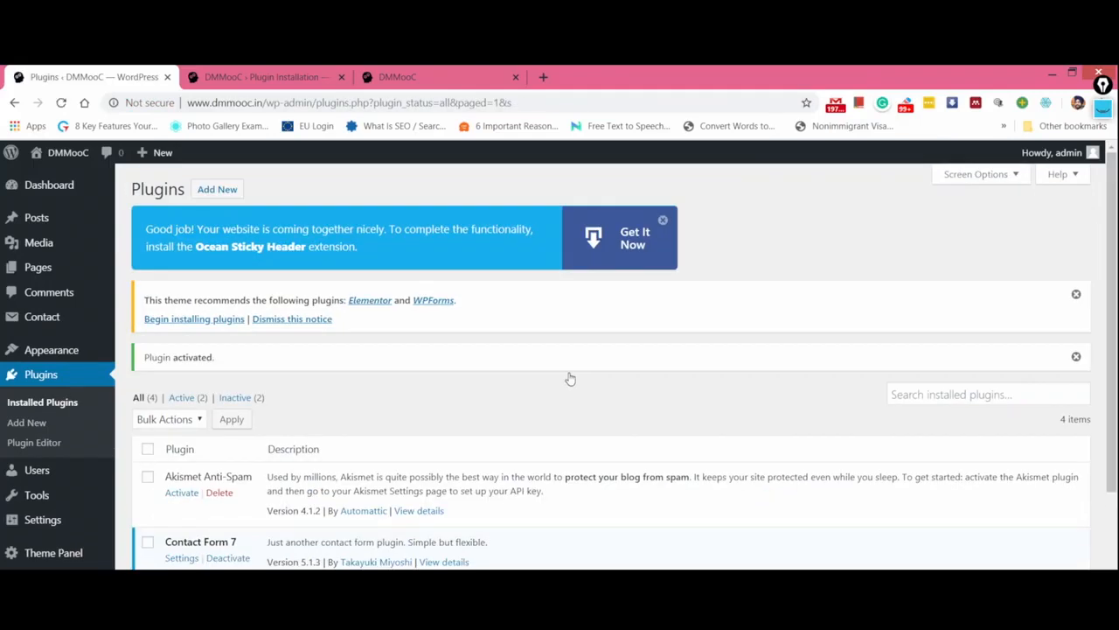
mouse_move(455, 402)
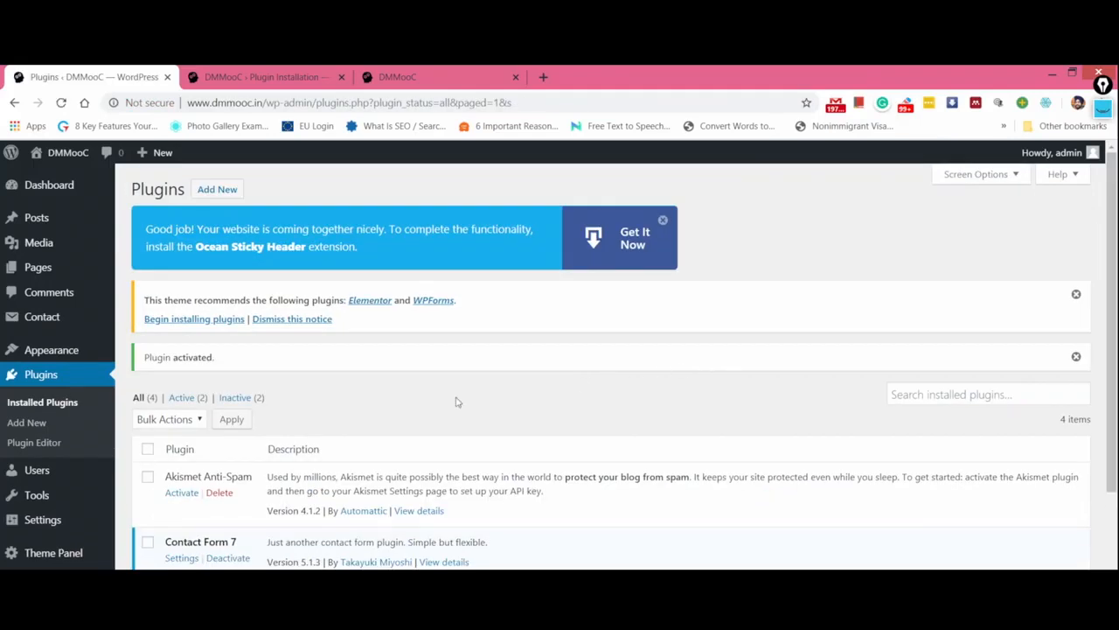
scroll("down", 3)
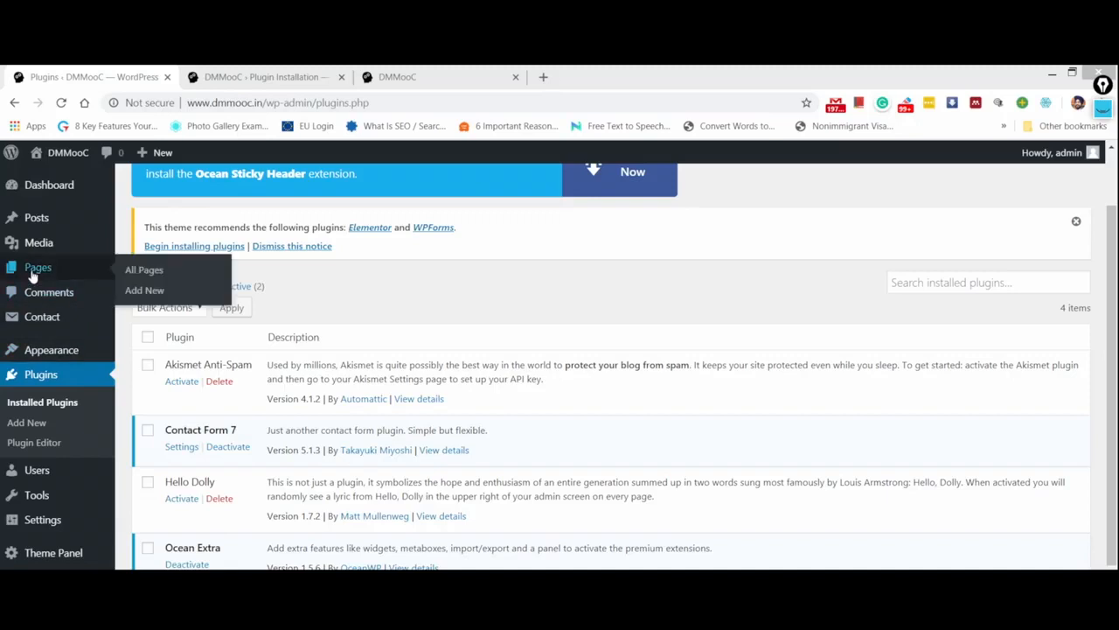
Step: Create a page titled 'Contact Us' with the paragraph 'Write to us here if you have any query'
left_click(145, 289)
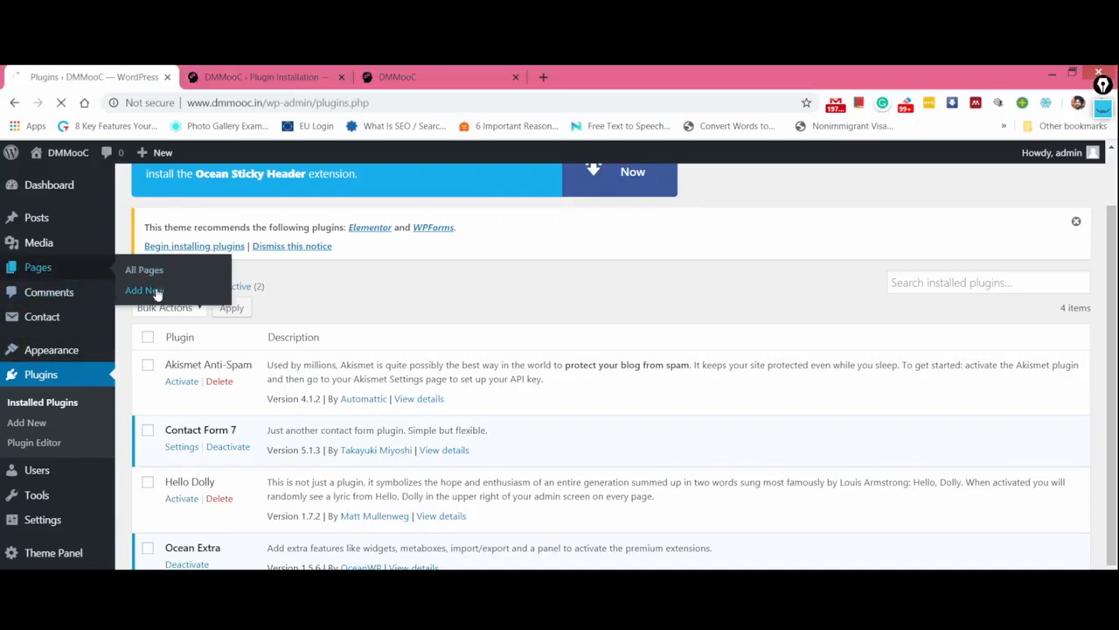
left_click(143, 290)
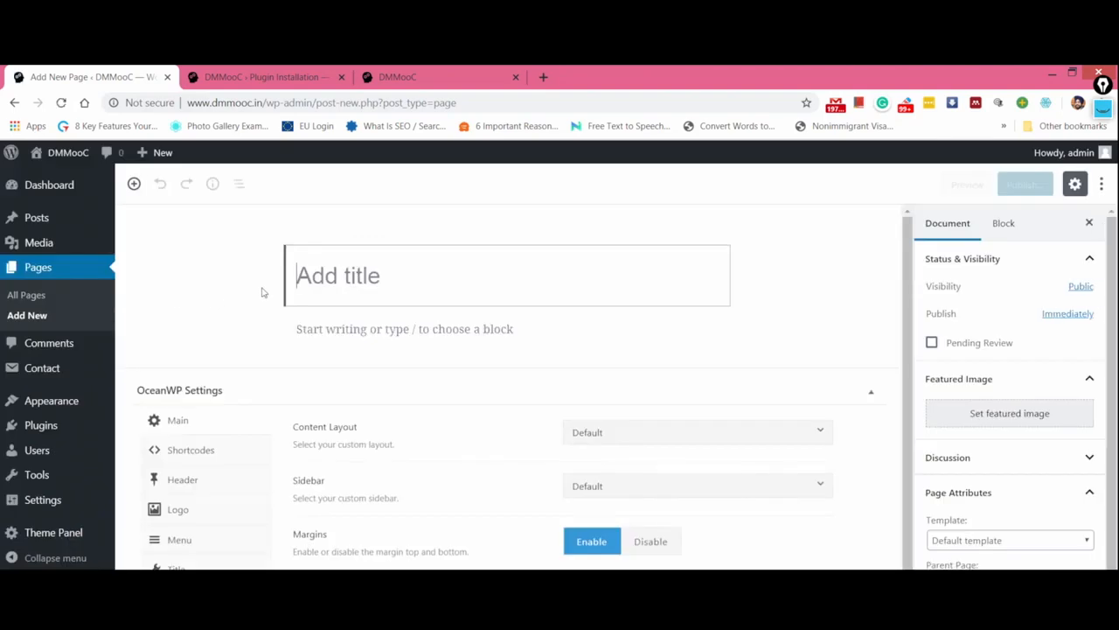
type("Conta")
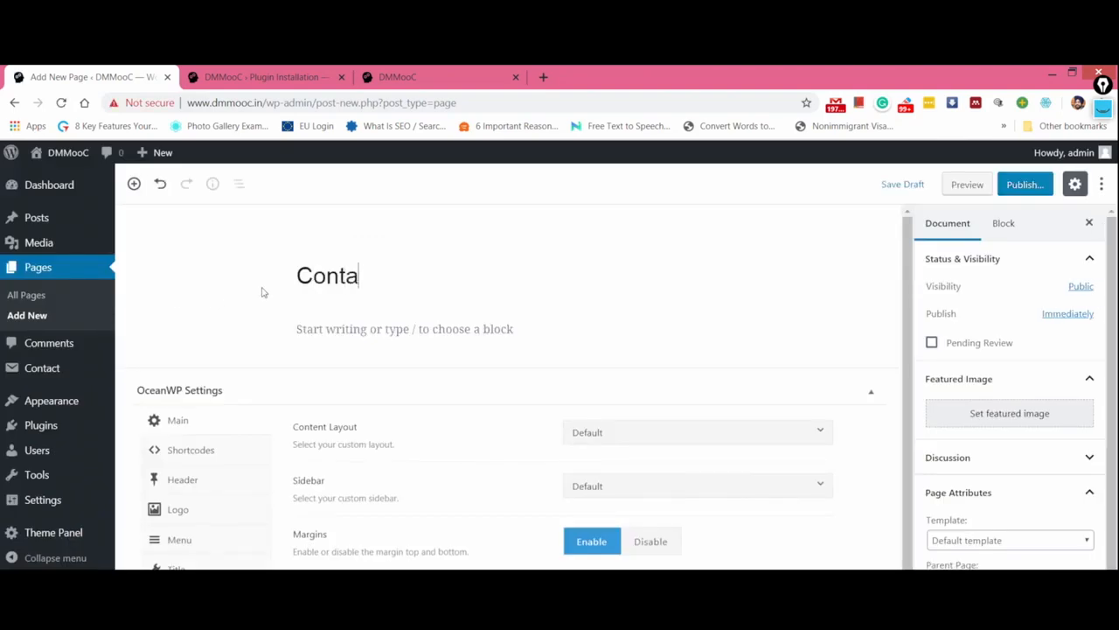
type("ct Us")
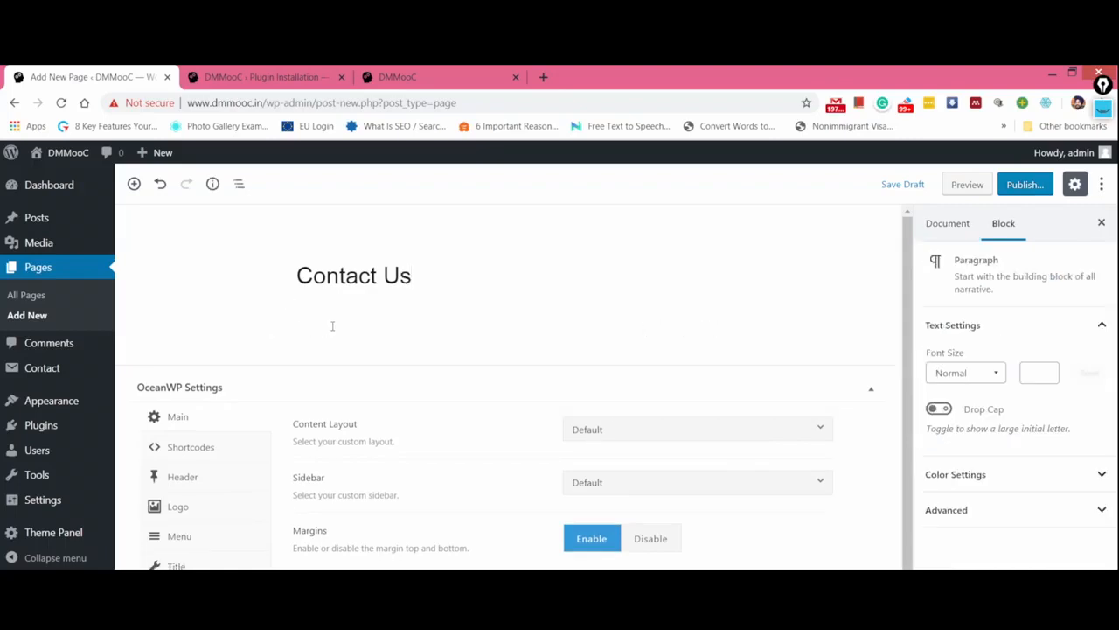
type("Write to us here if you have any query")
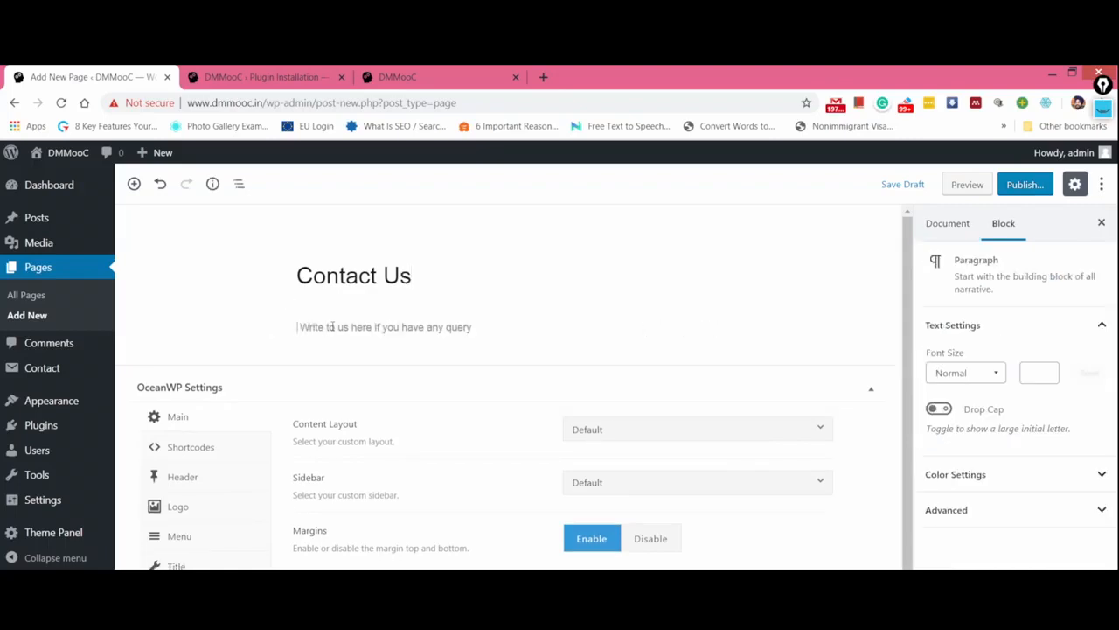
left_click(385, 327)
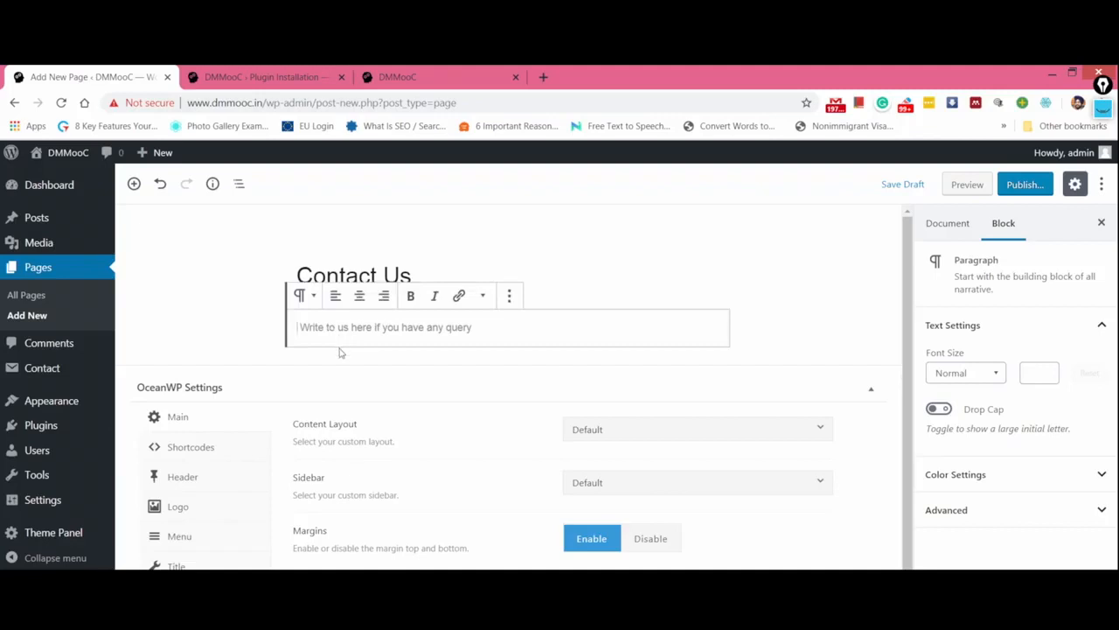
mouse_move(205, 259)
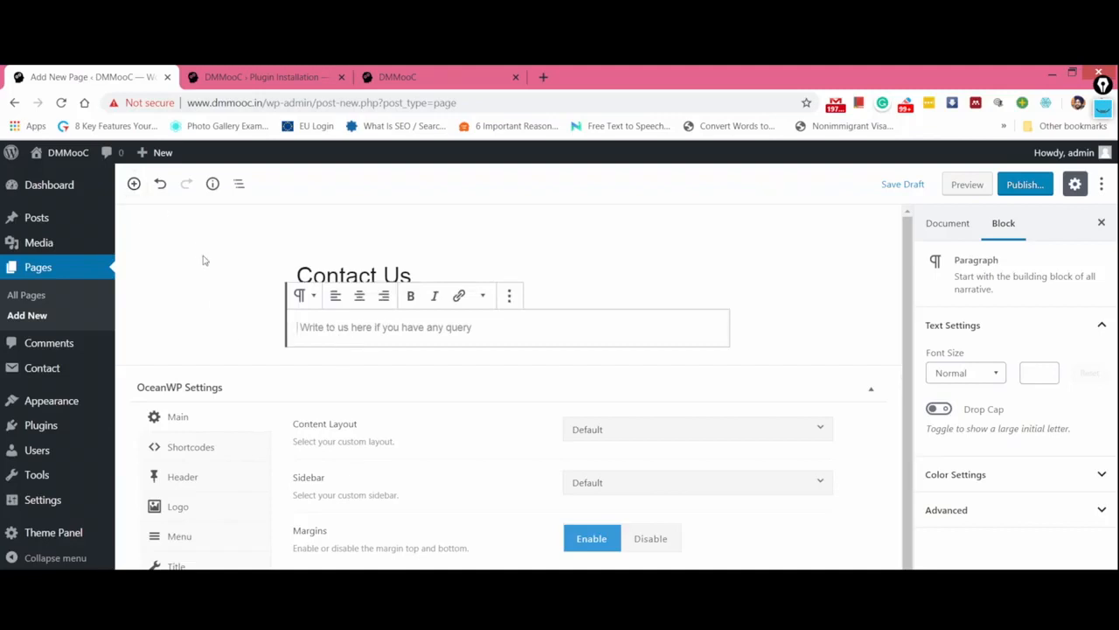
Step: Insert a Shortcode block from Most Used and publish the Contact Us page
left_click(134, 184)
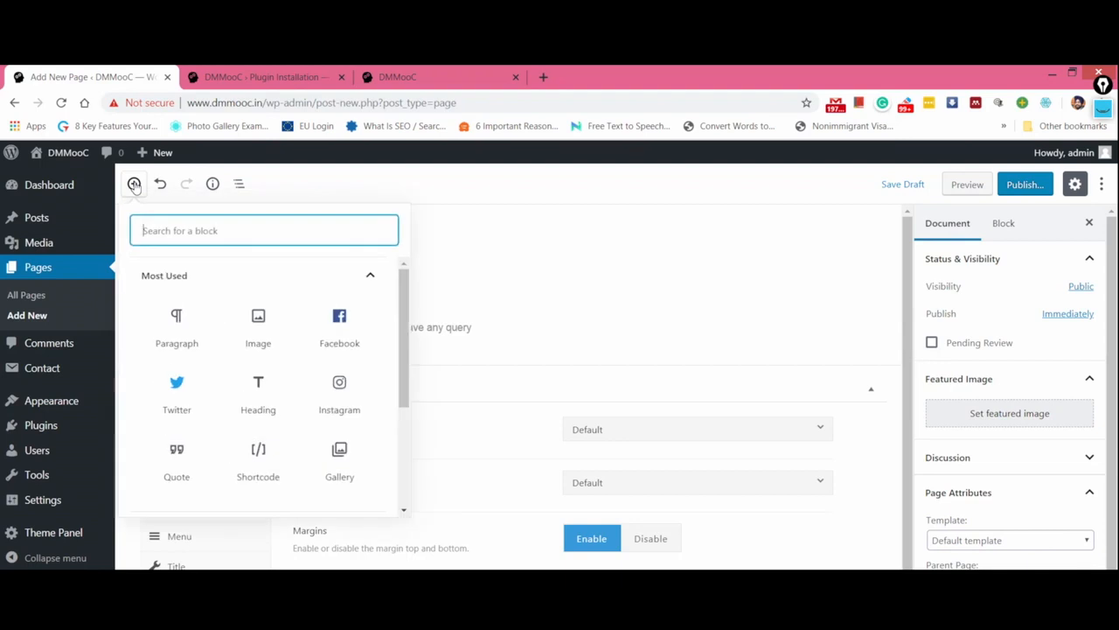
mouse_move(258, 460)
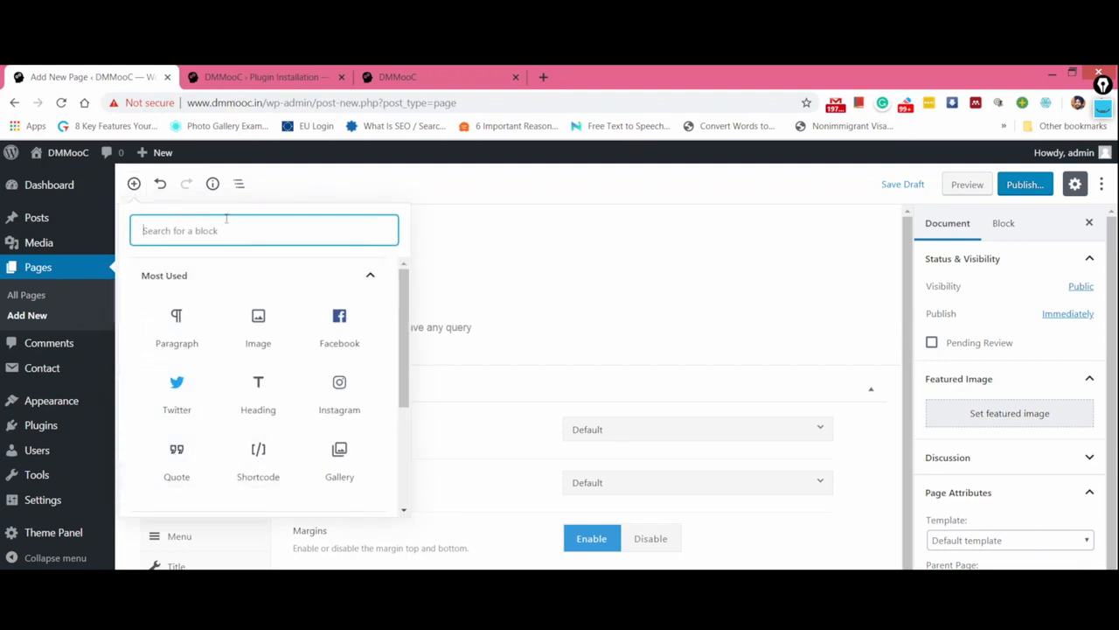
mouse_move(258, 462)
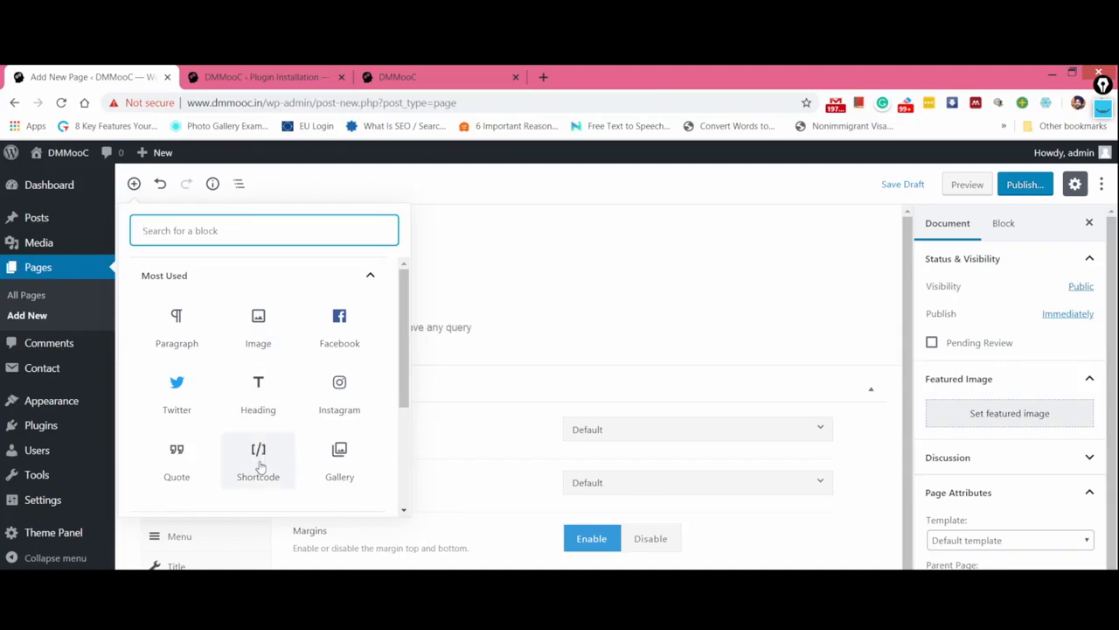
left_click(258, 460)
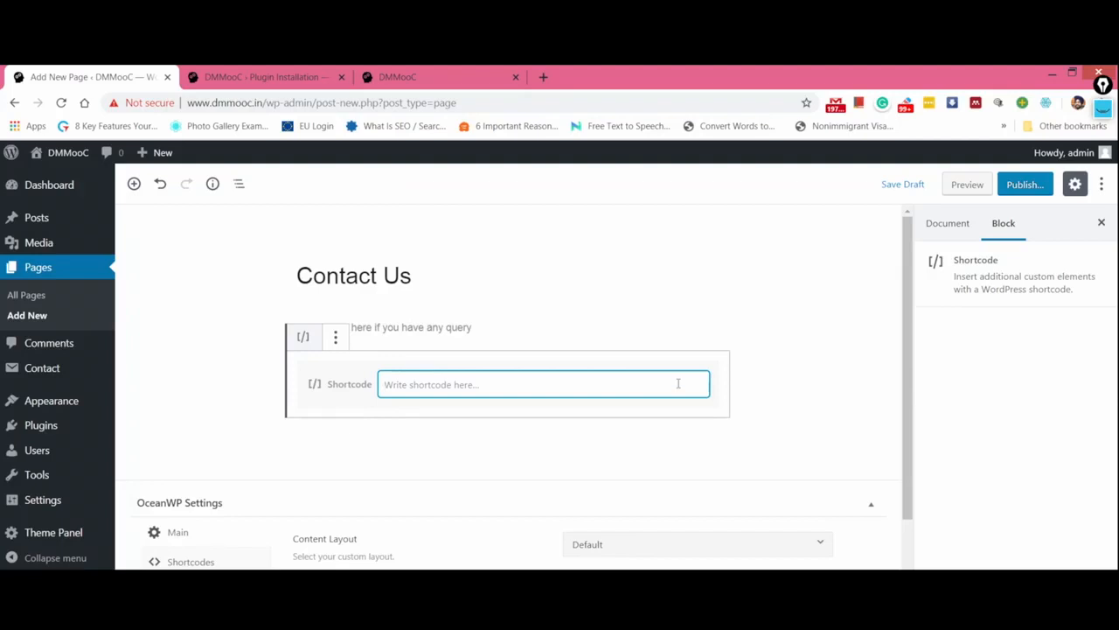
mouse_move(903, 297)
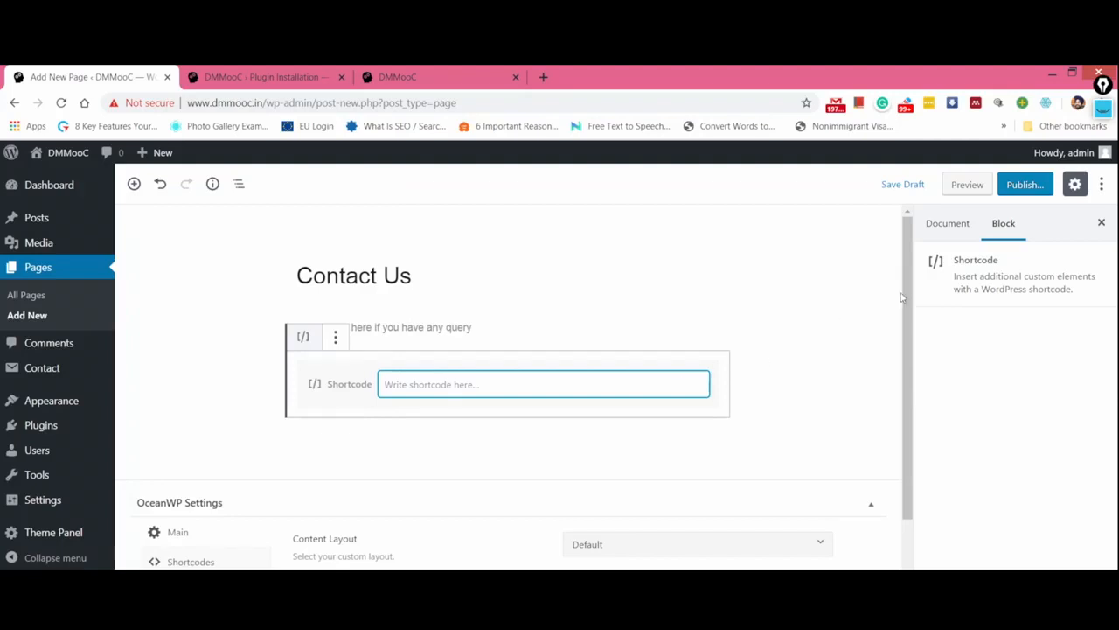
left_click(1024, 184)
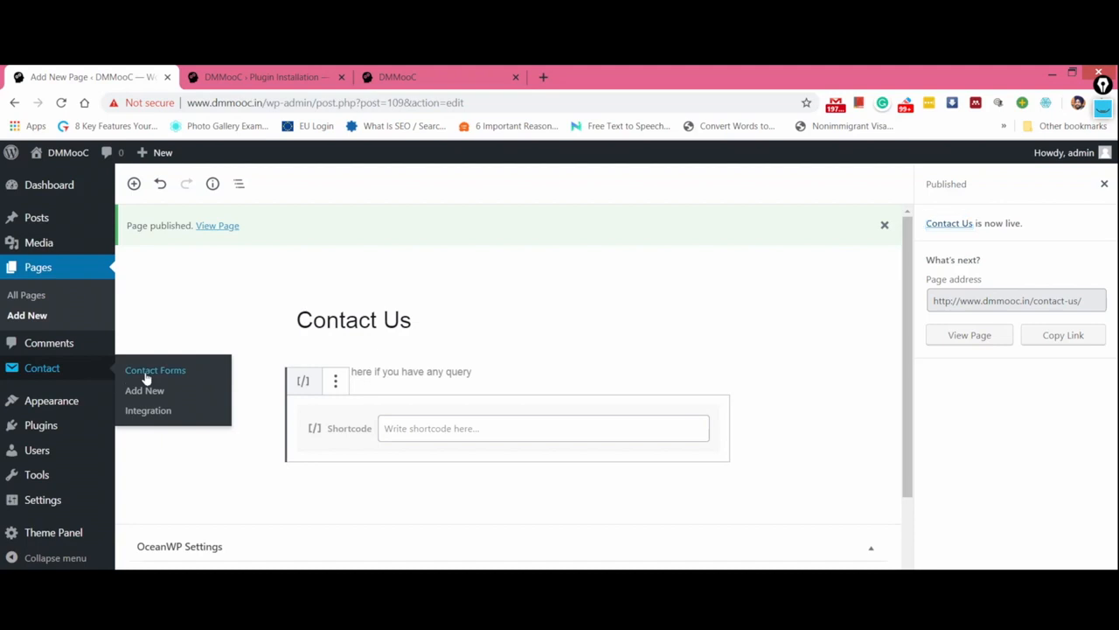
Step: Open Contact > Contact Forms and select the Contact form 1 shortcode
left_click(155, 370)
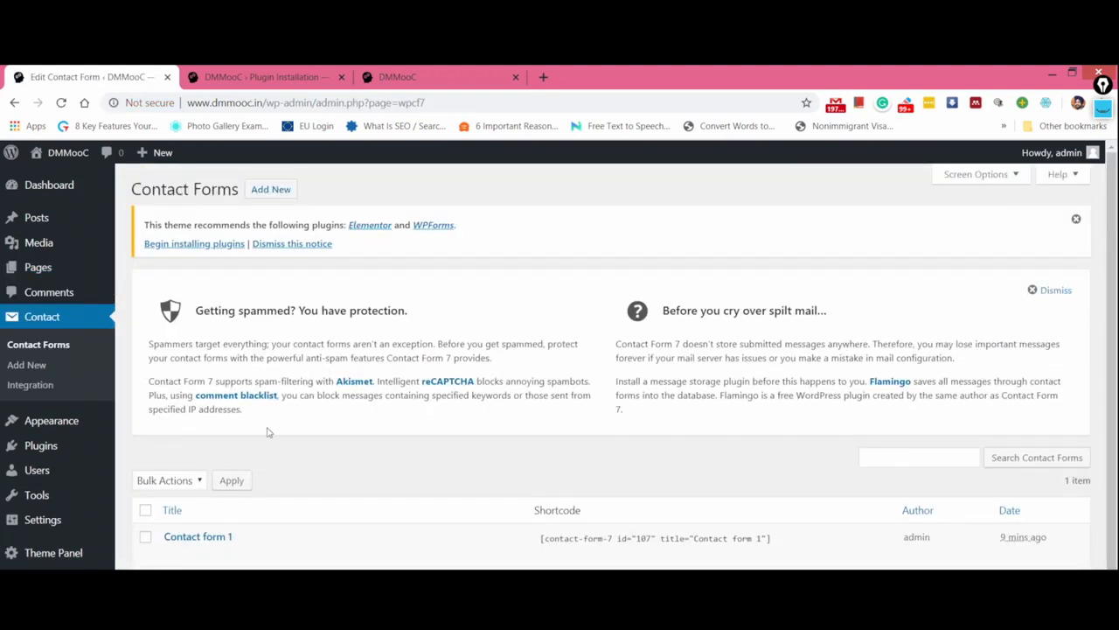
scroll("down", 3)
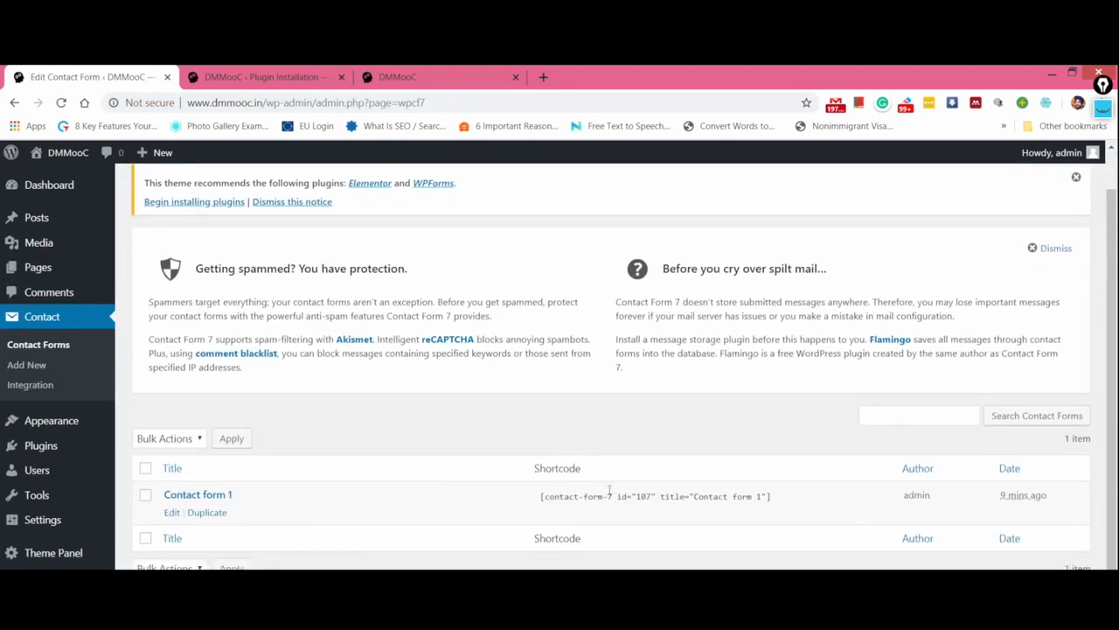
triple_click(655, 496)
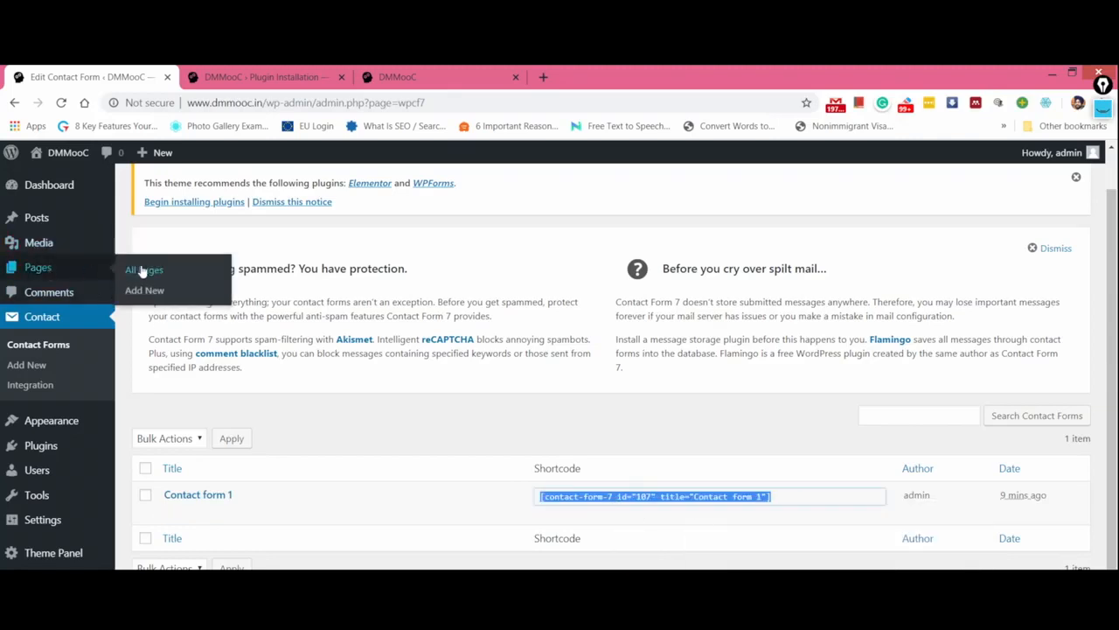
Step: Paste [contact-form-7 id="107" title="Contact form 1"] into the Contact Us shortcode block and update
left_click(143, 270)
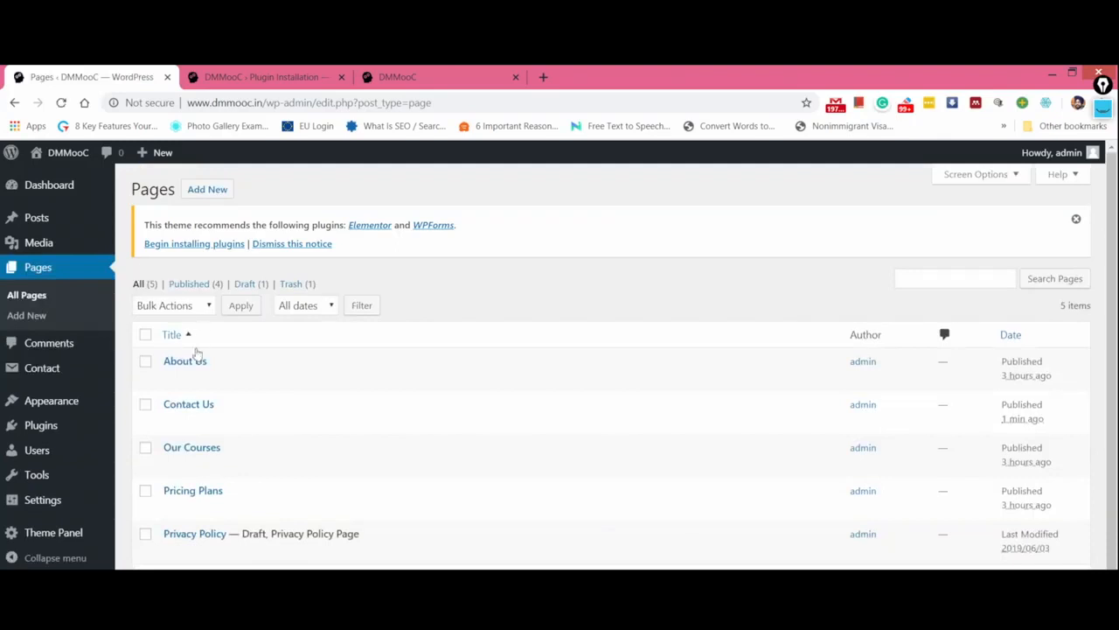
mouse_move(188, 403)
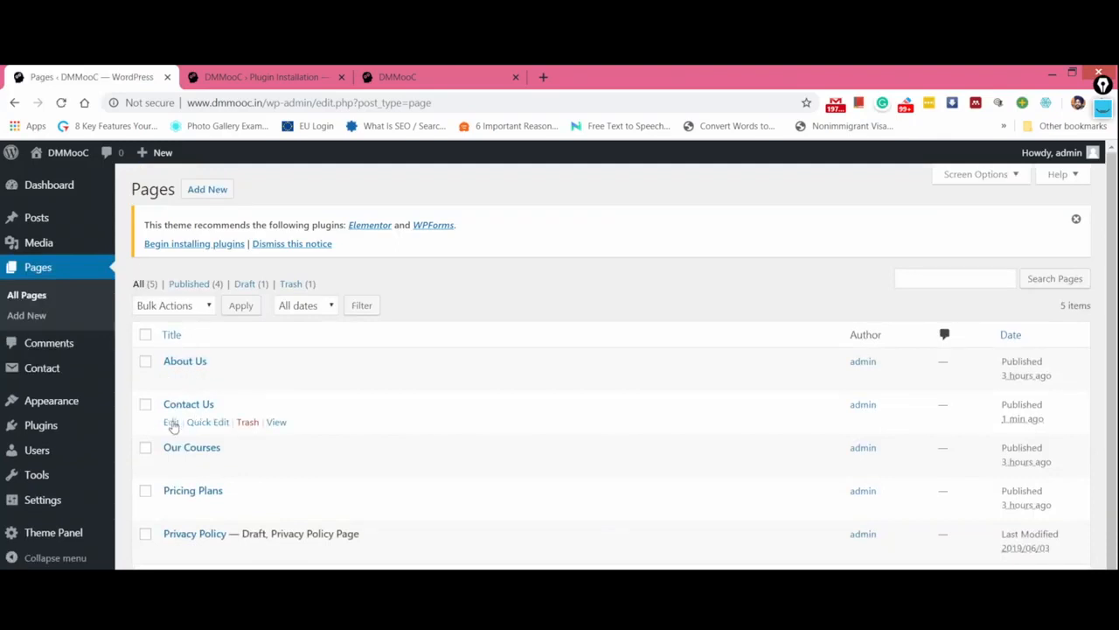
left_click(170, 422)
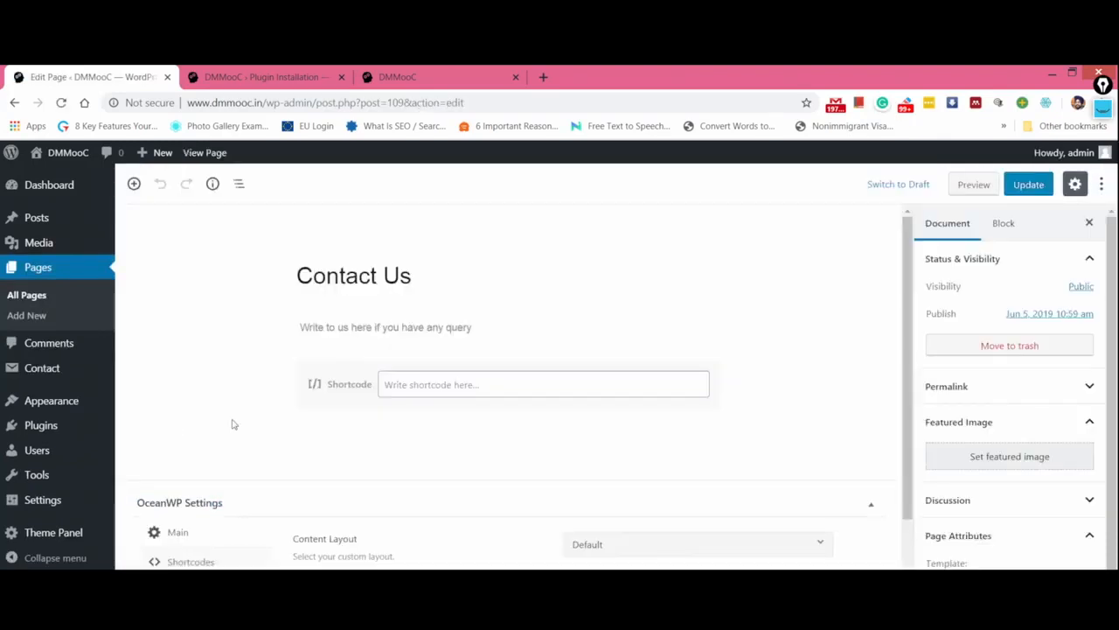
type("[contact-form-7 id=\"107\" title=\"Contact form 1\"]")
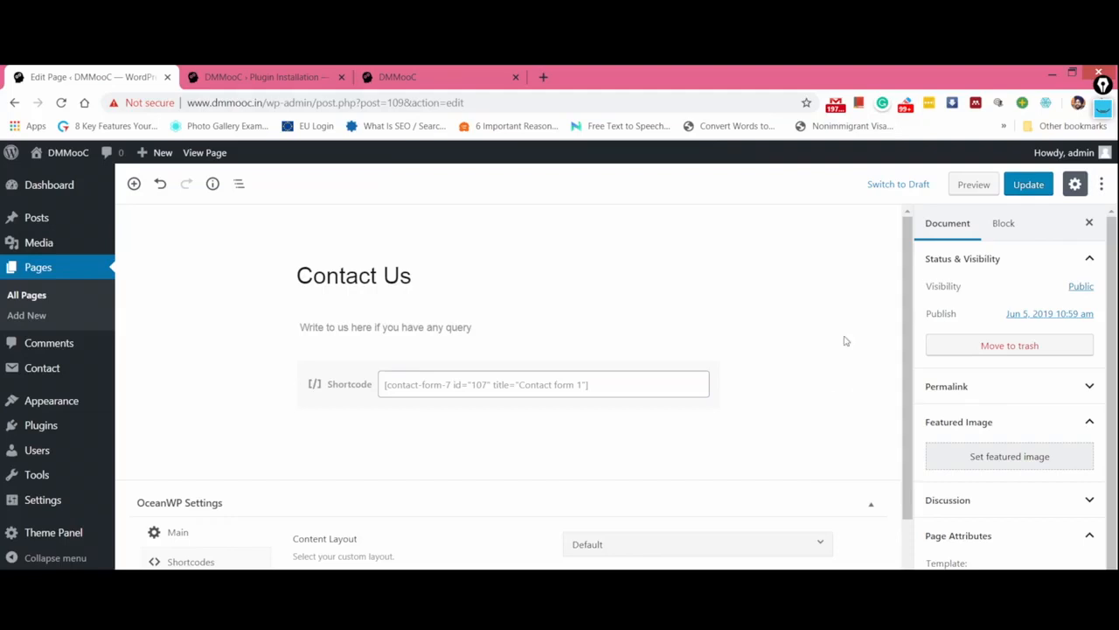
left_click(1028, 185)
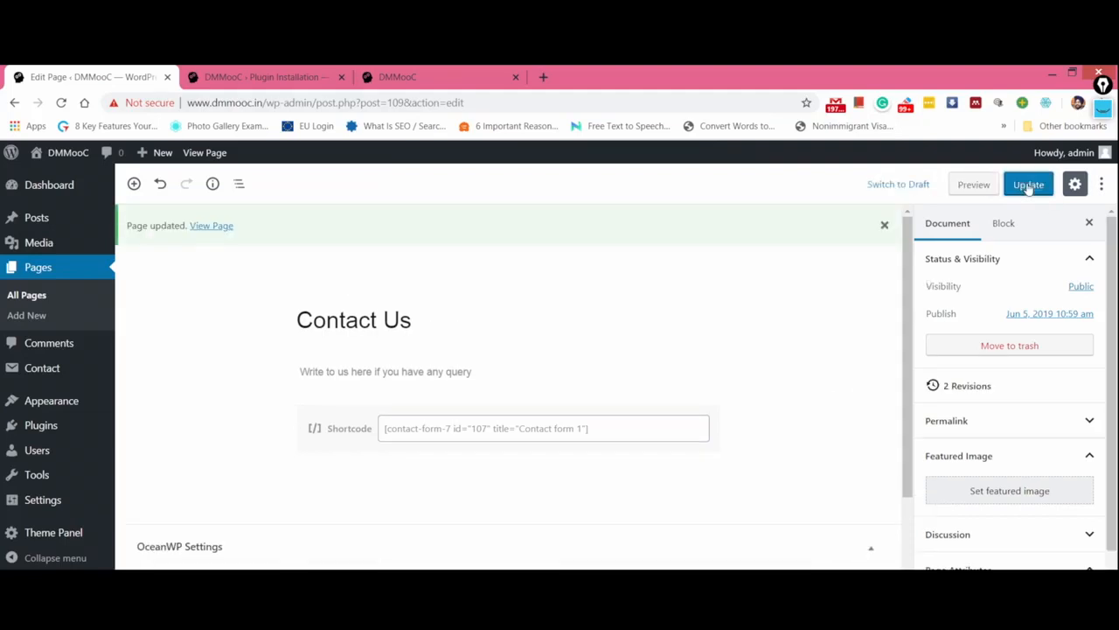
left_click(973, 184)
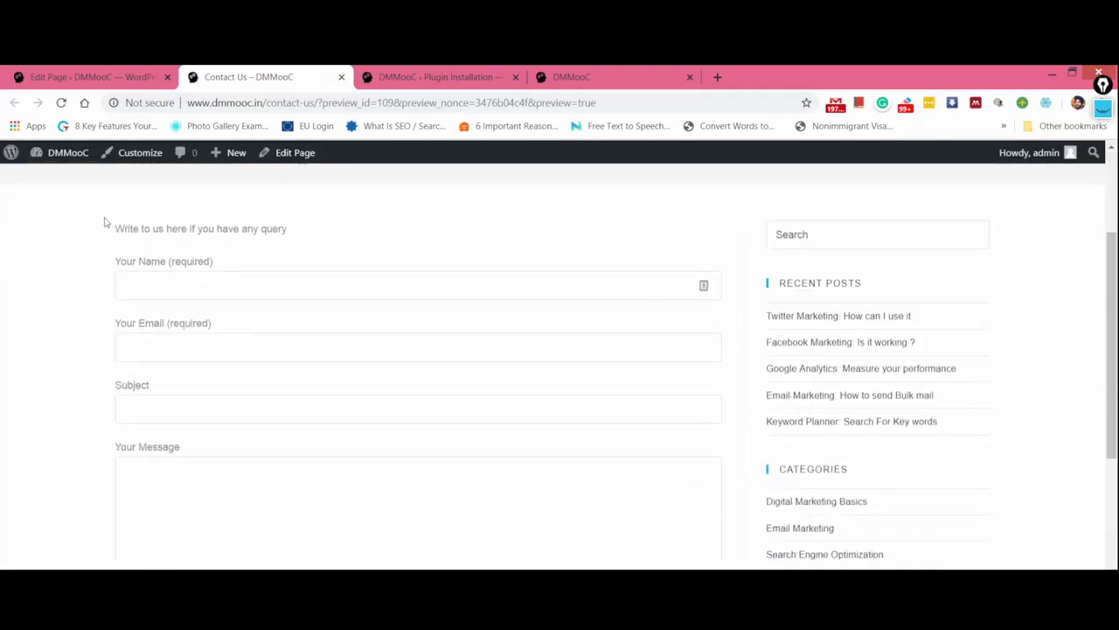
mouse_move(151, 408)
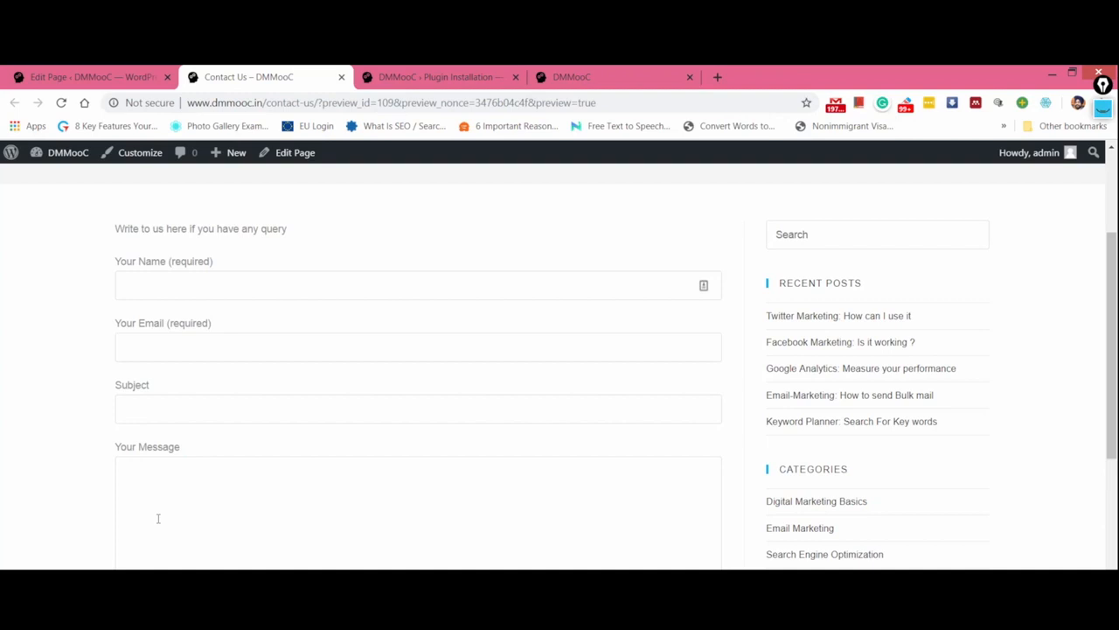
scroll("up", 3)
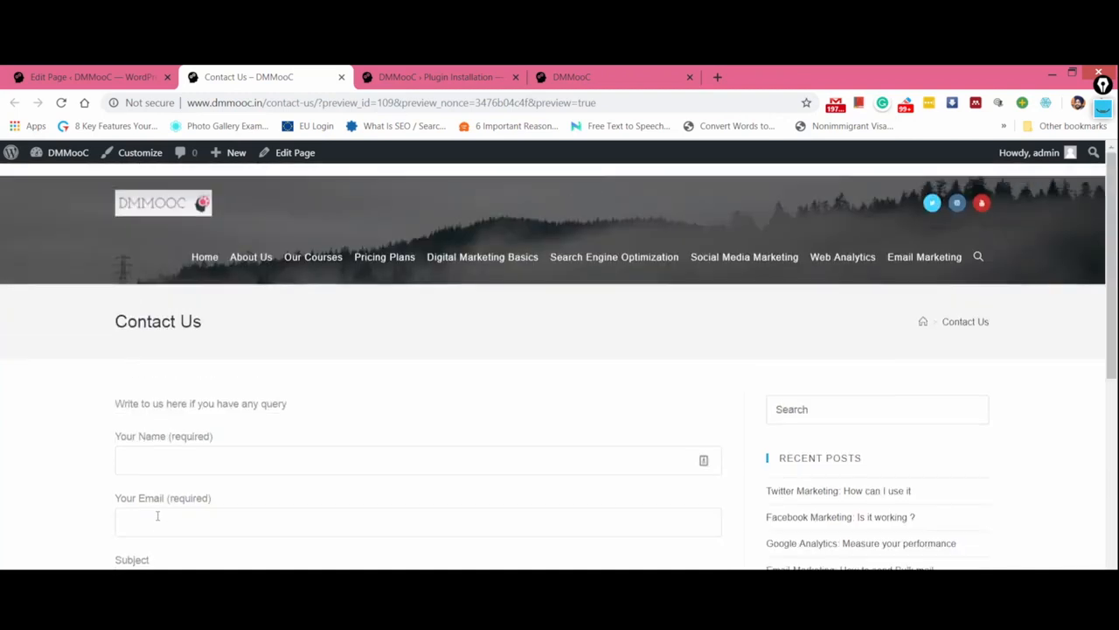
mouse_move(205, 256)
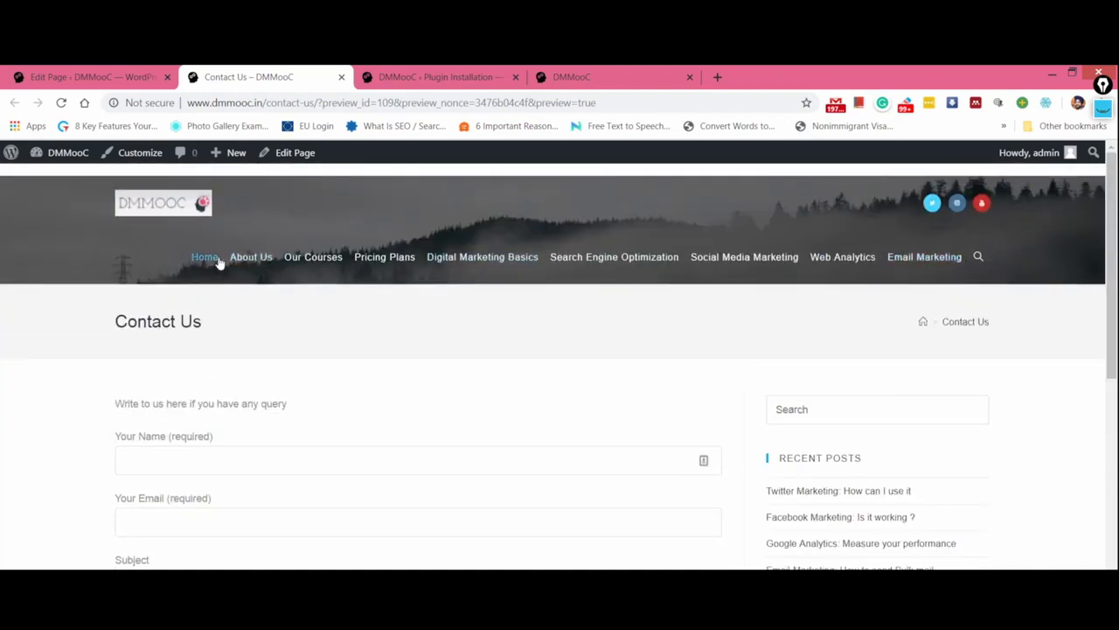
left_click(88, 77)
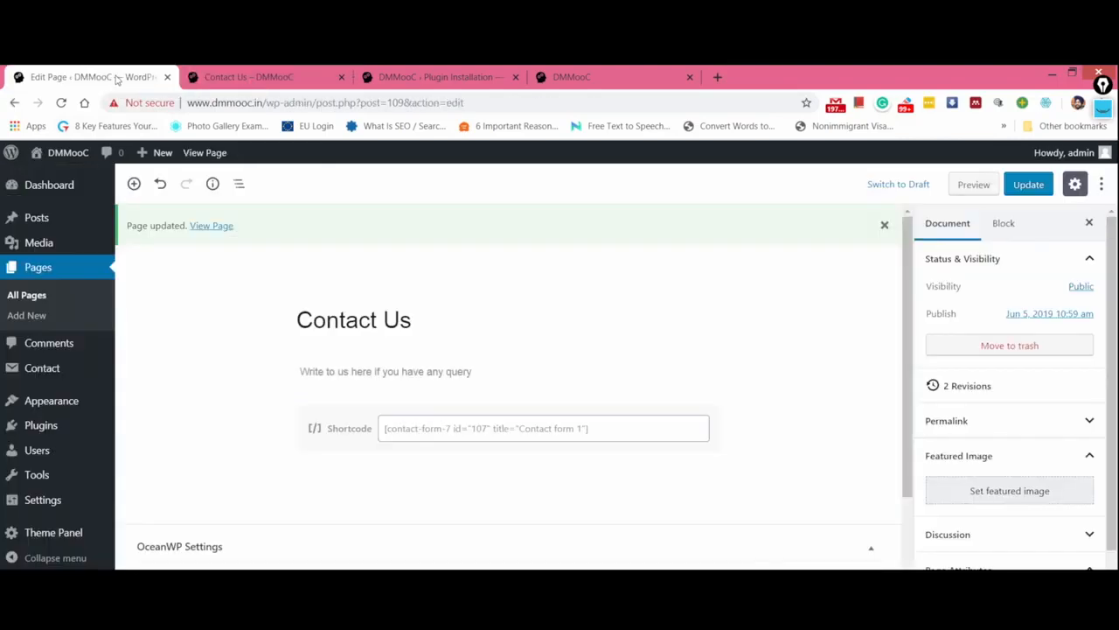
Step: View the live DMMooC homepage, then return to the Contact Us page editor
left_click(254, 77)
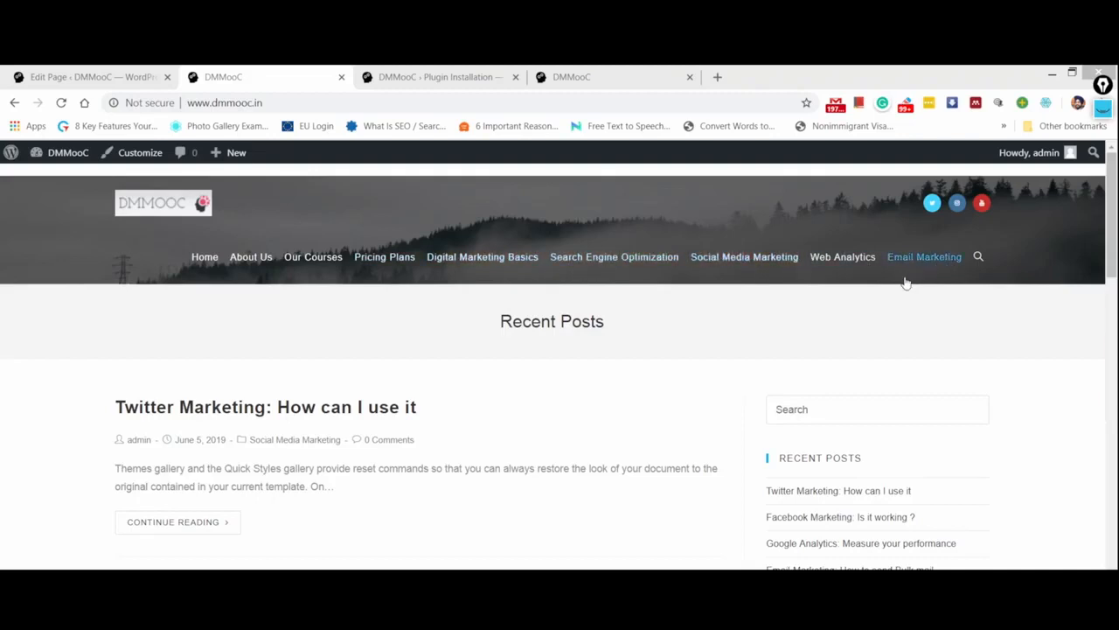
mouse_move(942, 274)
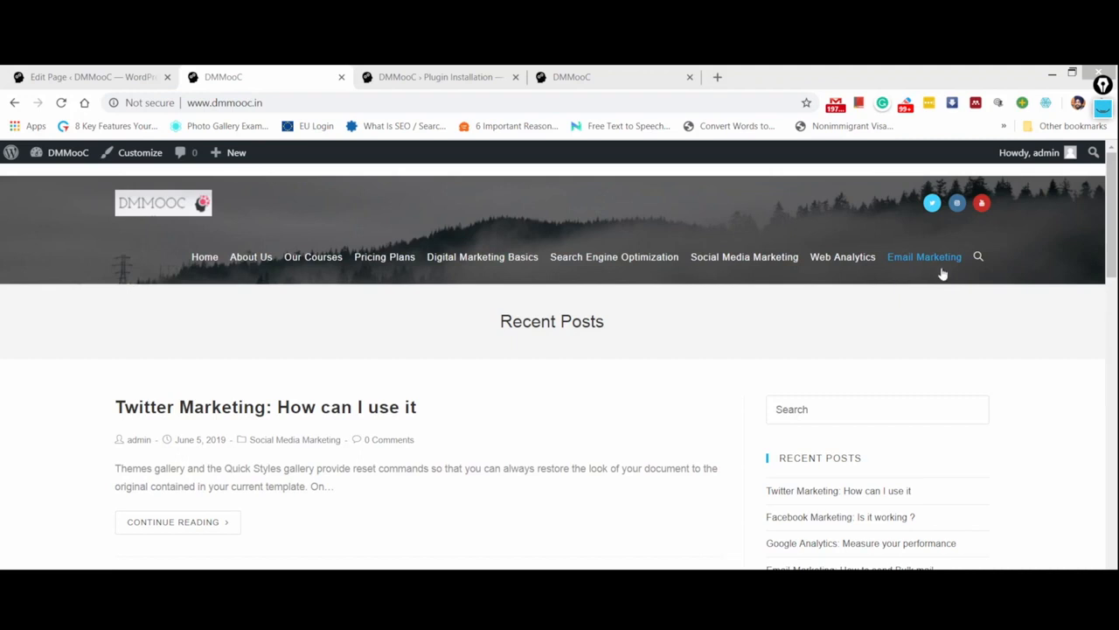
mouse_move(971, 278)
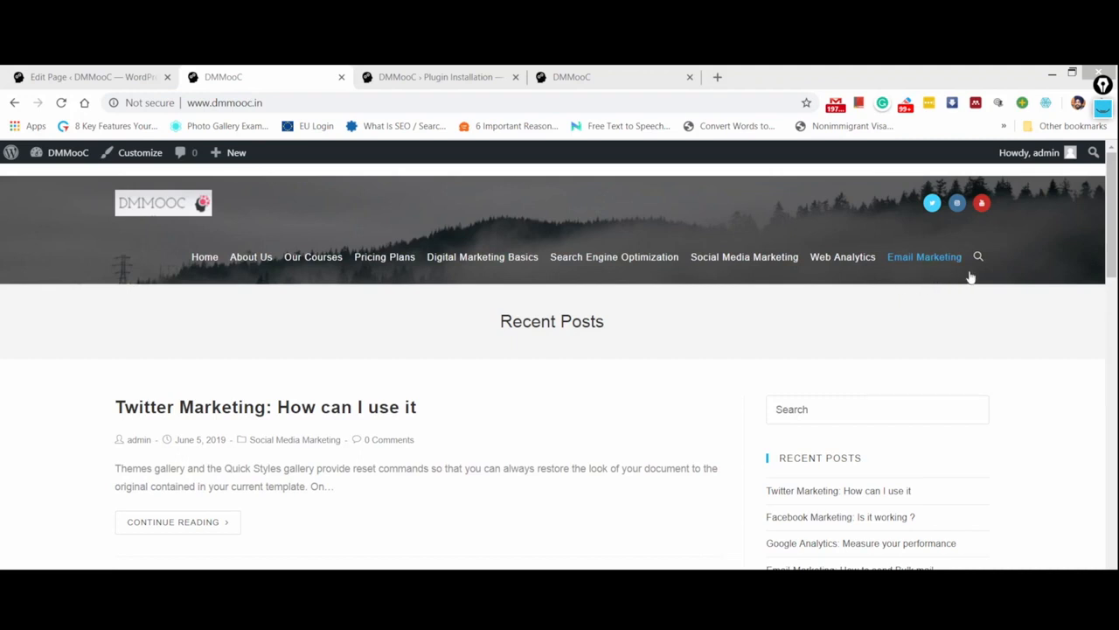
mouse_move(970, 288)
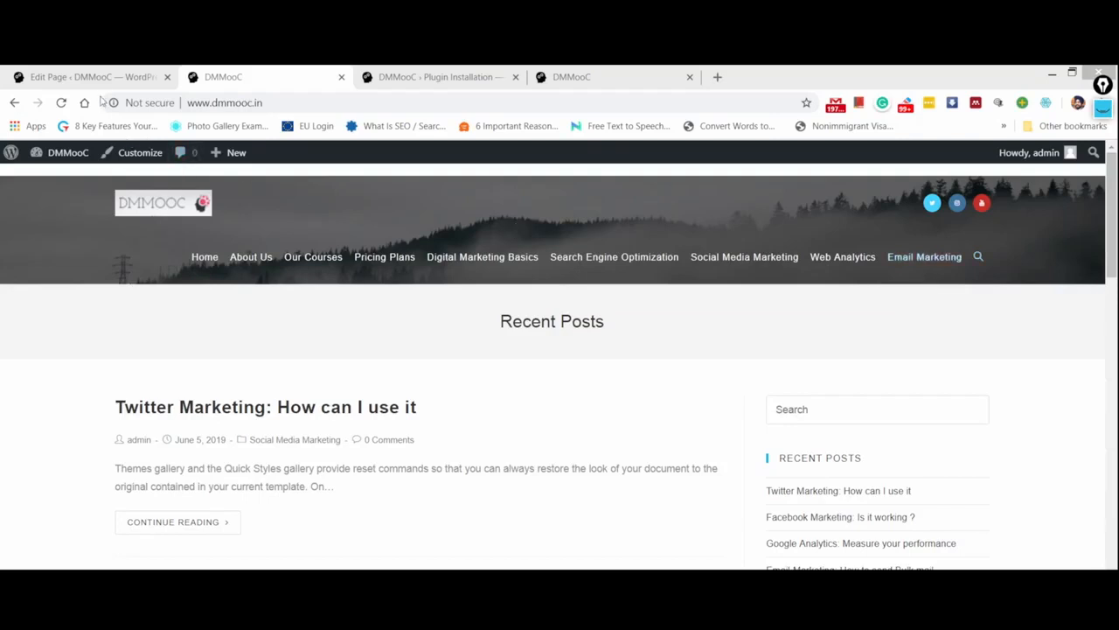
left_click(88, 77)
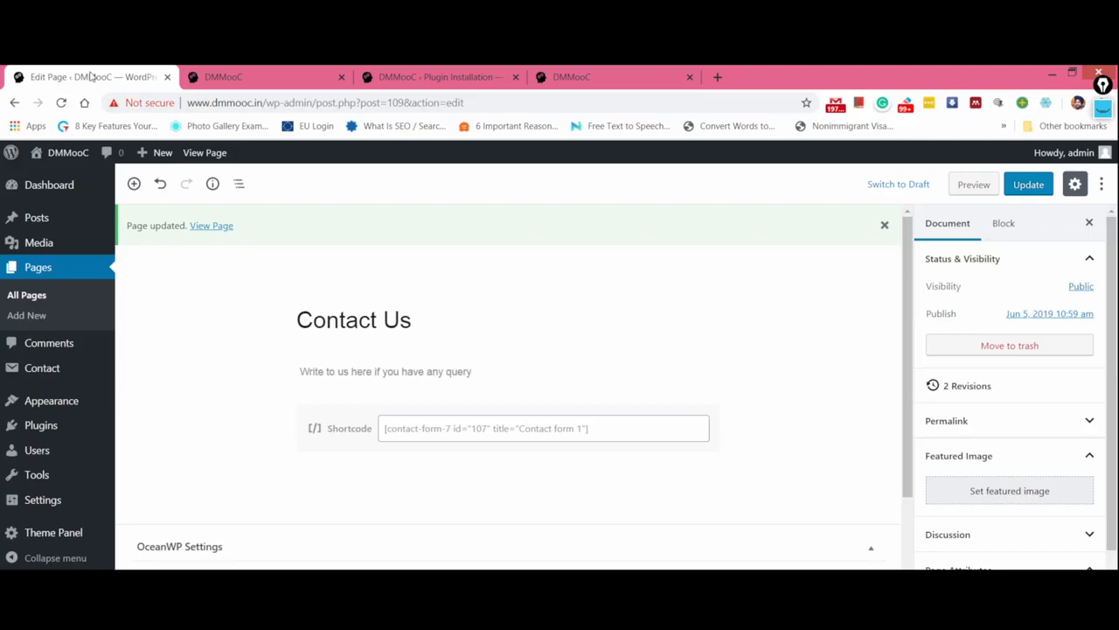
mouse_move(82, 130)
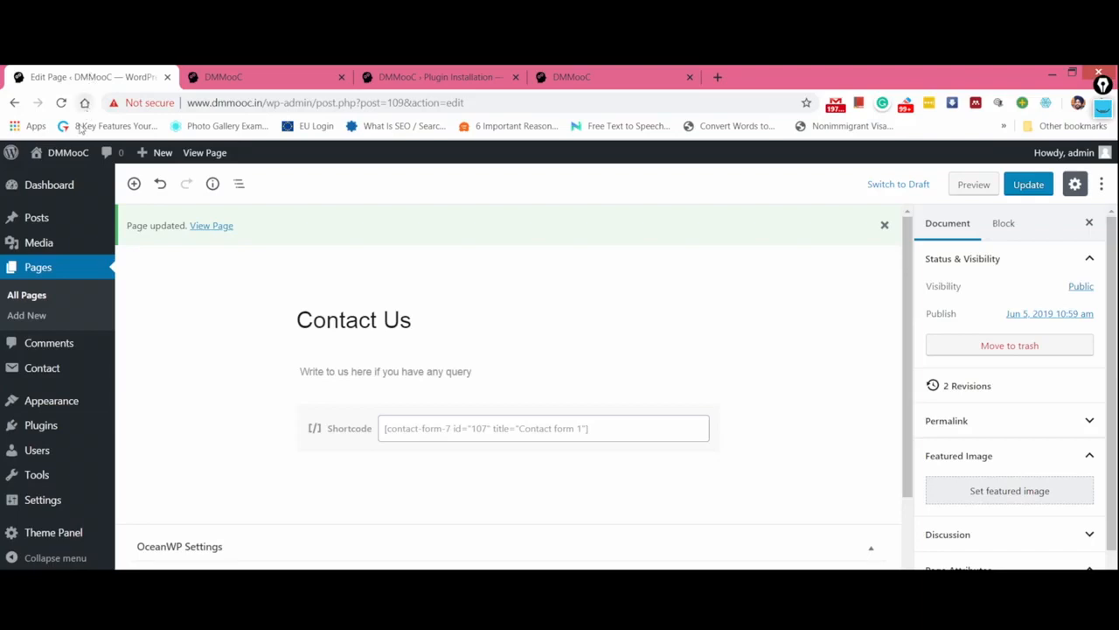
Step: Add the Contact Us page to the DMMooC Primary Menu and publish the customizer change
left_click(51, 401)
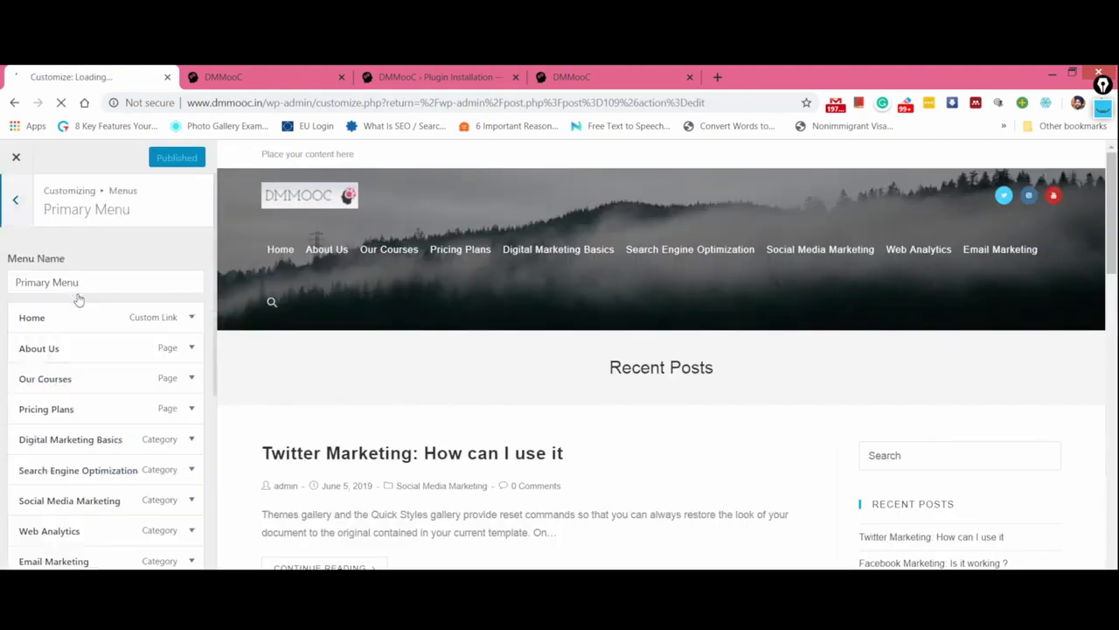
left_click(166, 522)
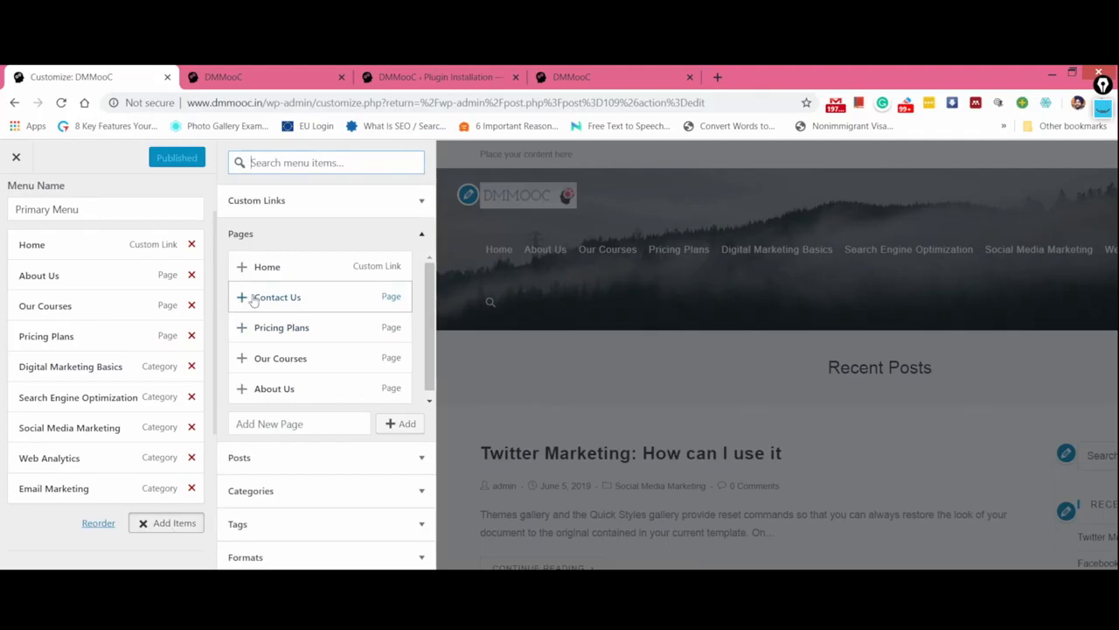
left_click(242, 296)
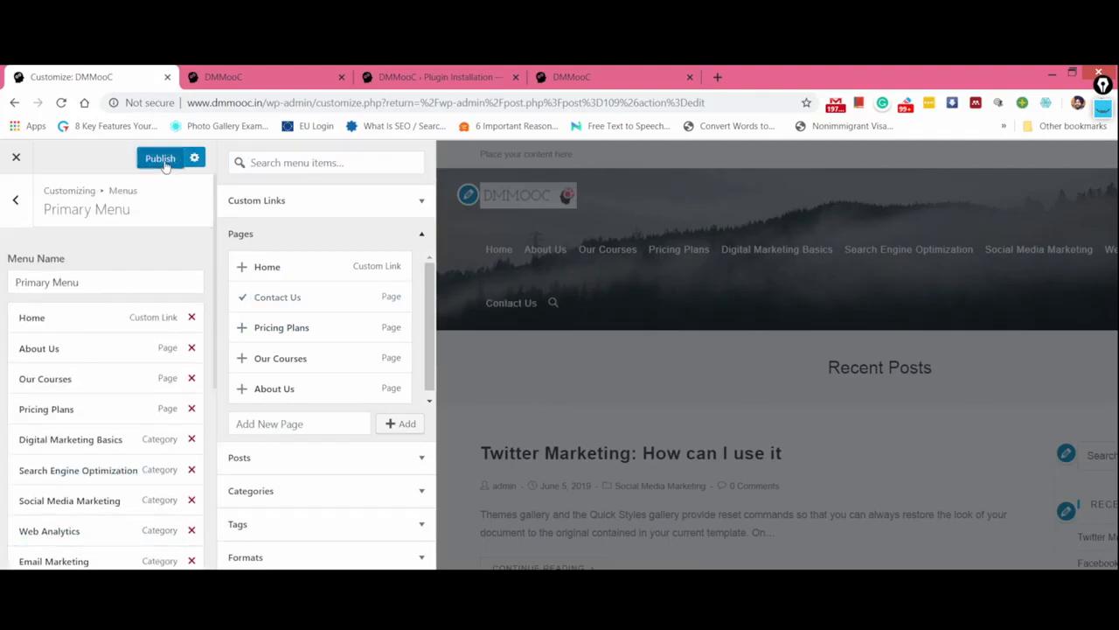
left_click(160, 158)
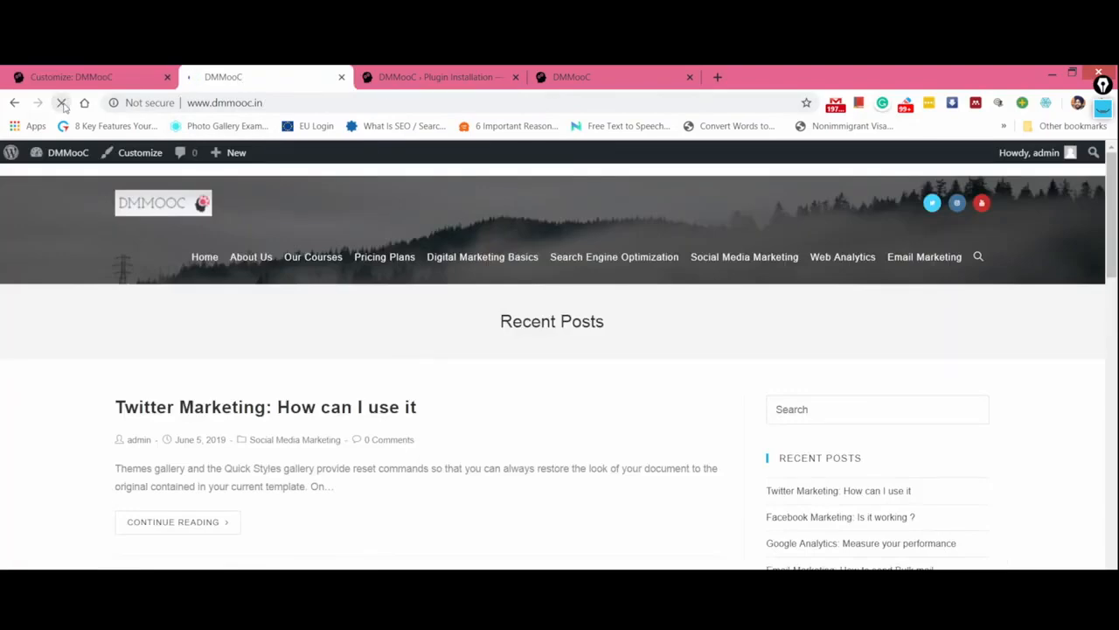
Step: Reload the live homepage and open the new Contact Us page from its menu
left_click(62, 102)
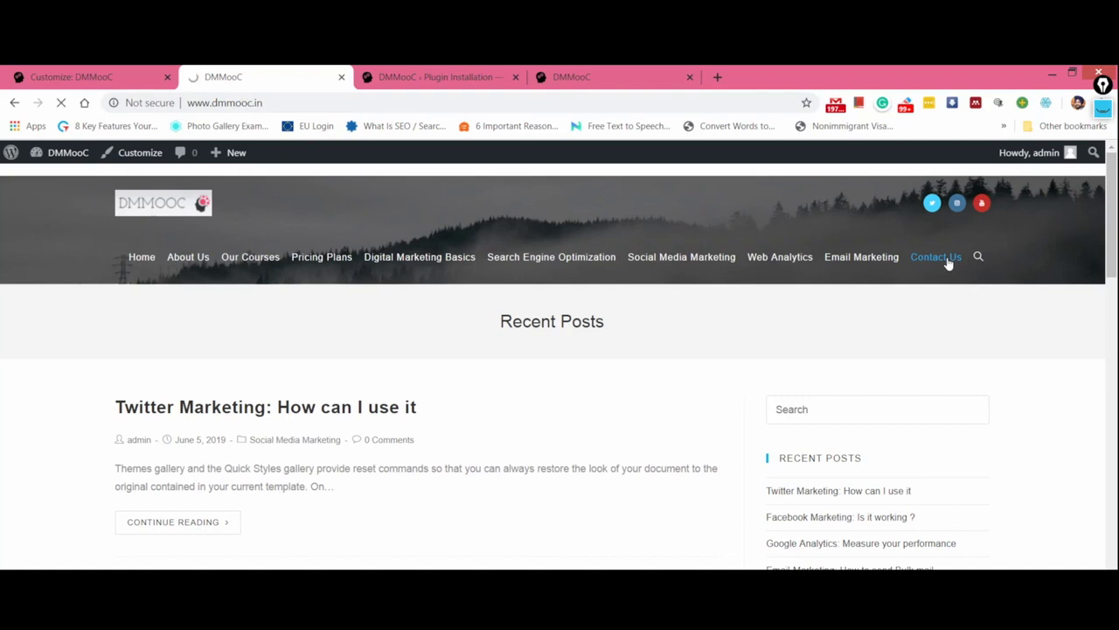
left_click(936, 257)
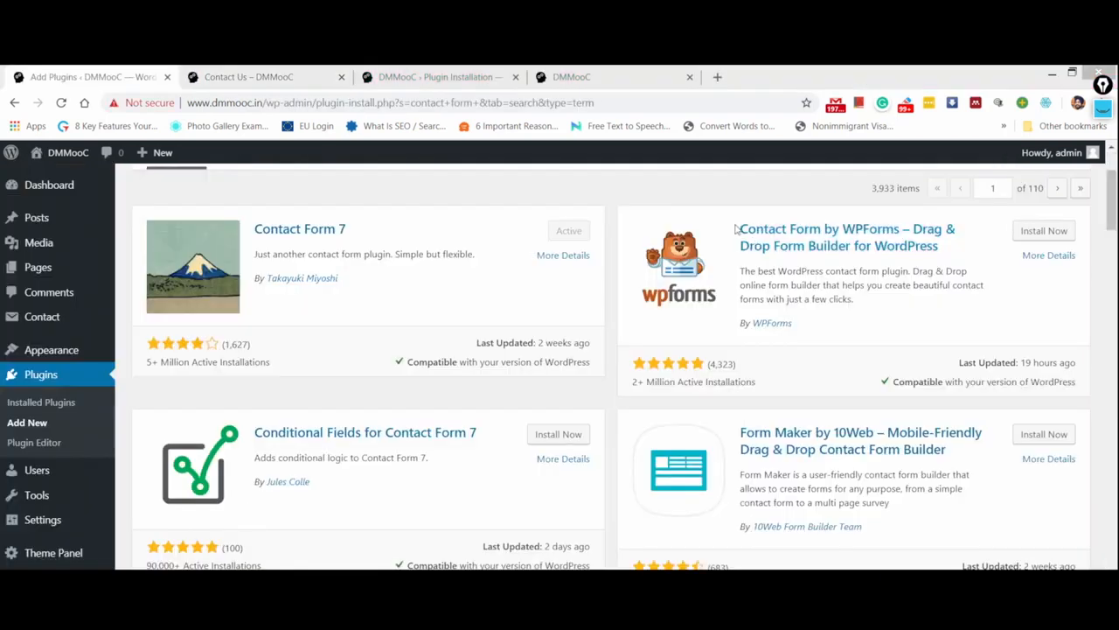
mouse_move(776, 234)
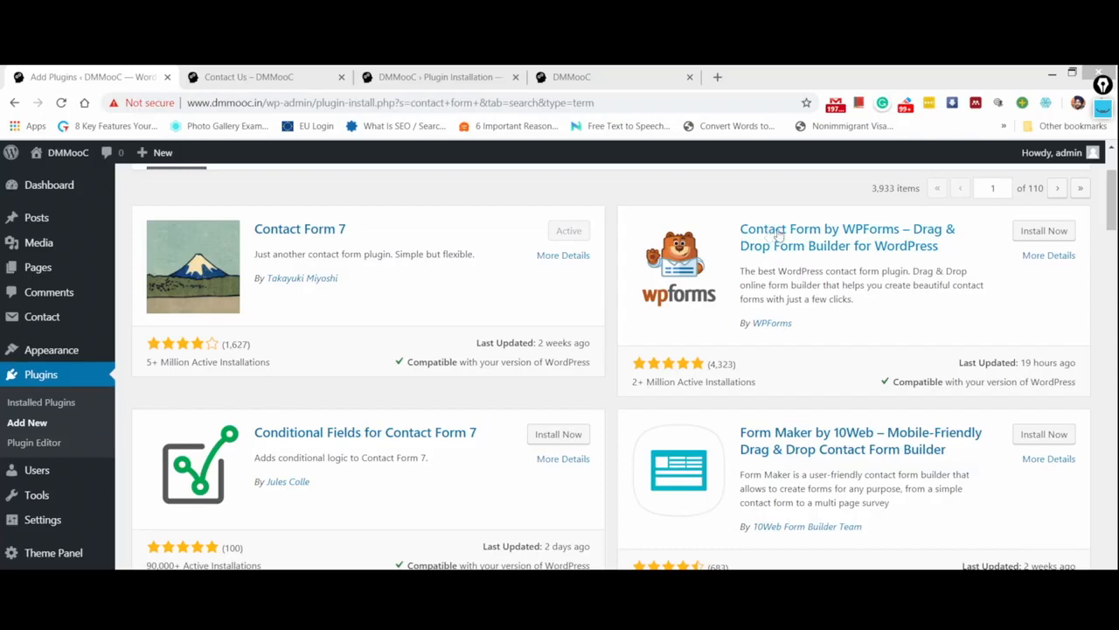
mouse_move(749, 381)
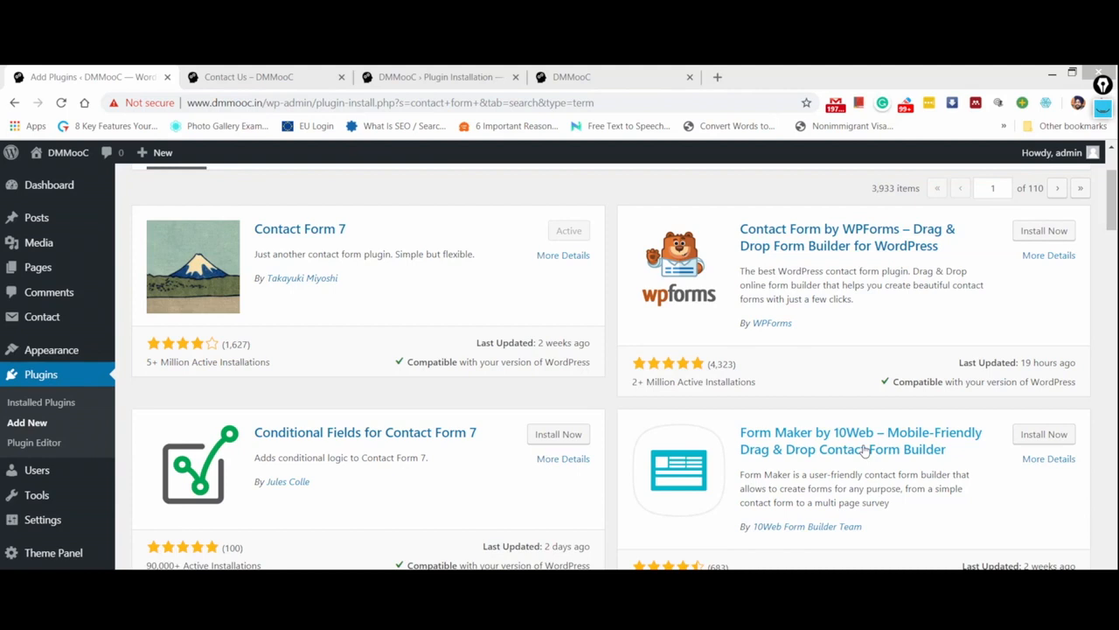
Step: Open Installed Plugins, showing Contact Form 7 and Ocean Extra active
left_click(41, 401)
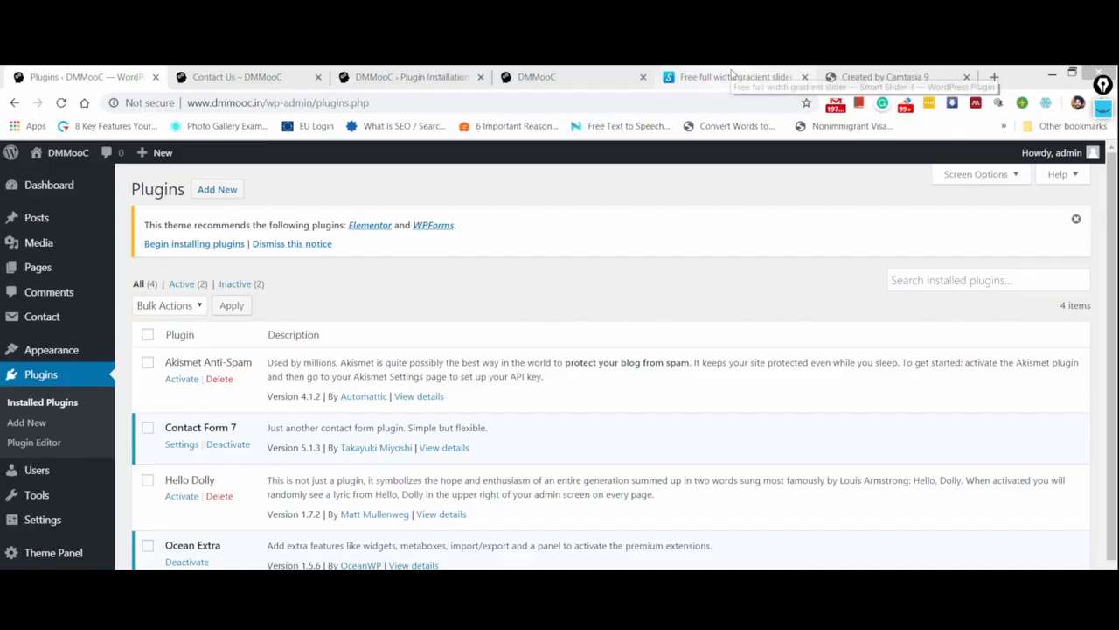
left_click(735, 76)
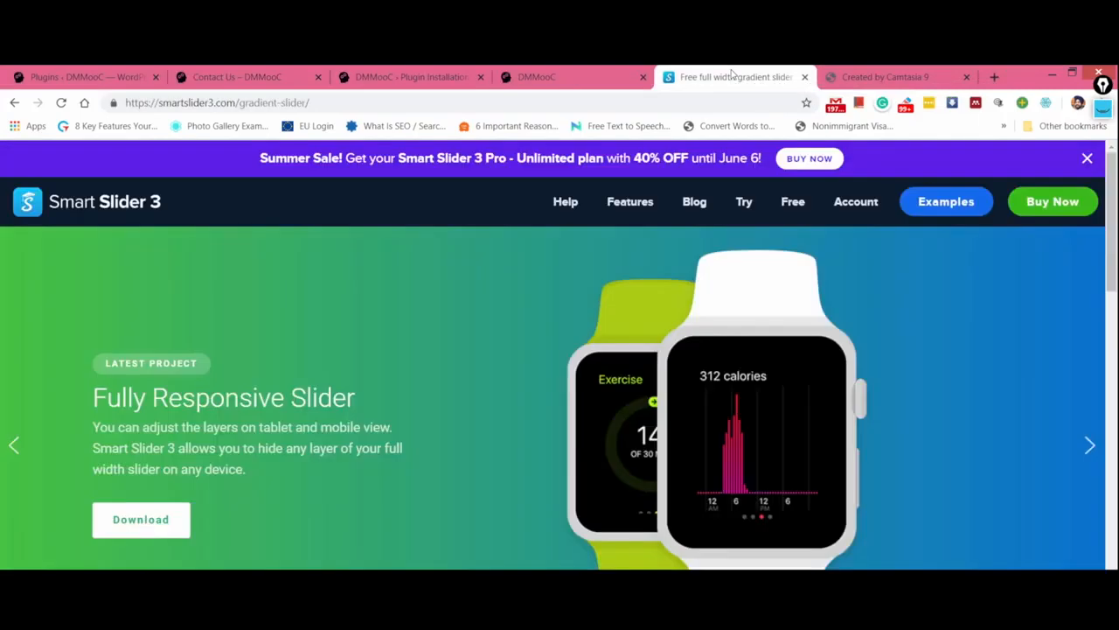
mouse_move(865, 214)
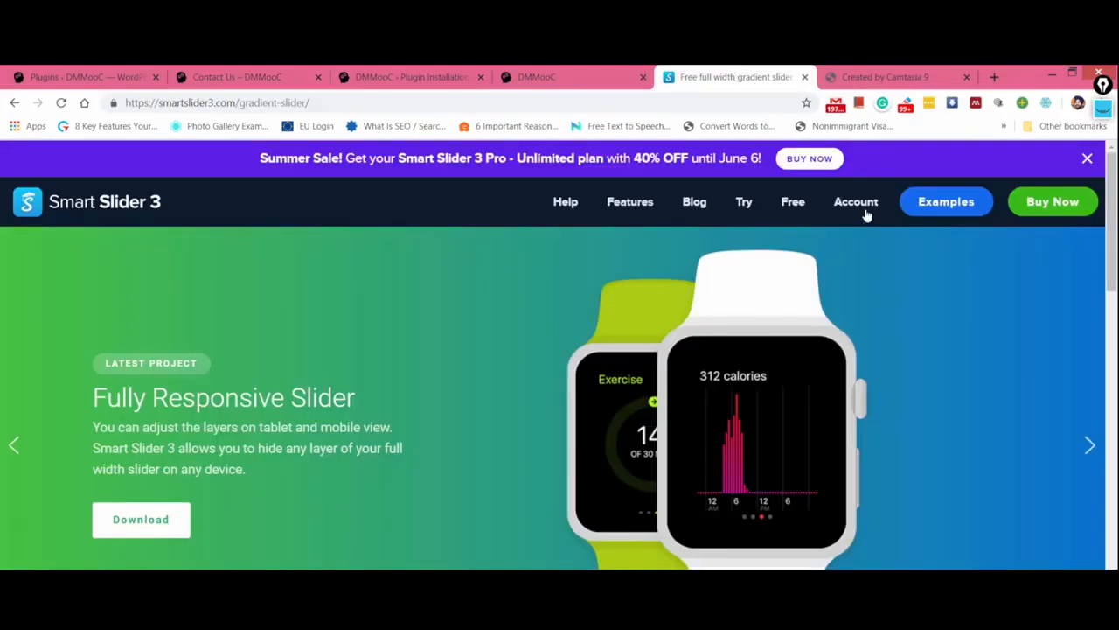
mouse_move(1098, 459)
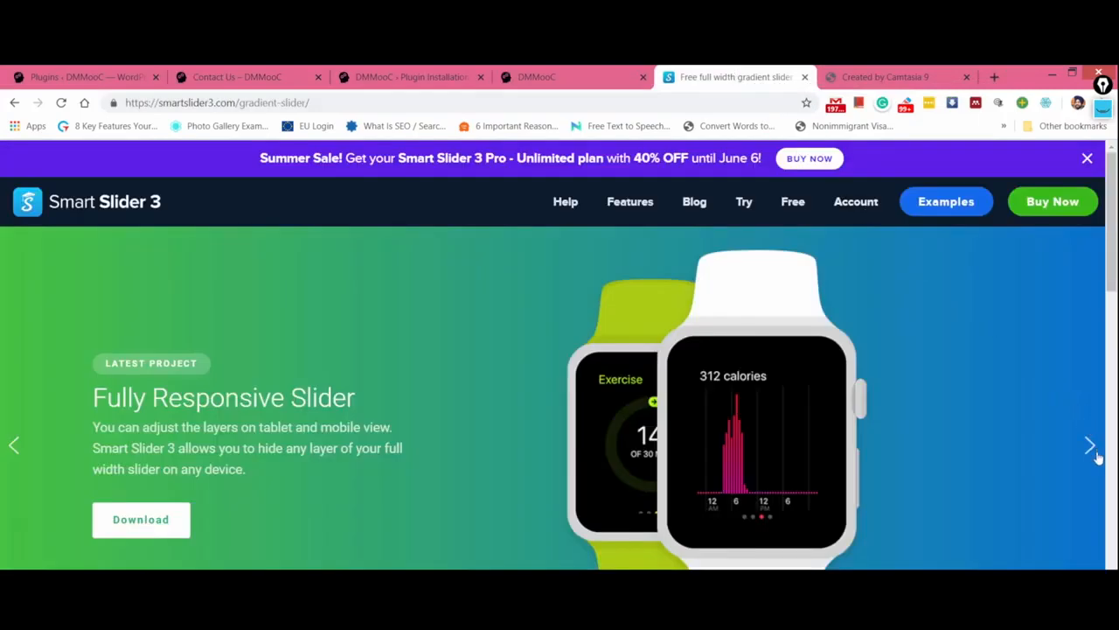
mouse_move(1088, 455)
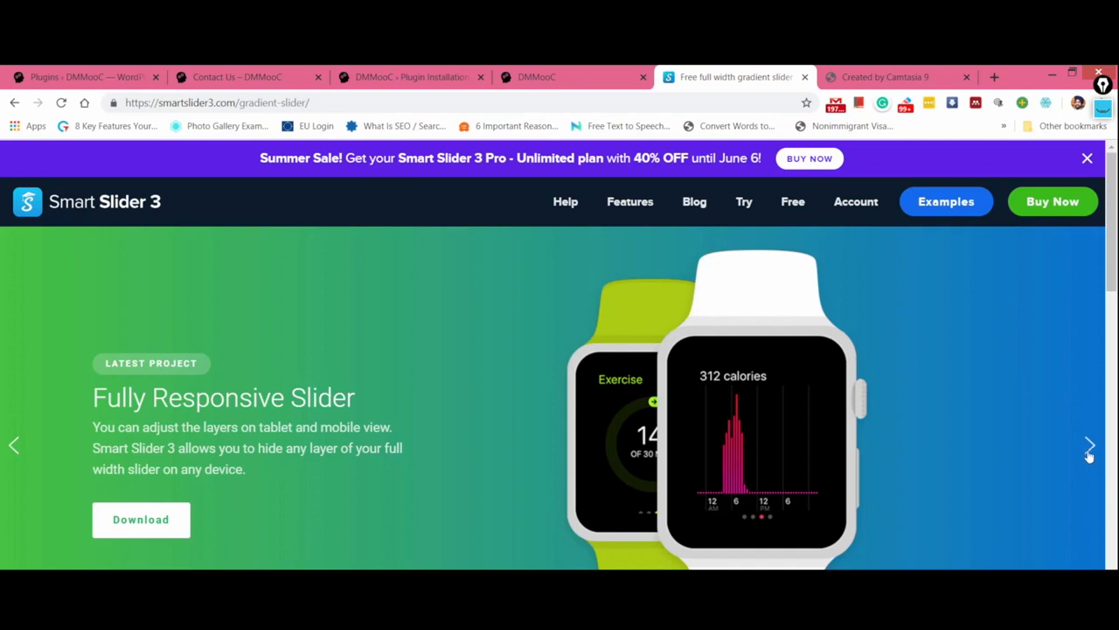
left_click(1089, 446)
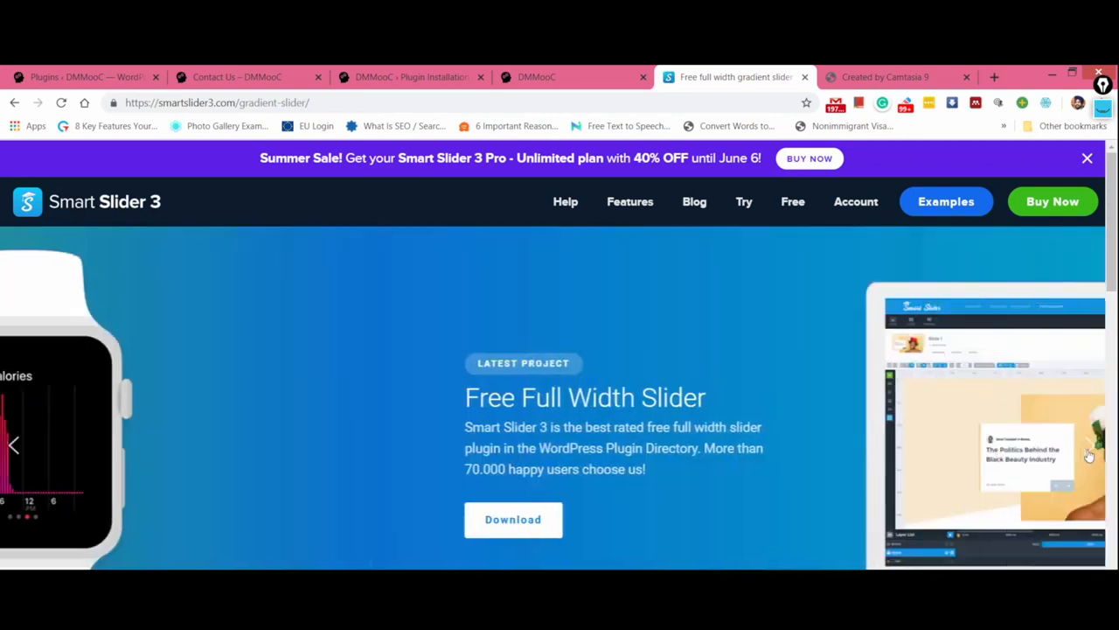
left_click(1089, 446)
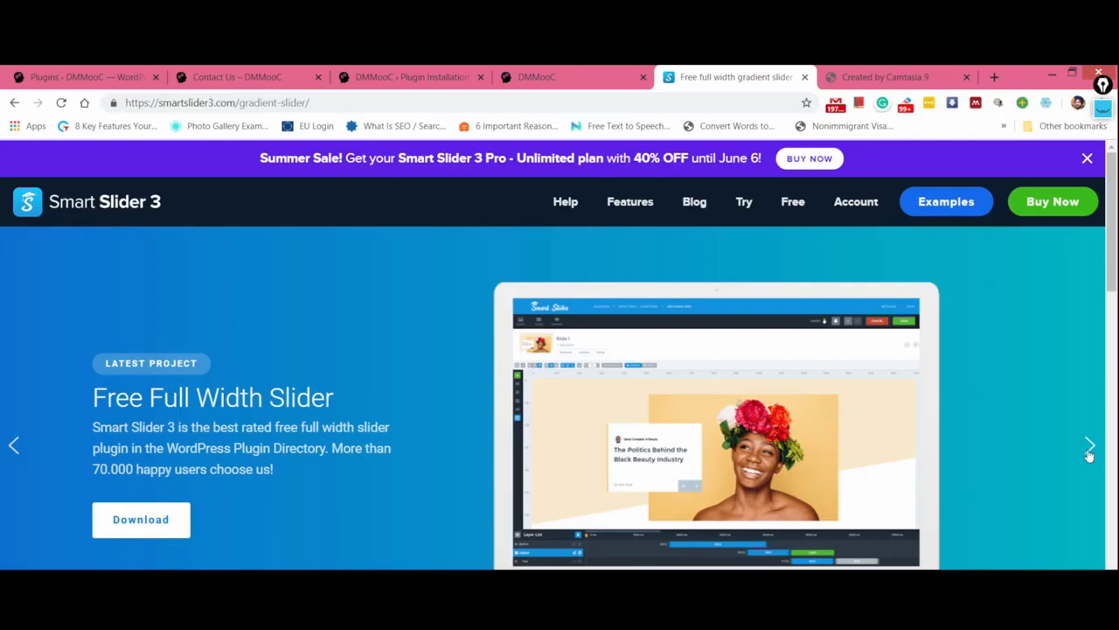
left_click(1088, 446)
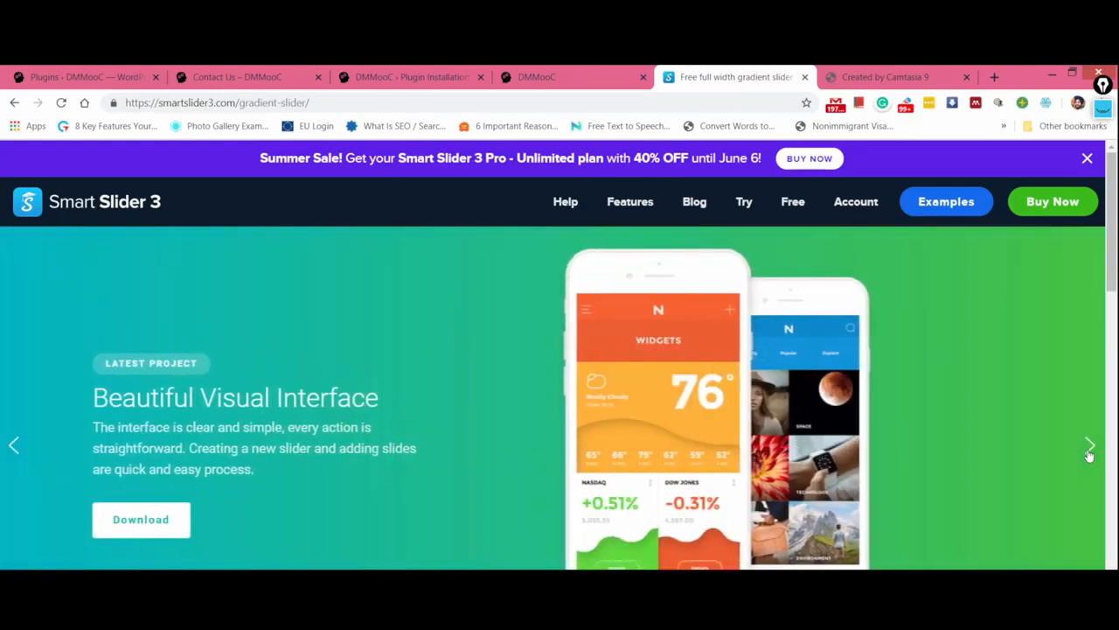
left_click(1088, 445)
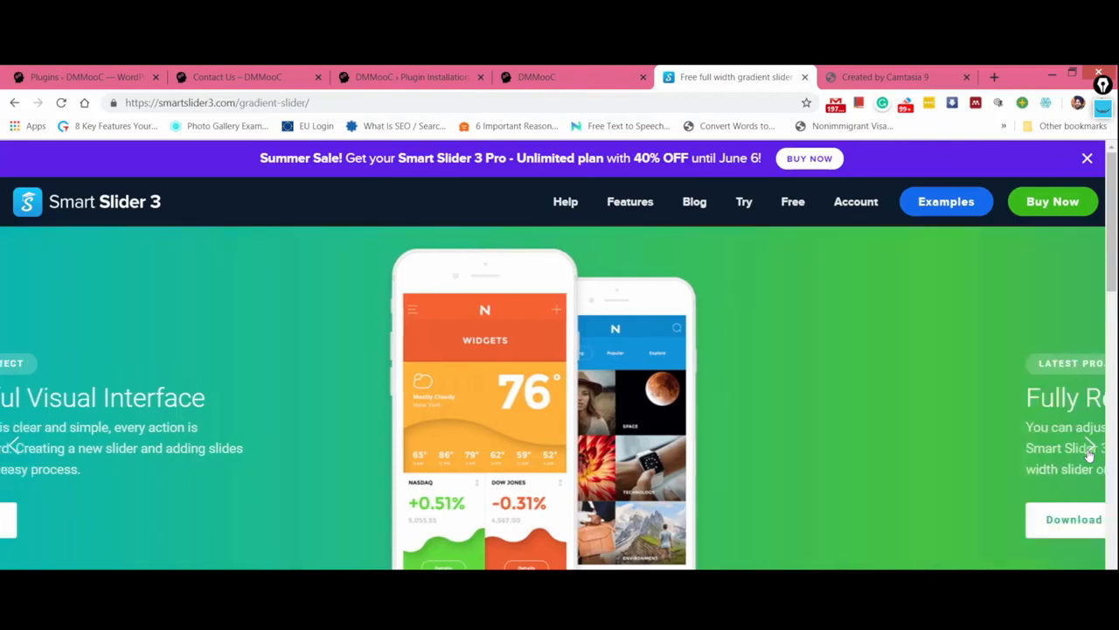
left_click(1090, 446)
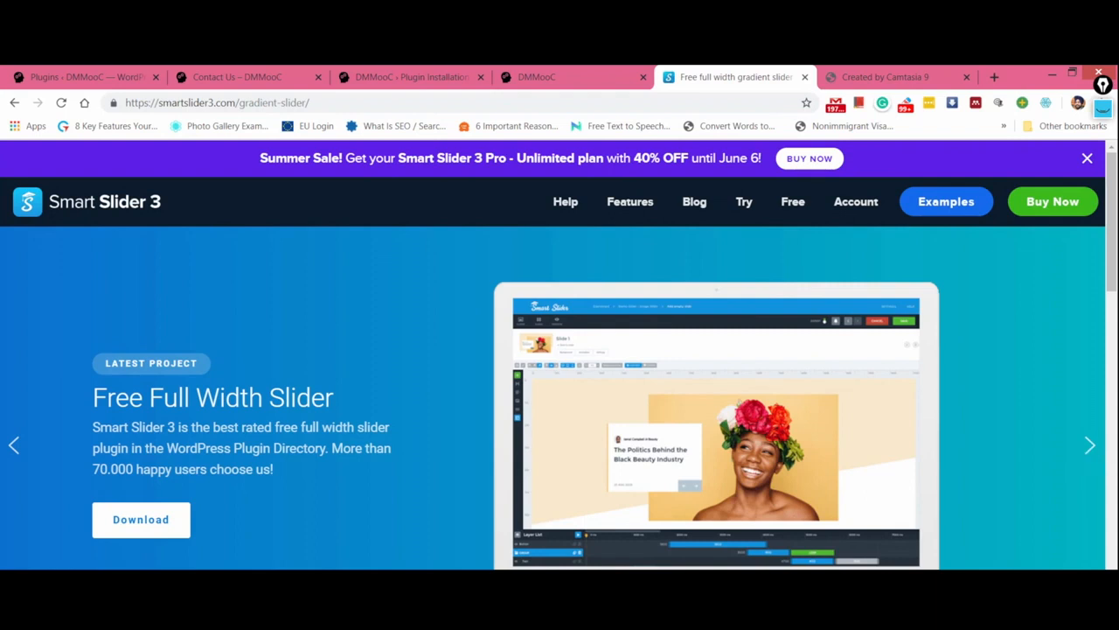
mouse_move(261, 149)
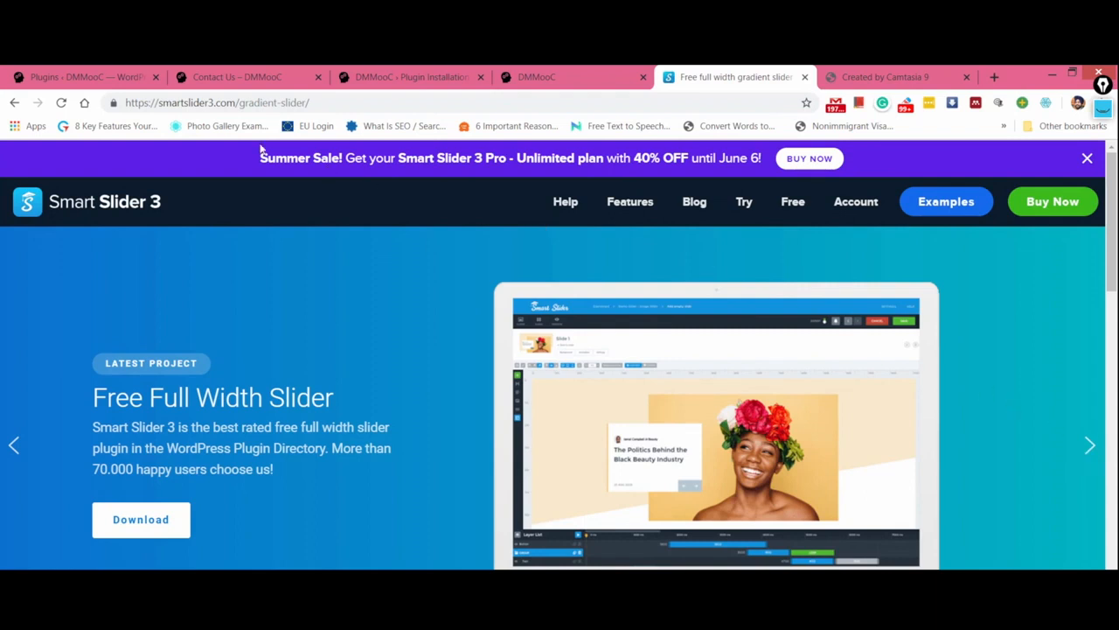
mouse_move(83, 77)
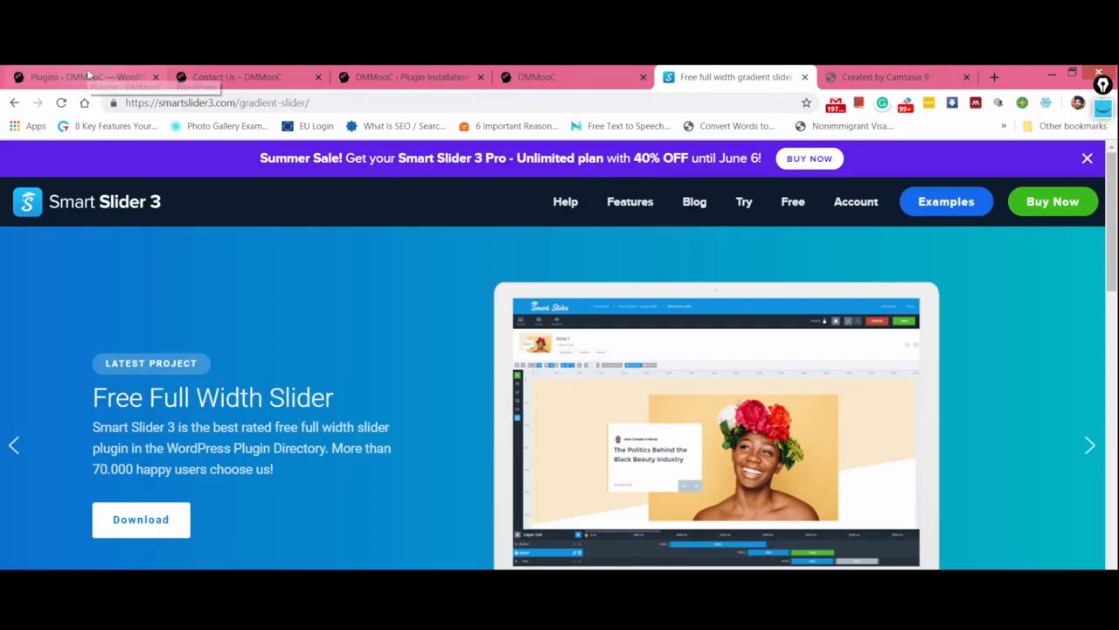
left_click(83, 77)
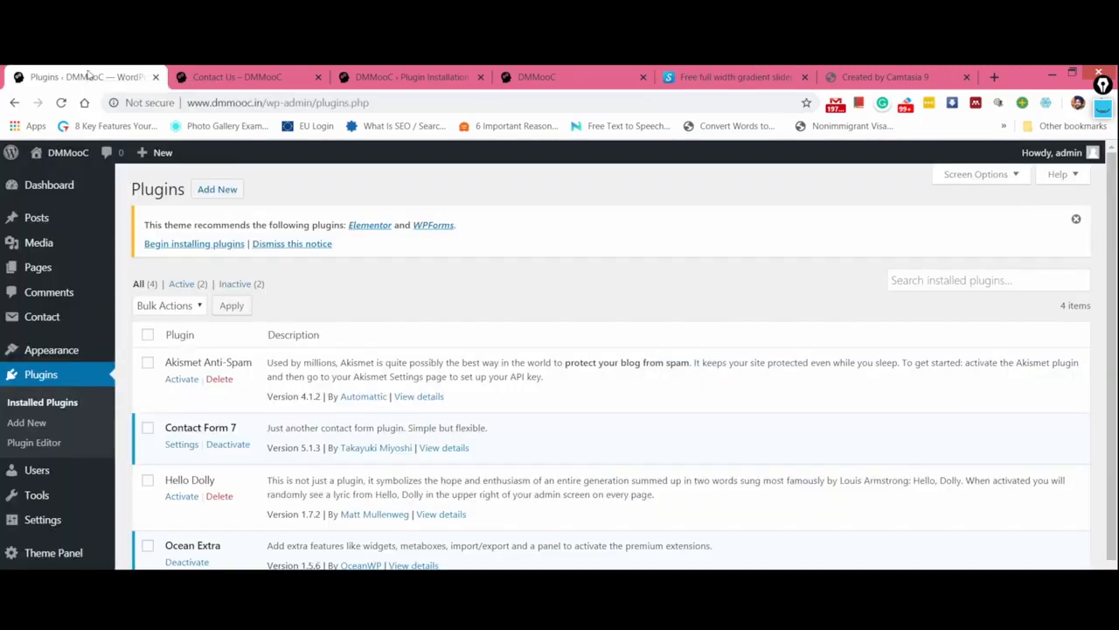
mouse_move(70, 320)
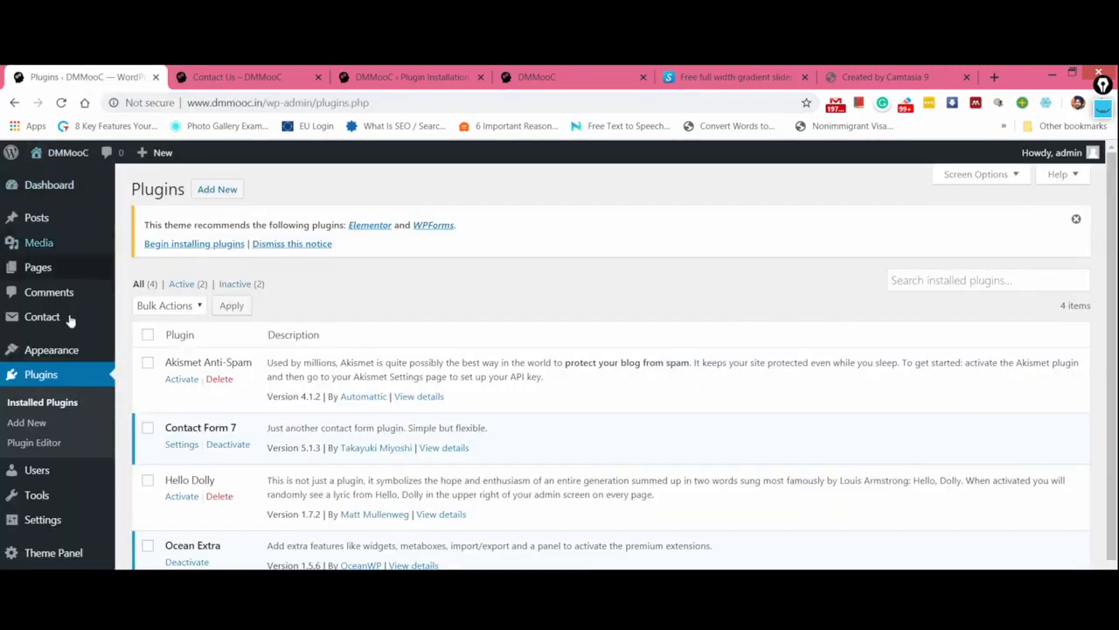
mouse_move(26, 422)
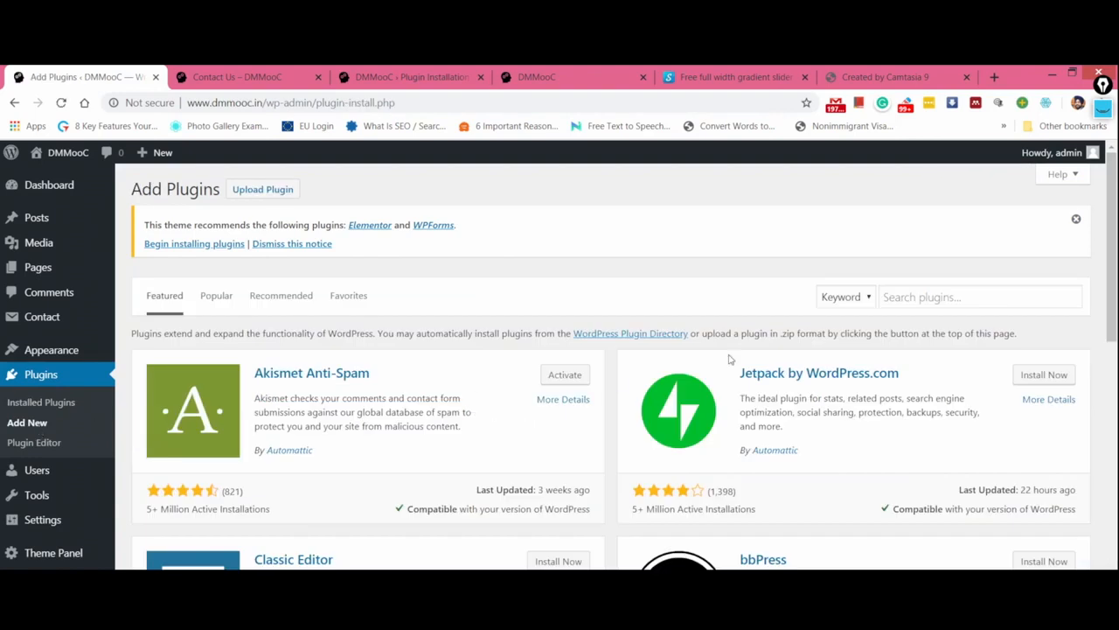
Step: Search for 'smart slider 3', install and activate it, then open the Smart Slider dashboard
type("smart slider 3")
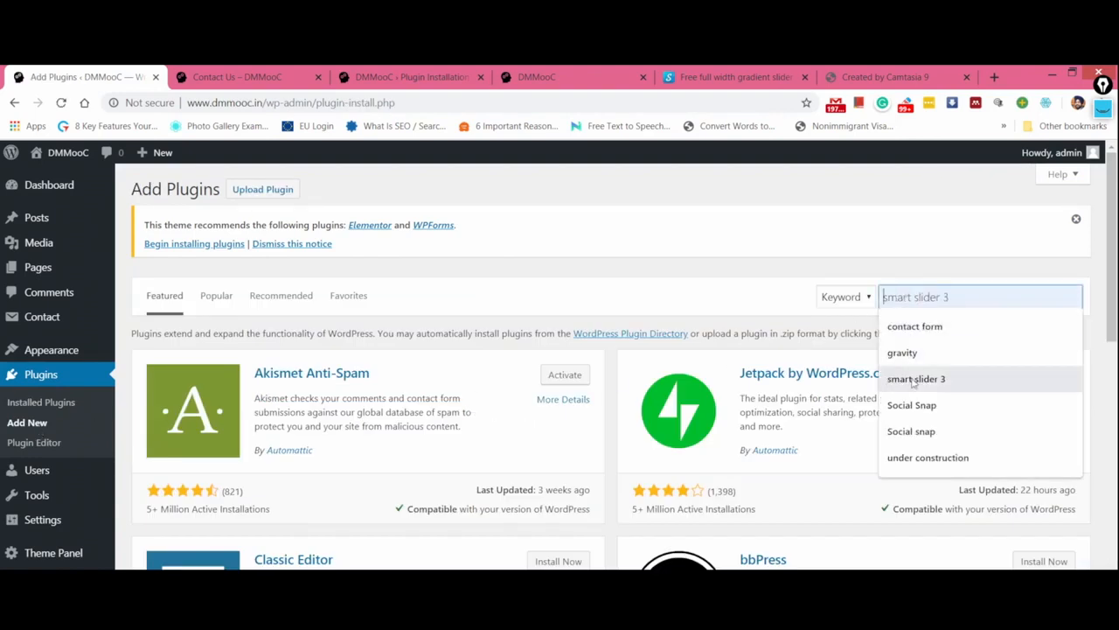
left_click(916, 379)
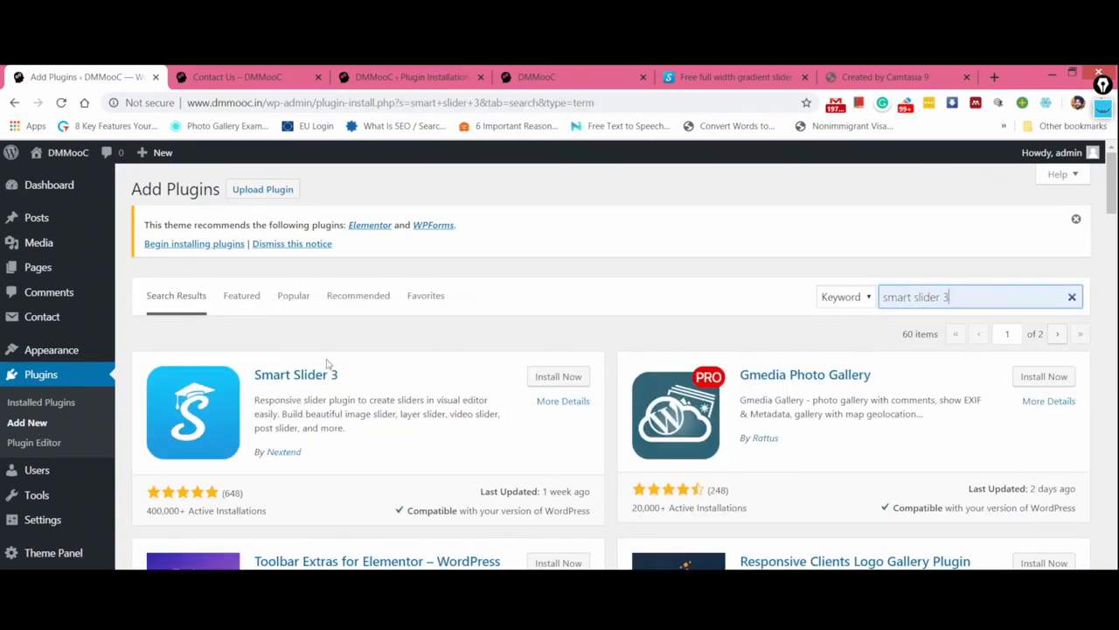
double_click(295, 375)
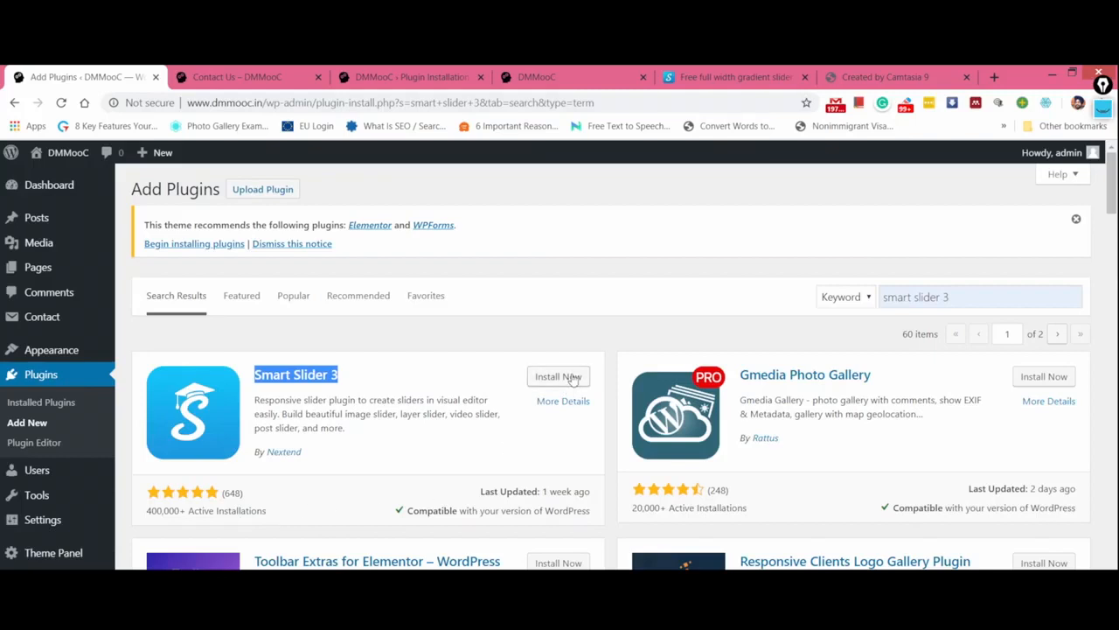
left_click(559, 376)
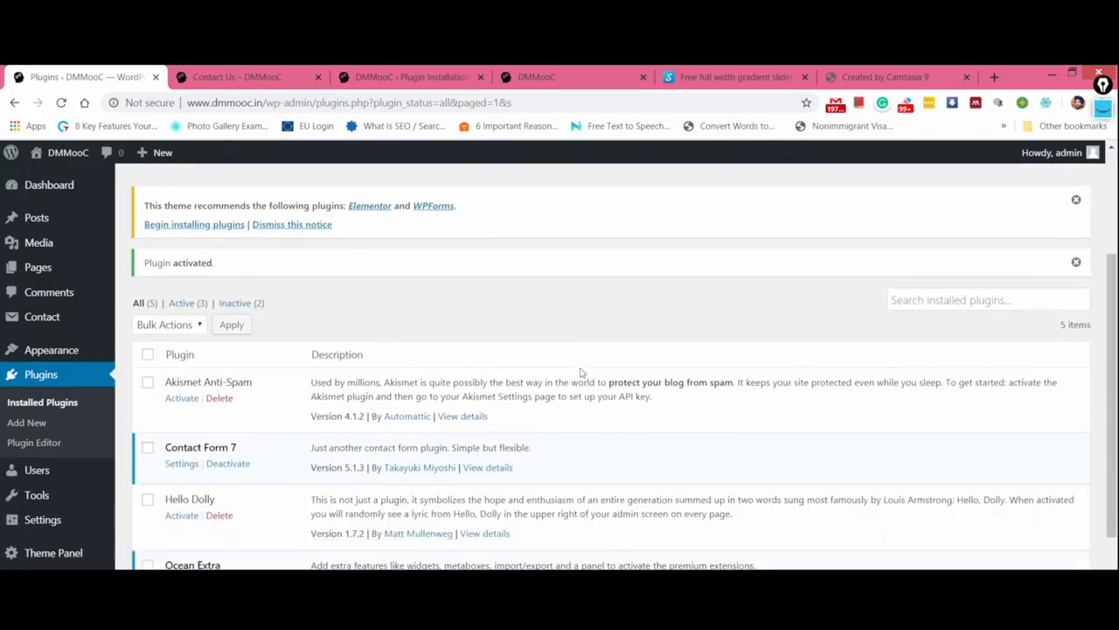
scroll("down", 3)
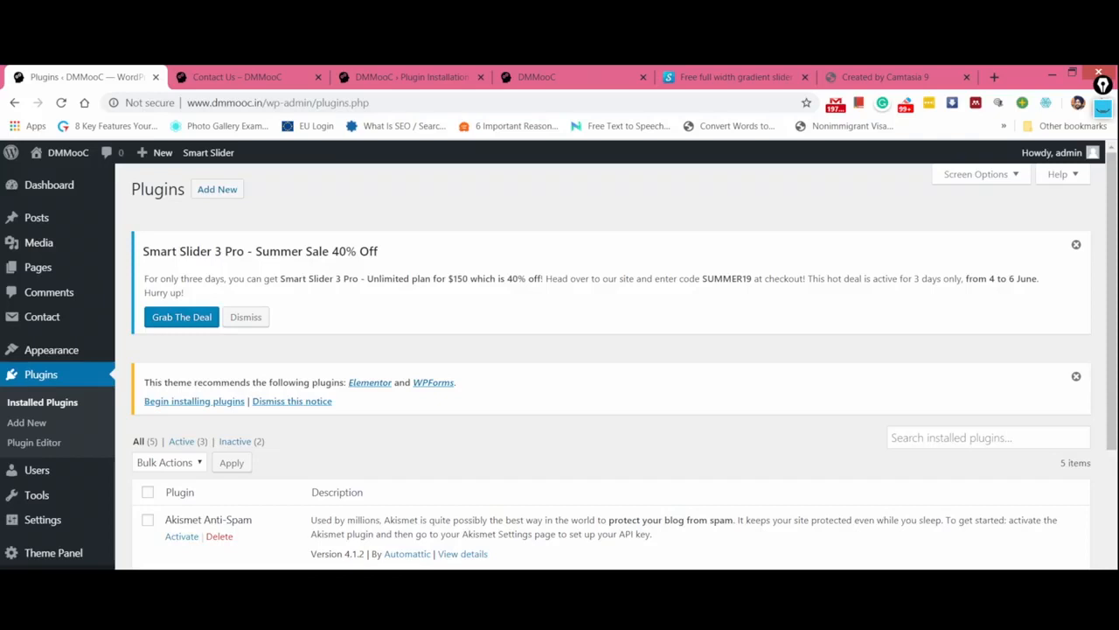
left_click(208, 152)
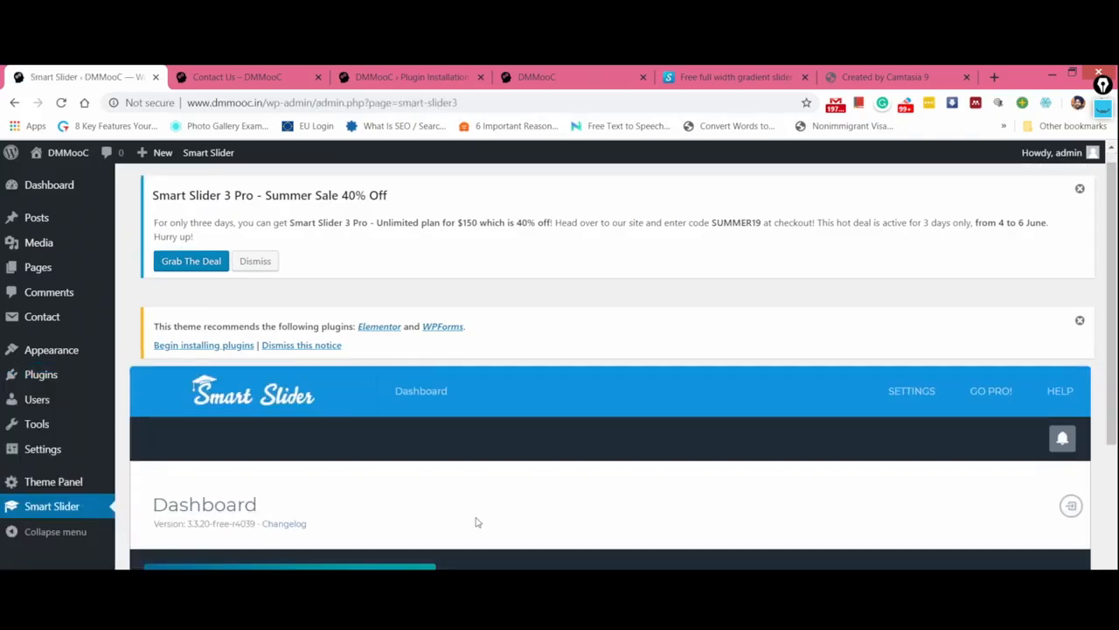
Step: Create a new slider named 'Demo Slider' using the Full width preset
scroll("down", 3)
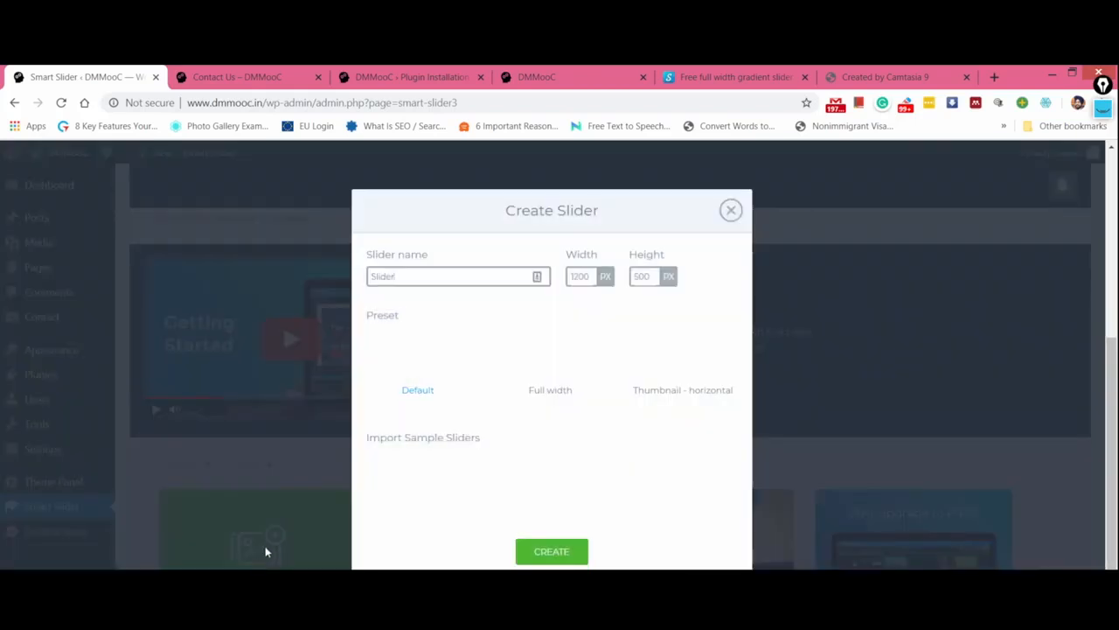
type("Demo")
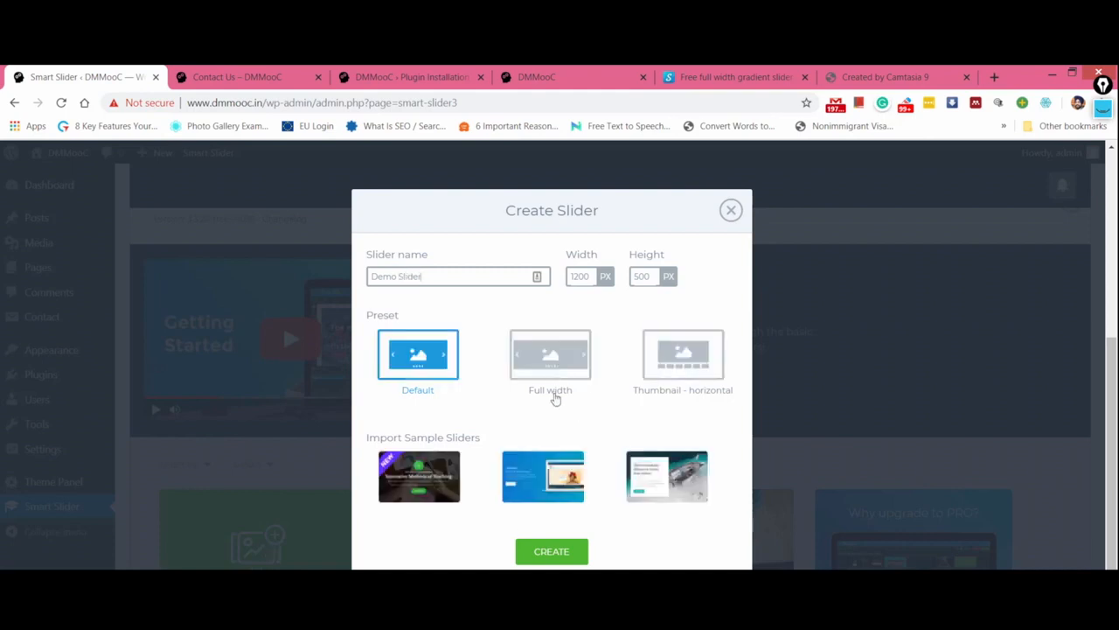
left_click(550, 354)
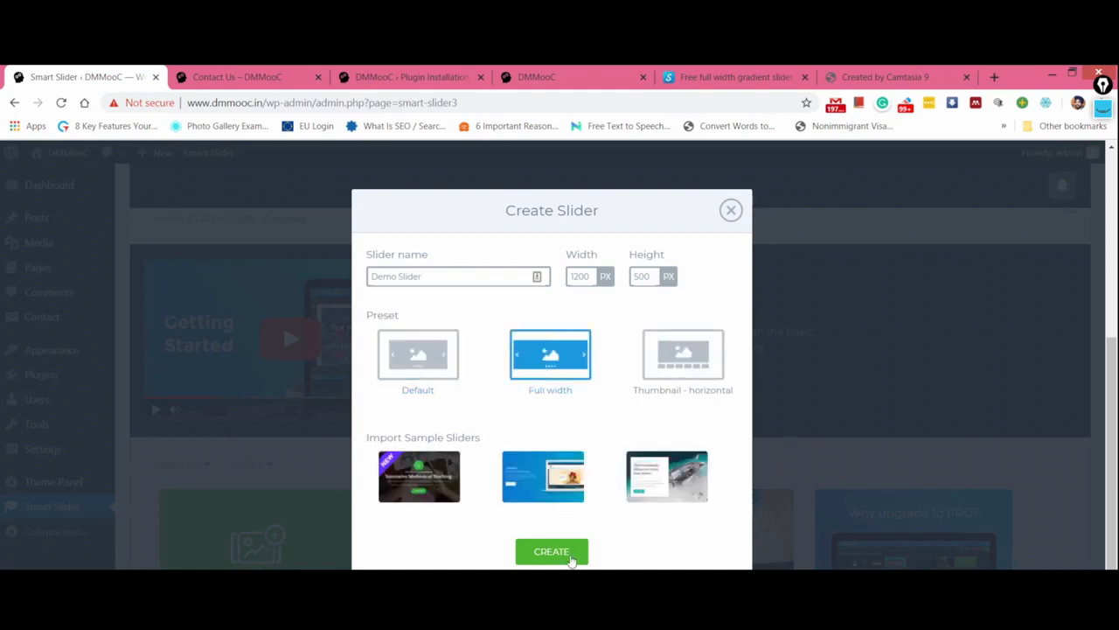
left_click(551, 551)
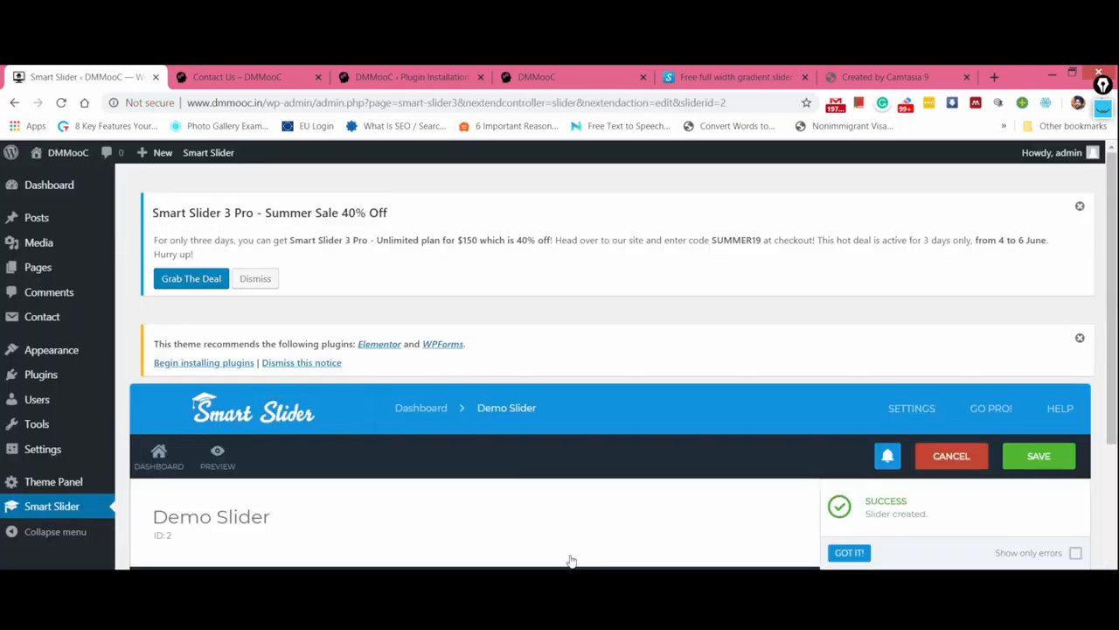
Step: Insert five photos from the Media Library into Demo Slider as slides
scroll("down", 3)
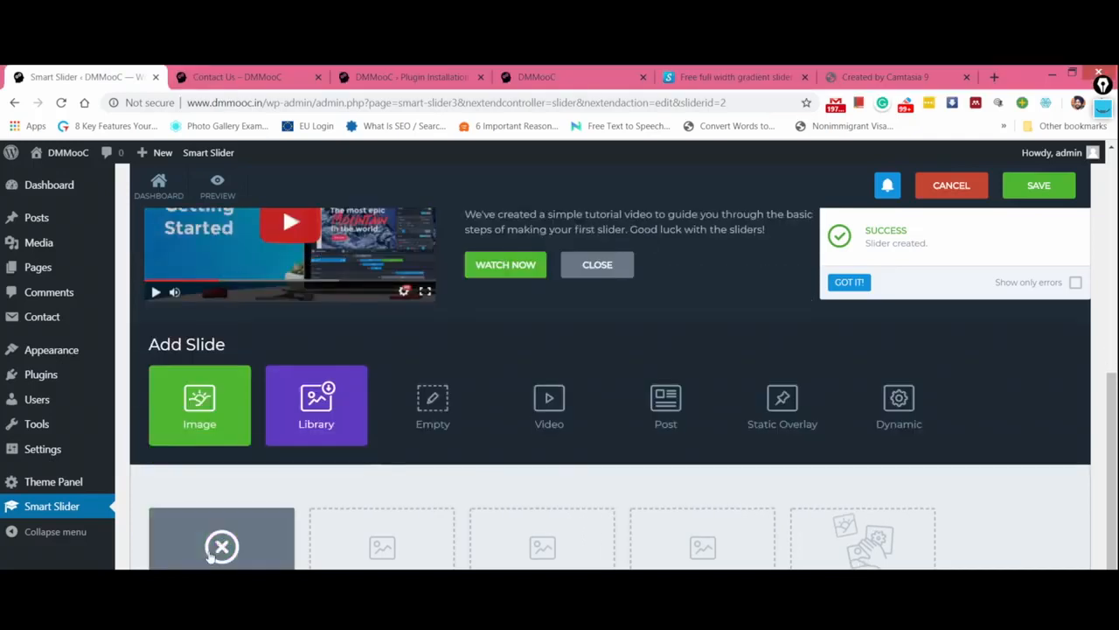
mouse_move(315, 406)
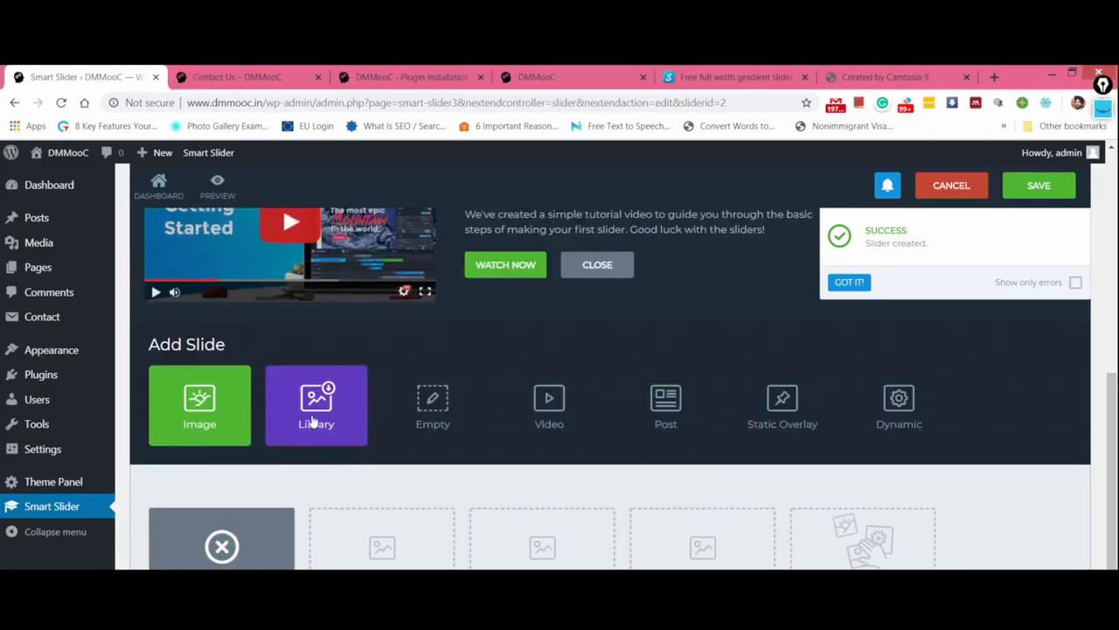
left_click(316, 405)
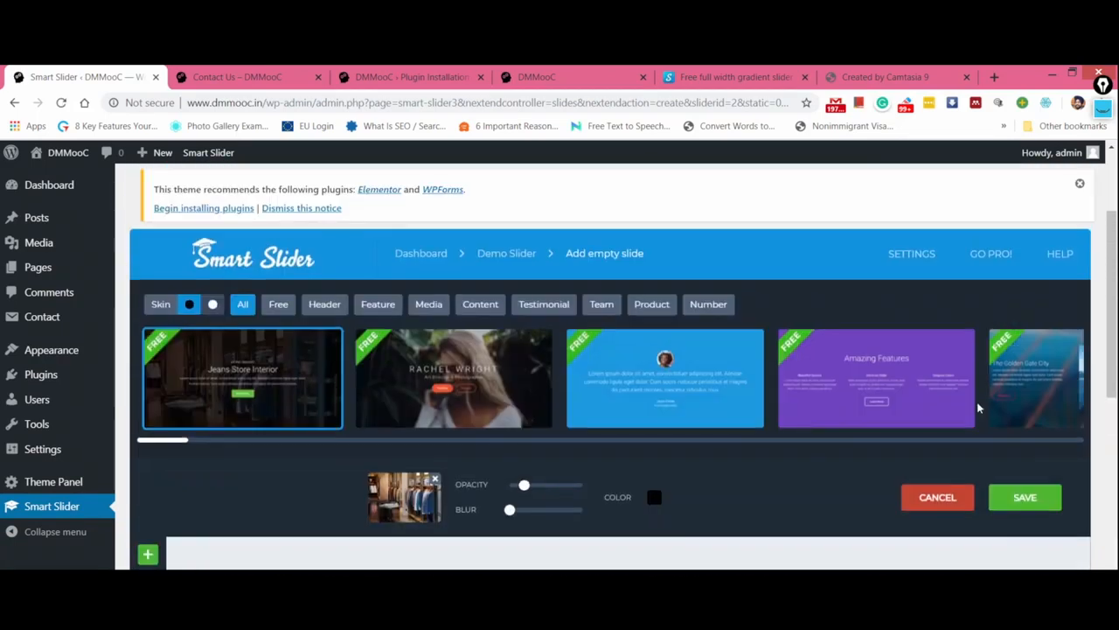
left_click(404, 496)
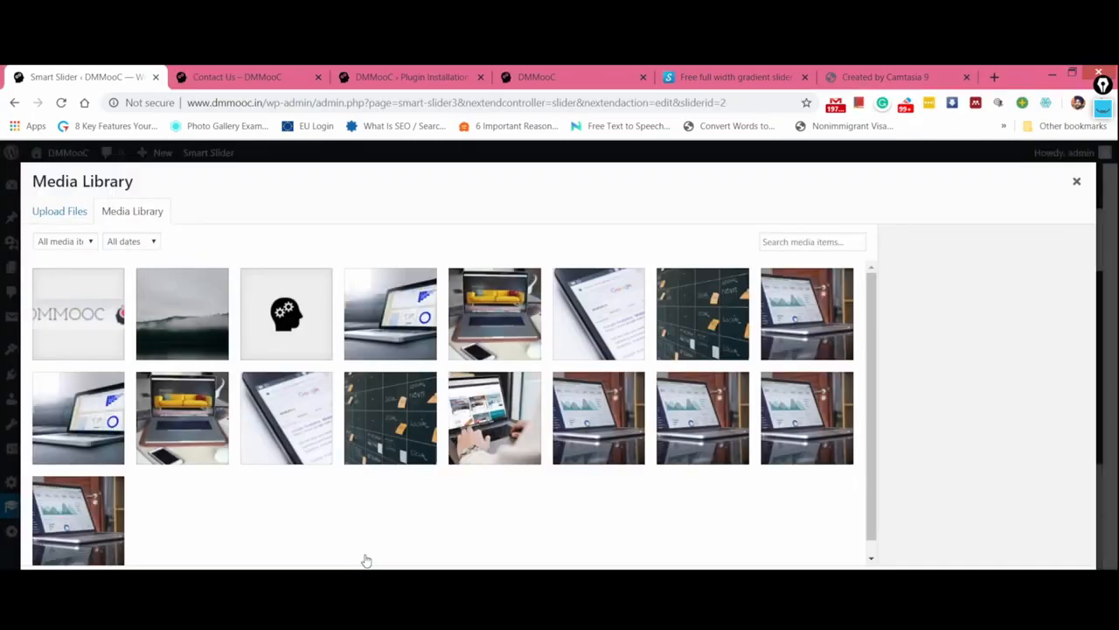
left_click(182, 417)
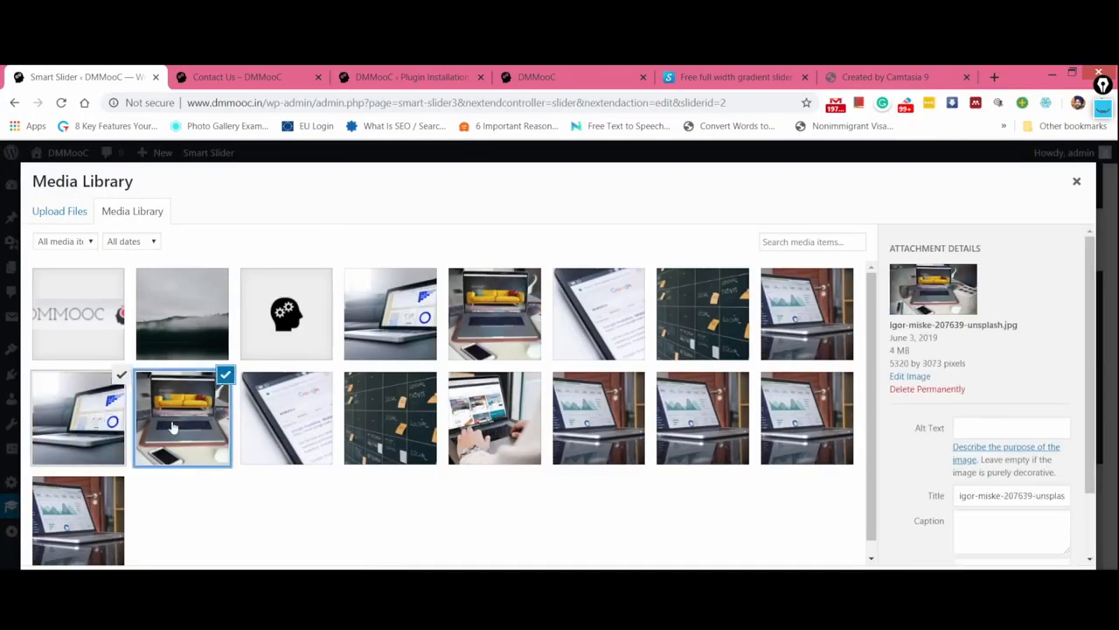
left_click(702, 313)
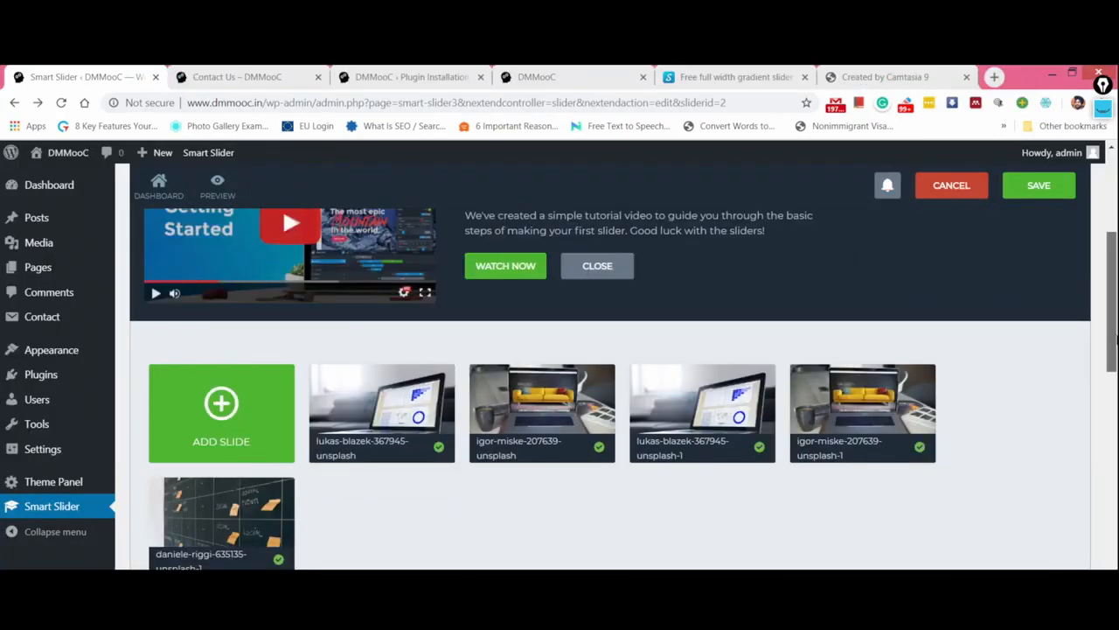
scroll("down", 3)
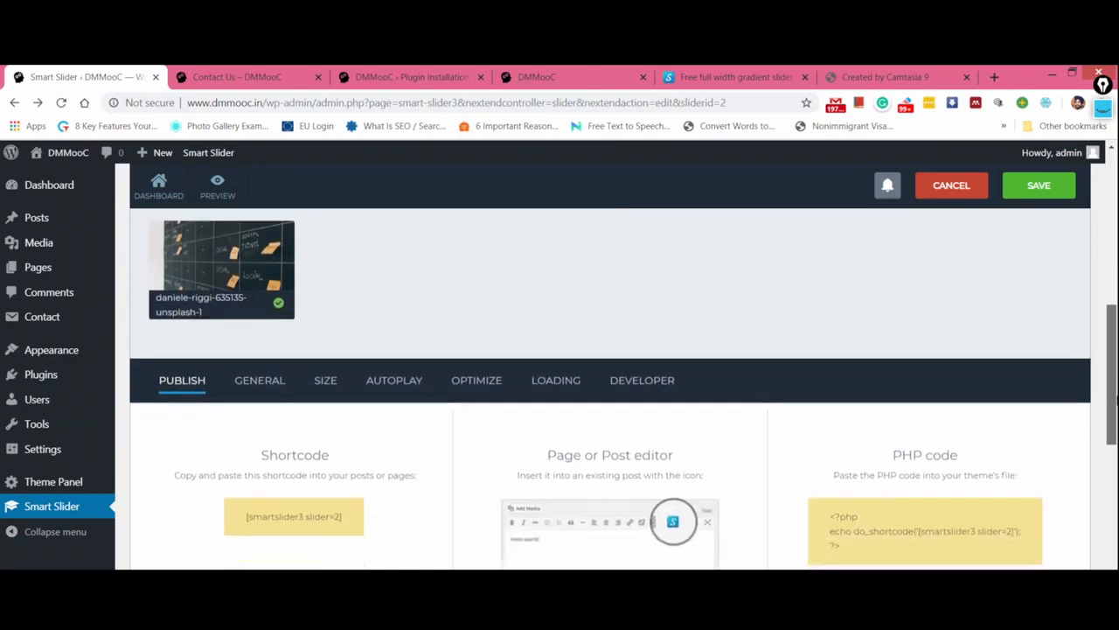
Step: Copy the Demo Slider shortcode from the Publish tab and start a new page
scroll("down", 3)
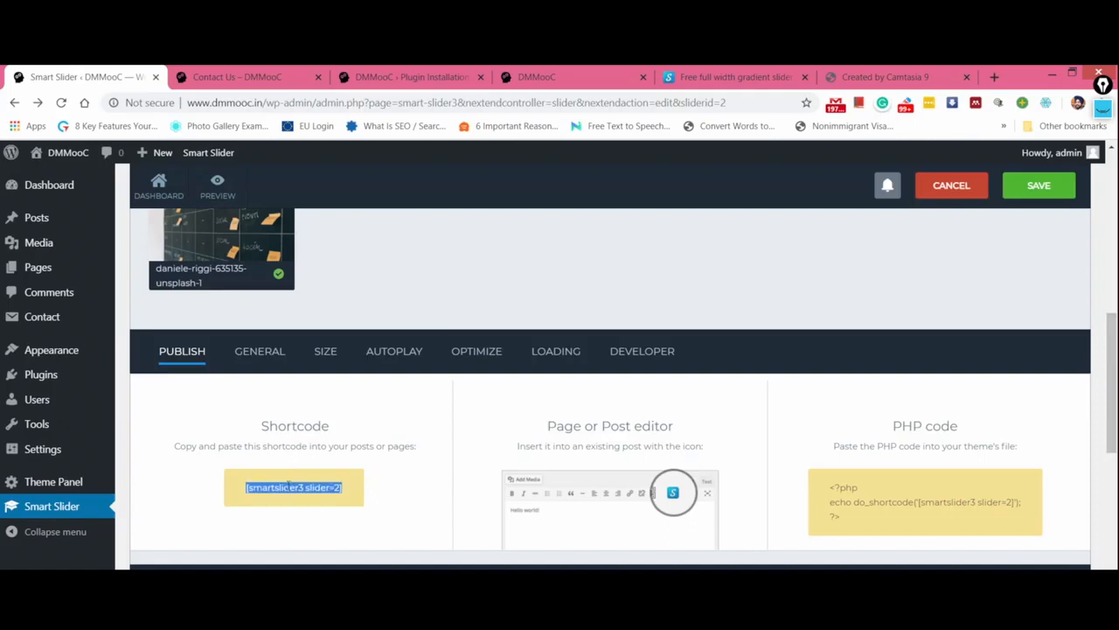
right_click(293, 487)
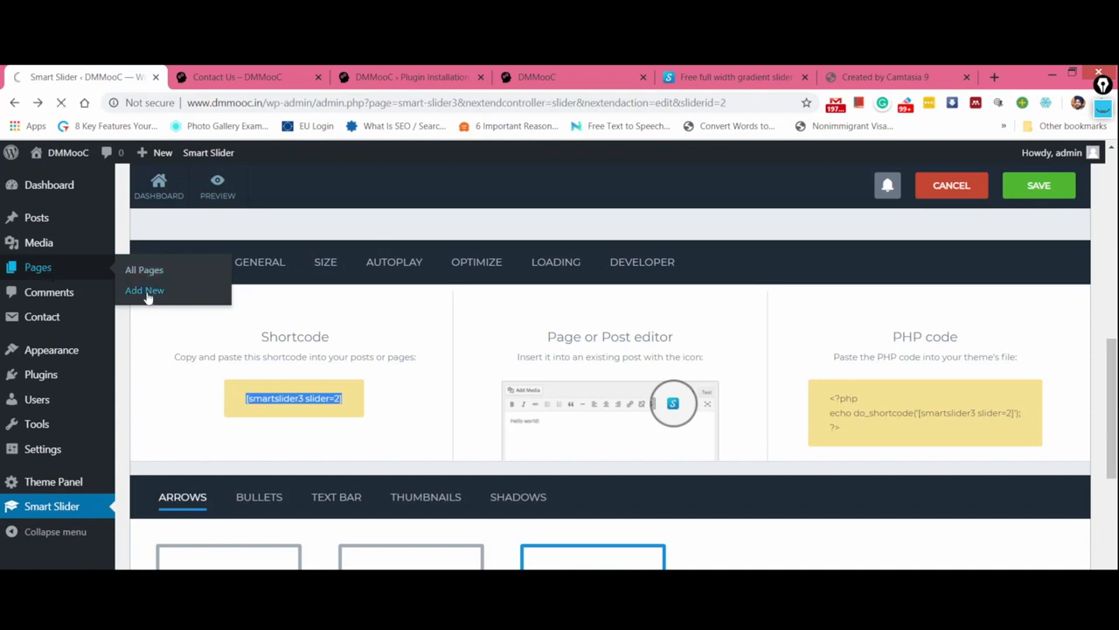
left_click(144, 289)
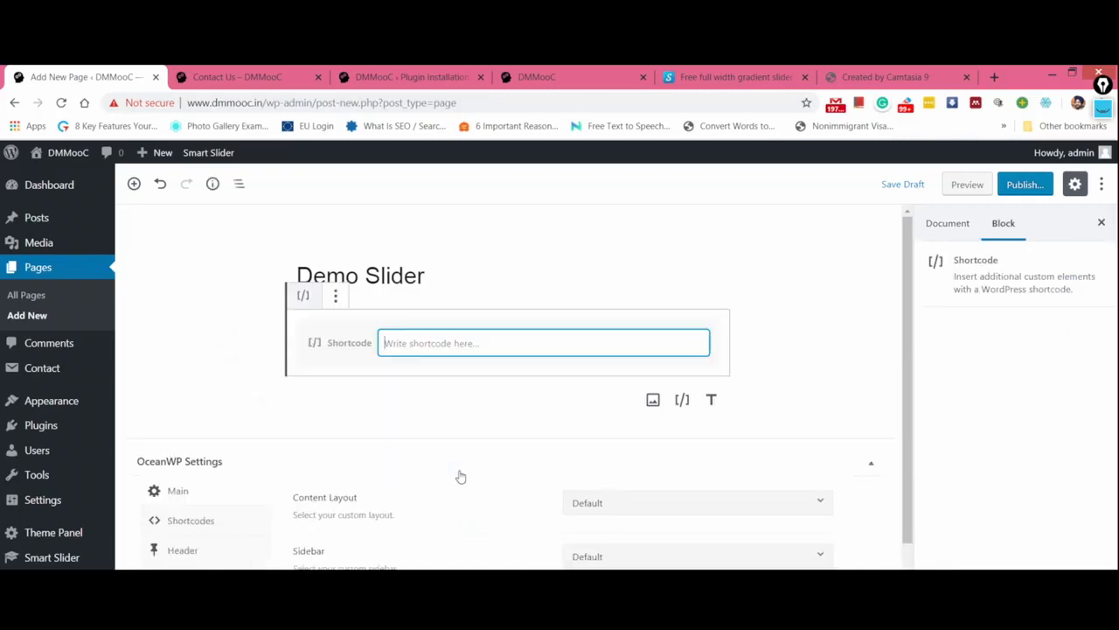
Step: Paste [smartslider3 slider=2] into the Demo Slider page's shortcode block and publish it
type("[smartslider3 slider=2]")
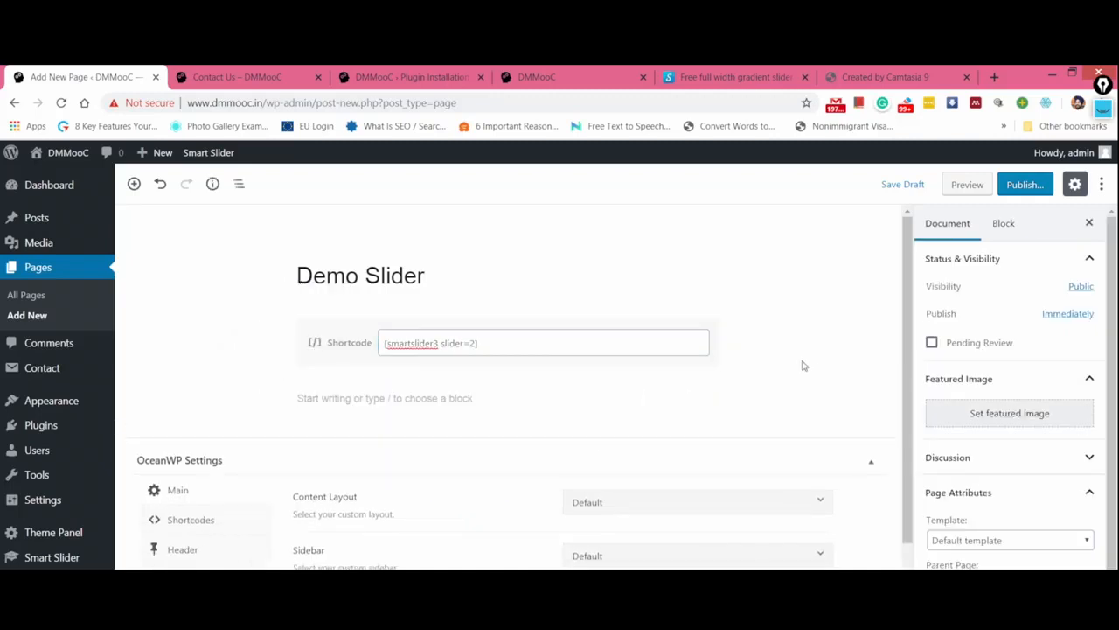
left_click(967, 183)
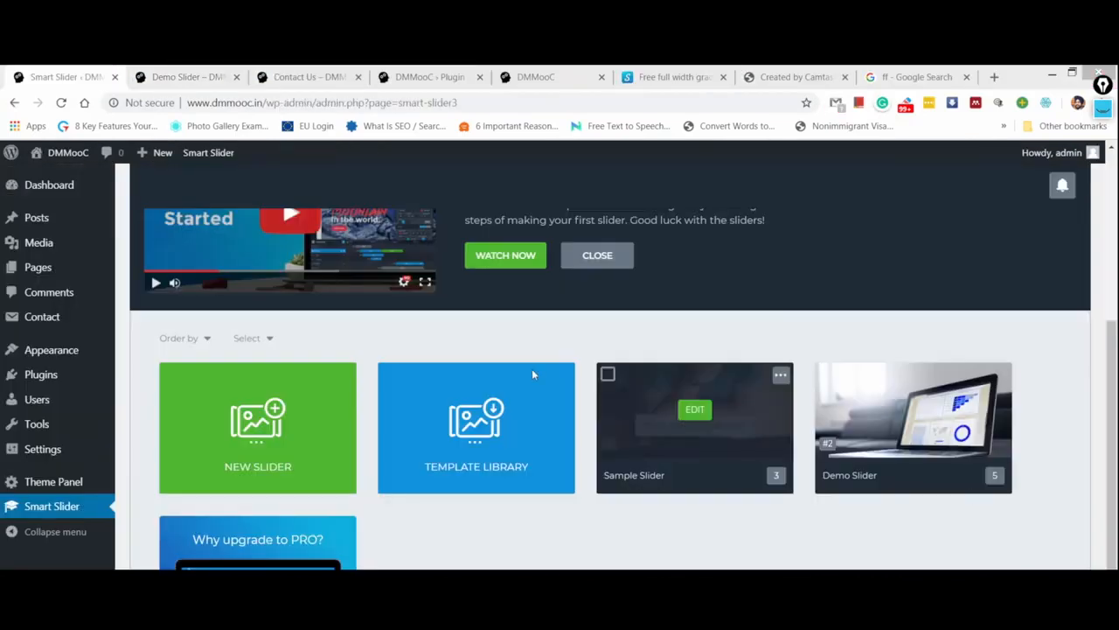
Step: Import the Gradient Slider template from the Template Library and start a new page for it
left_click(476, 427)
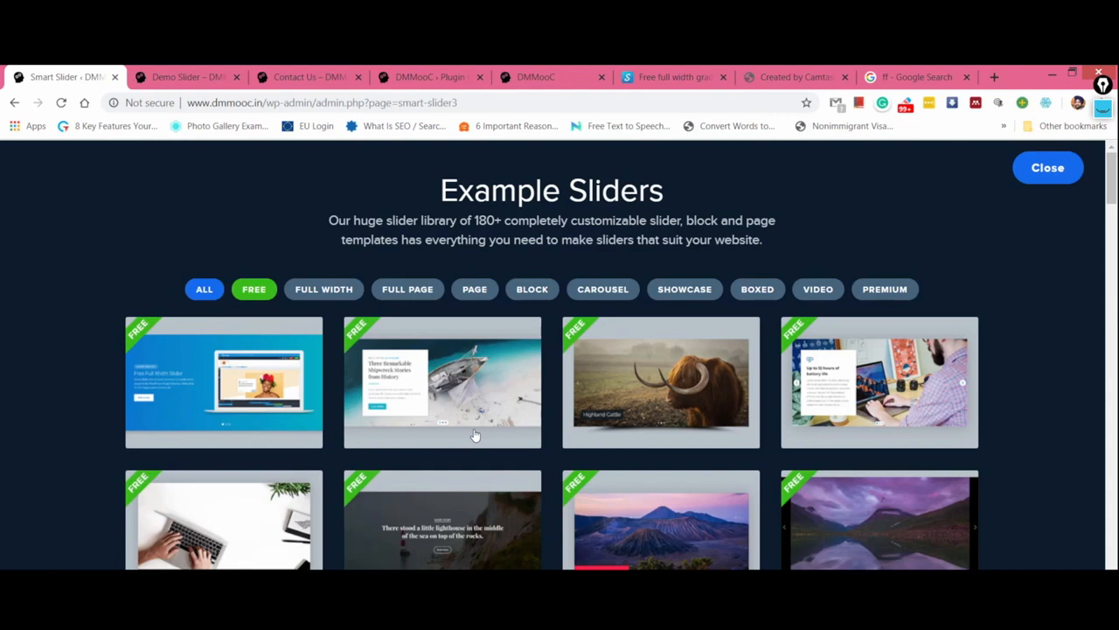
scroll("down", 3)
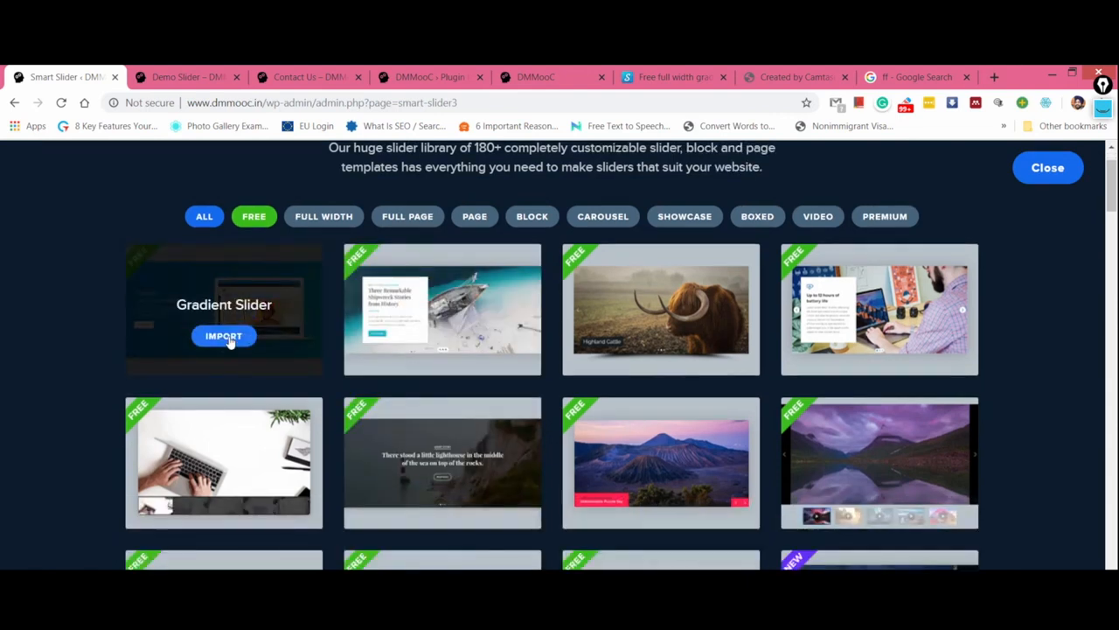
left_click(224, 336)
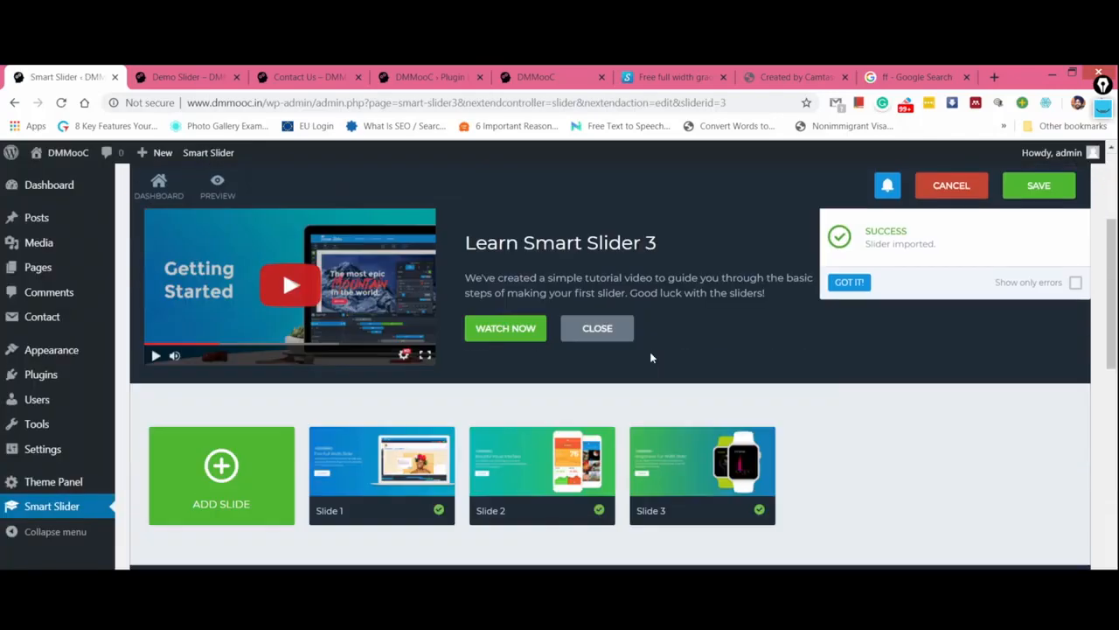
scroll("down", 3)
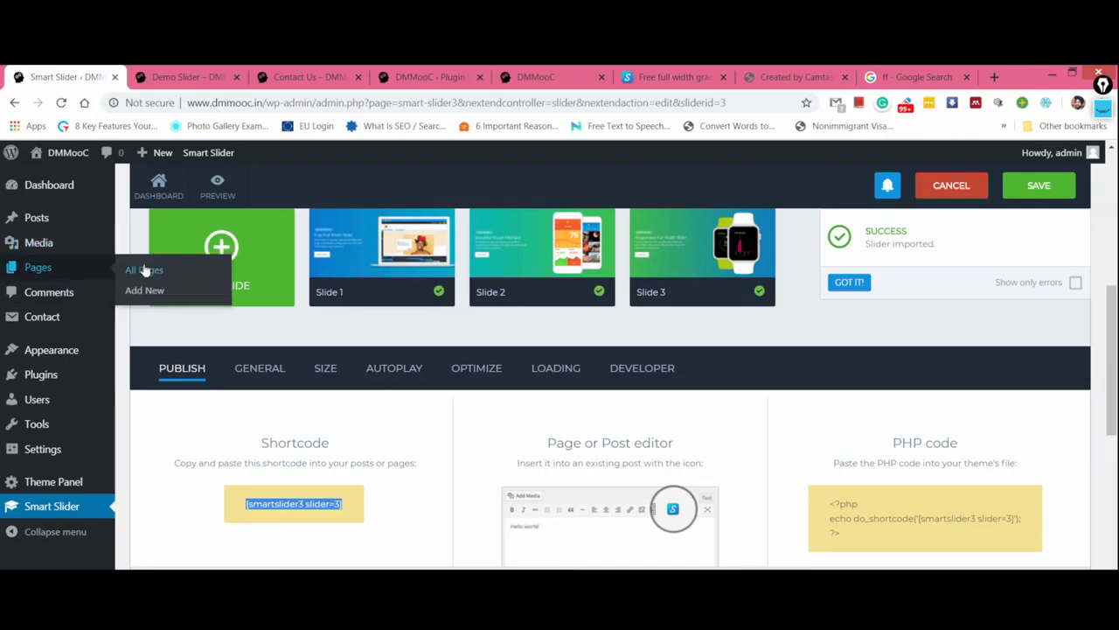
left_click(145, 289)
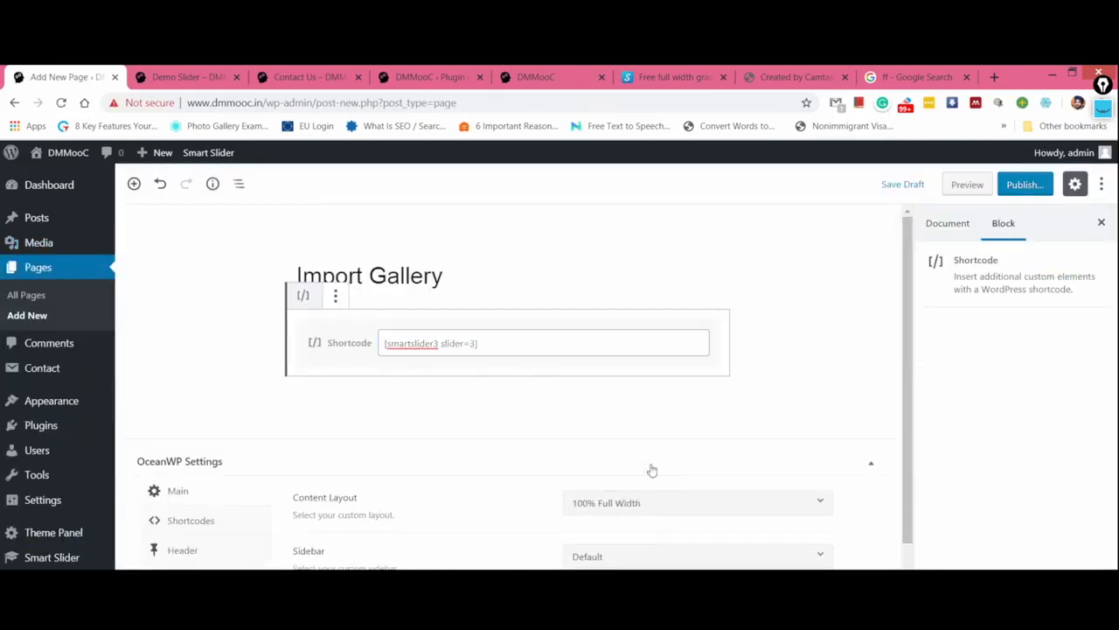